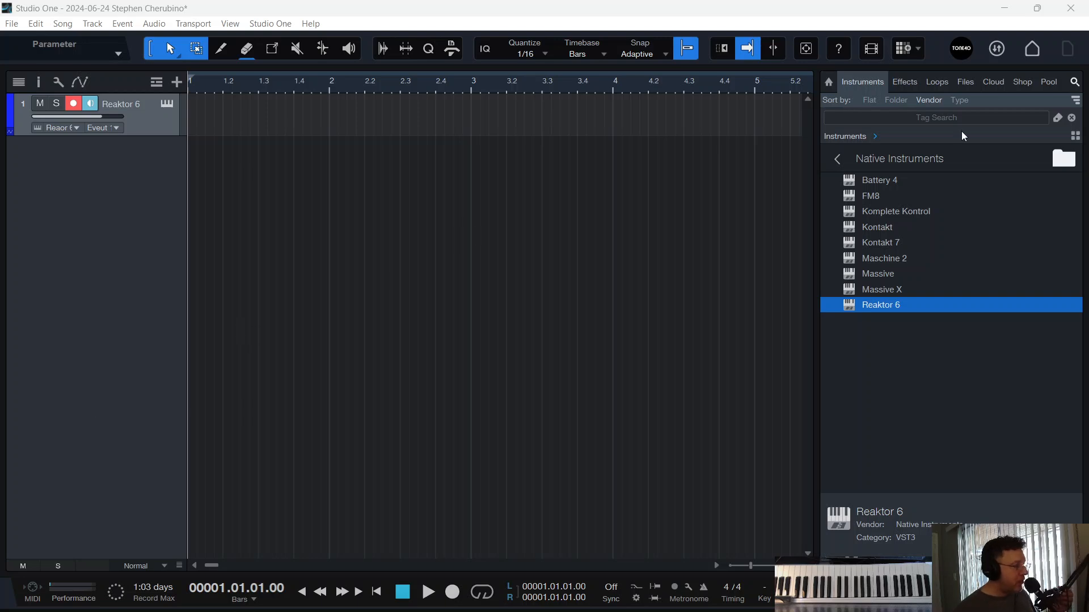
pyautogui.moveTo(854, 193)
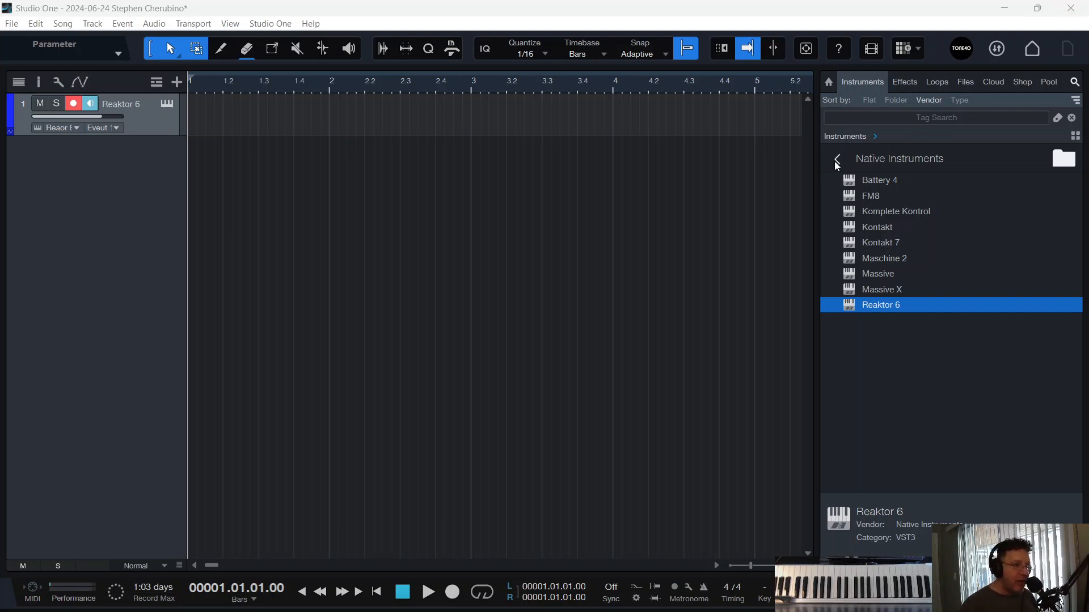
# Step: Load Reaktor 6 from the Native Instruments folder onto a new track, then view Reaktor Player search results
pyautogui.click(836, 161)
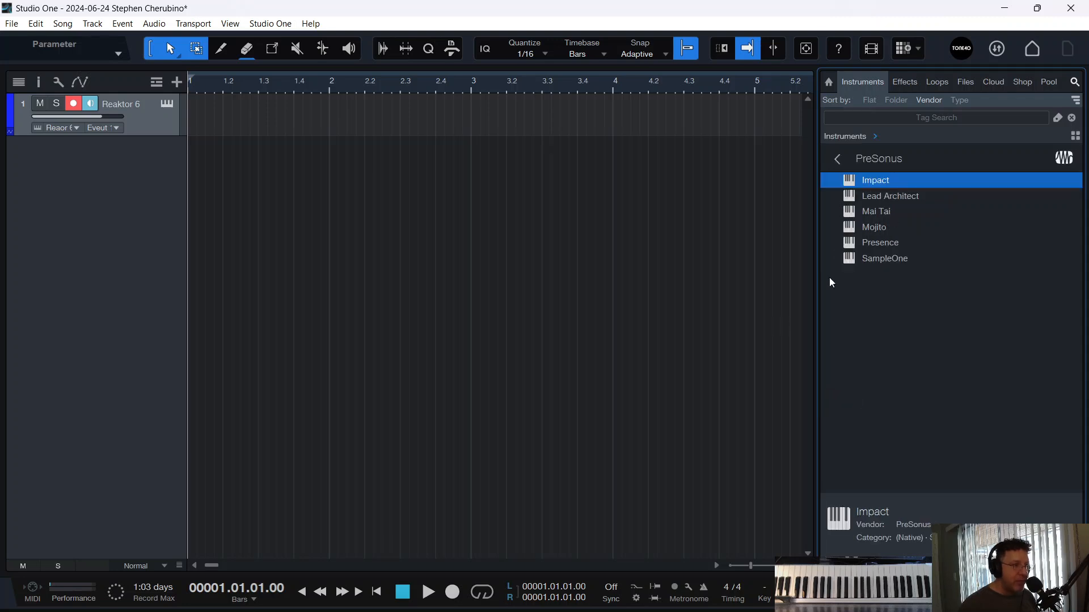
pyautogui.click(837, 158)
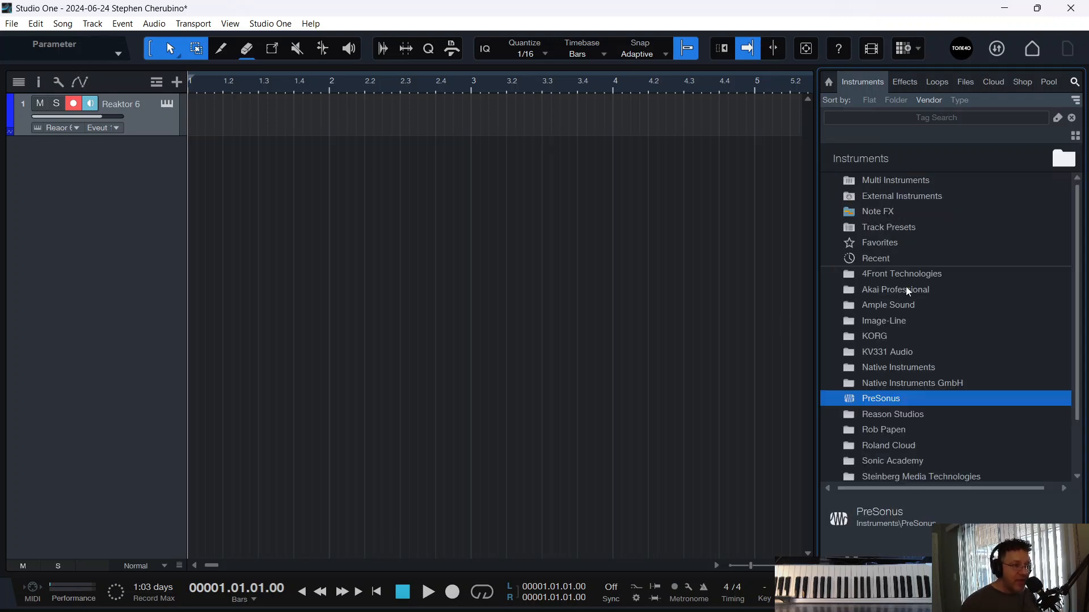
pyautogui.moveTo(925, 439)
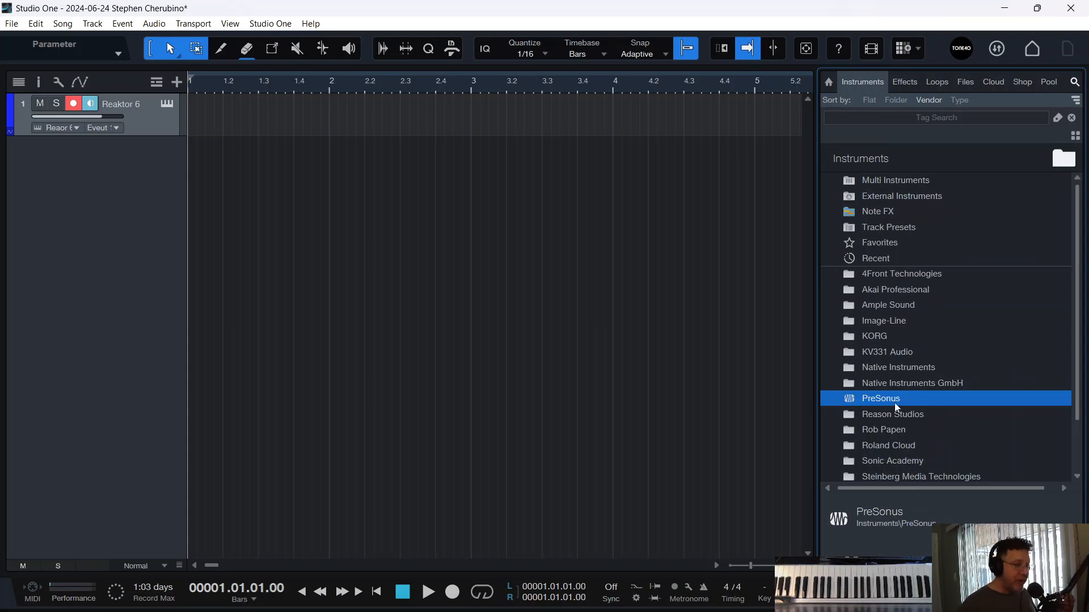
pyautogui.moveTo(923, 387)
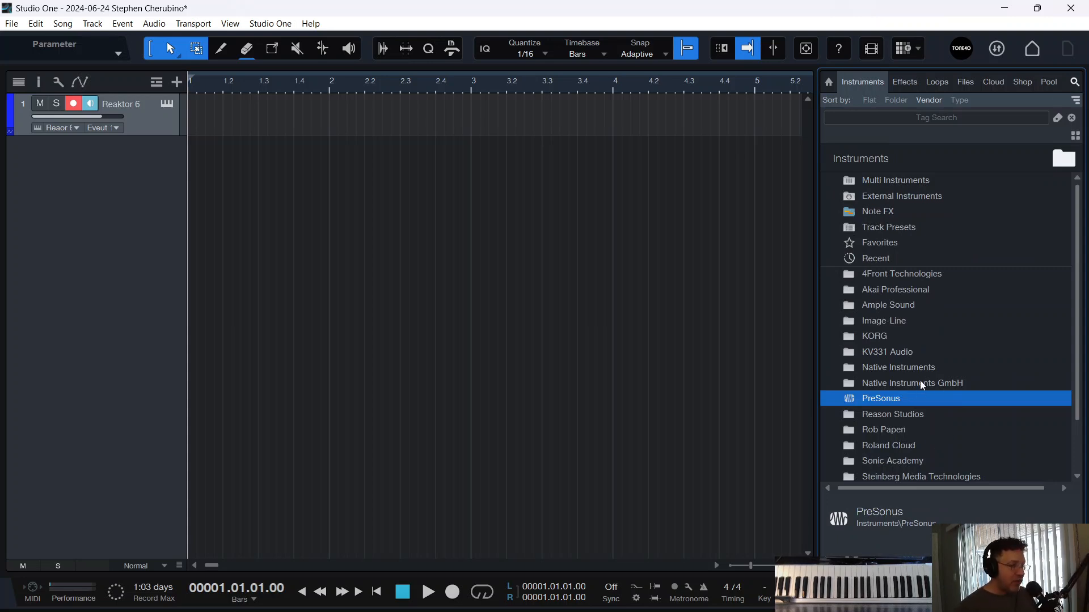
pyautogui.doubleClick(898, 367)
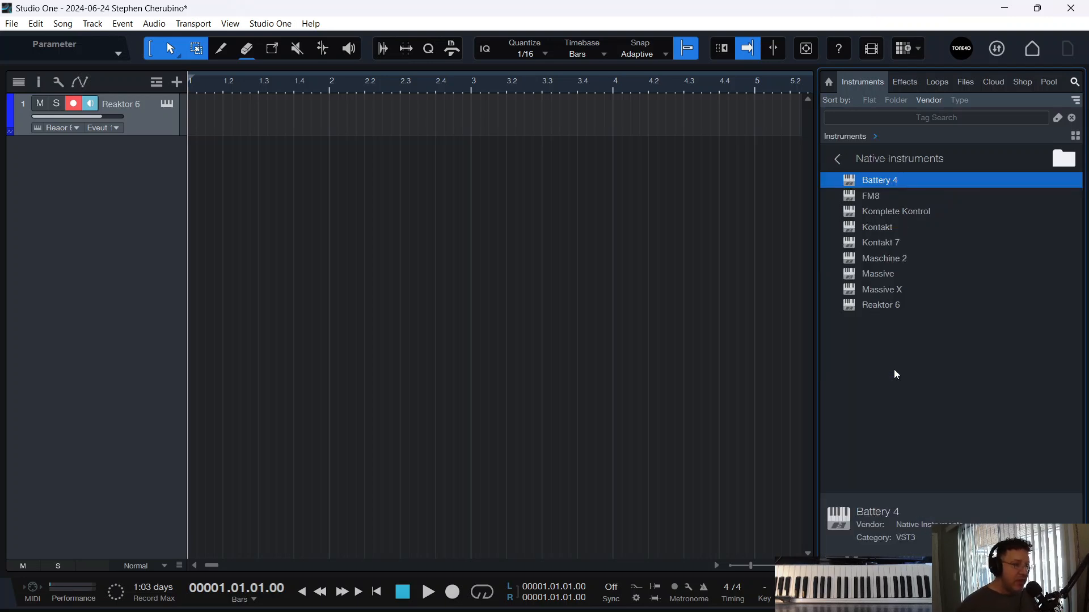
pyautogui.moveTo(876, 309)
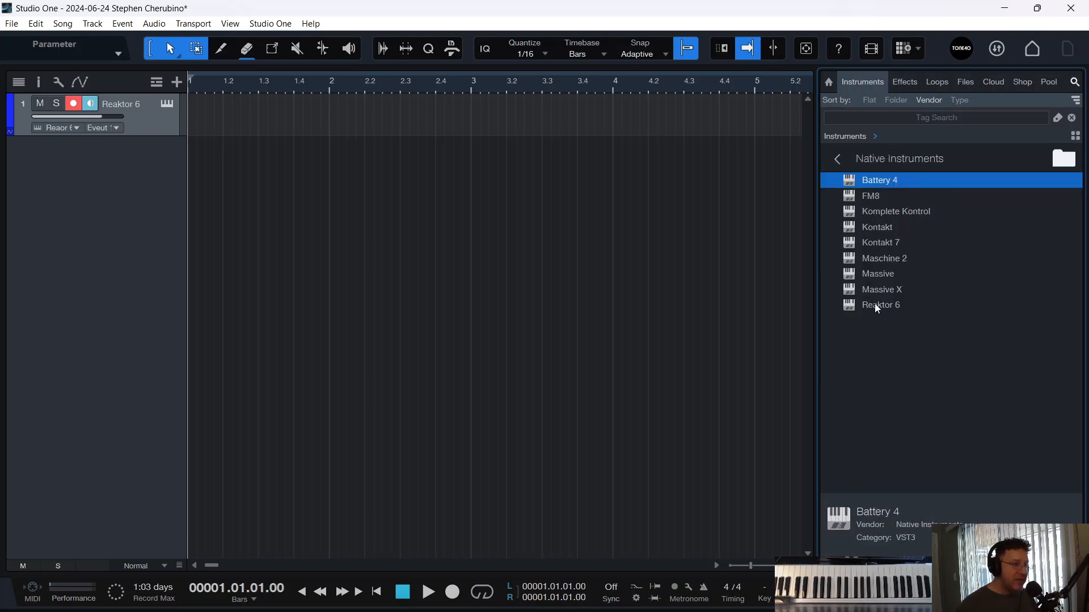
pyautogui.doubleClick(880, 304)
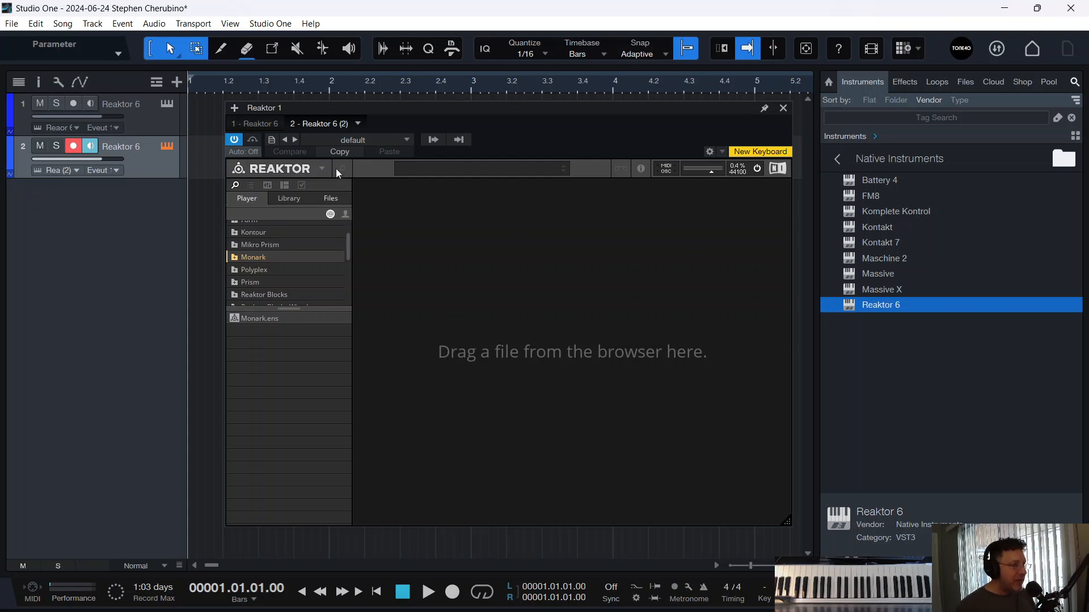
pyautogui.moveTo(316, 211)
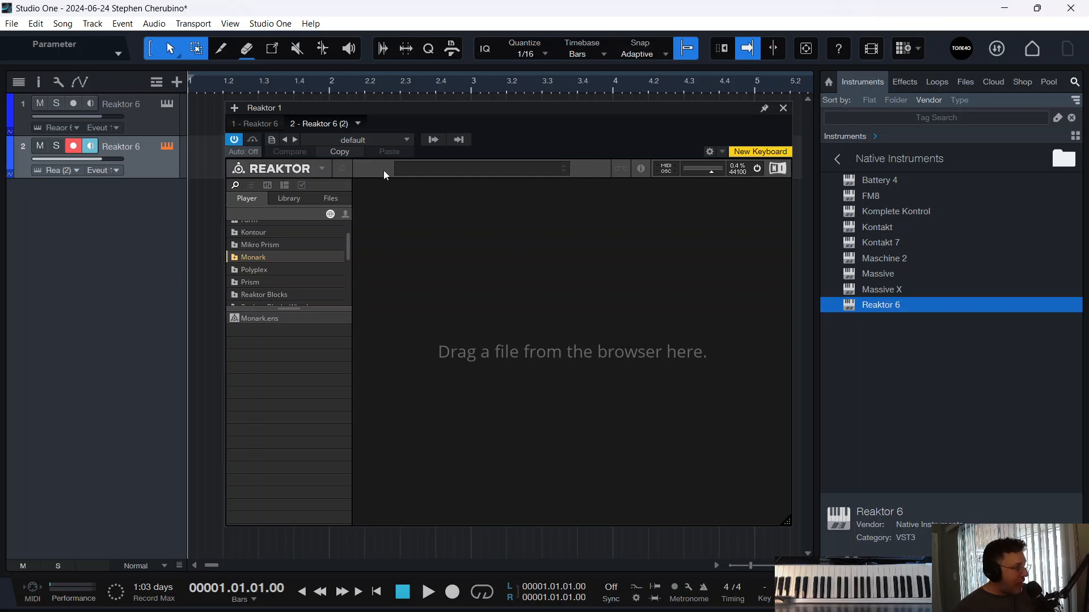
pyautogui.moveTo(554, 375)
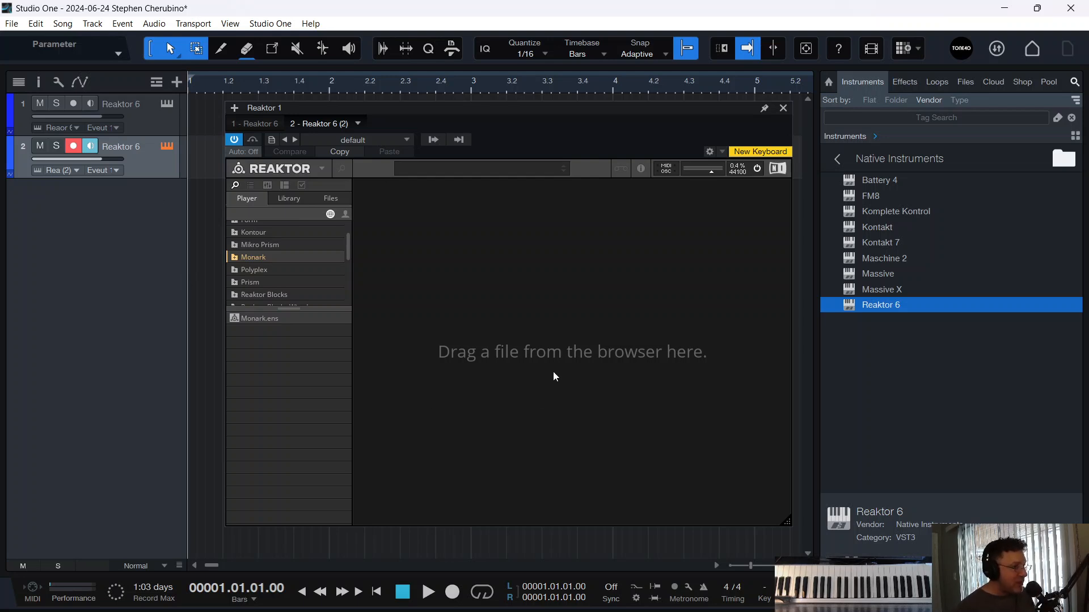
pyautogui.moveTo(693, 368)
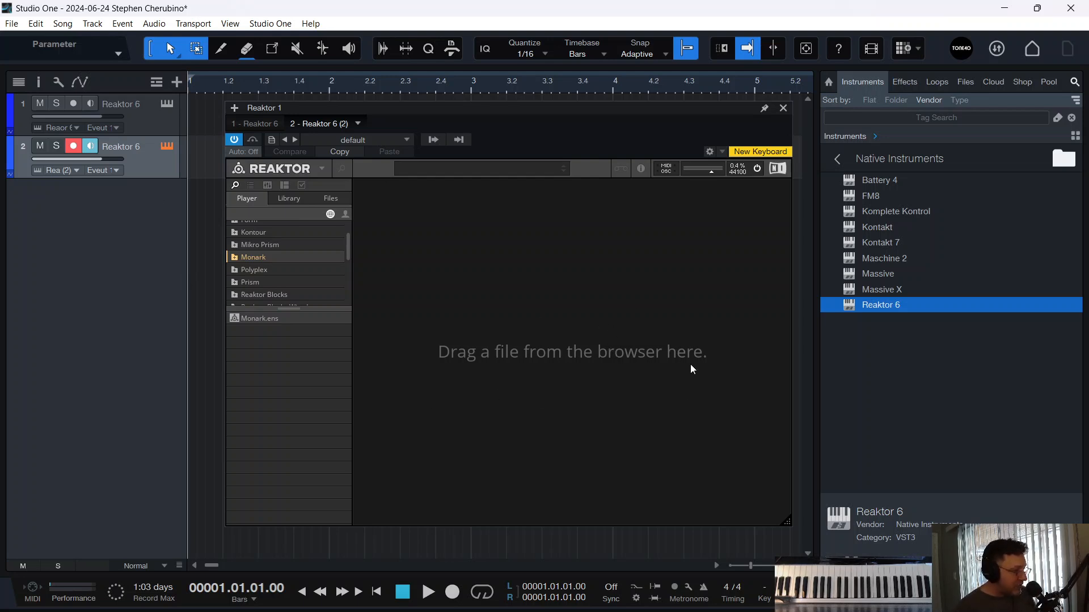
pyautogui.click(180, 596)
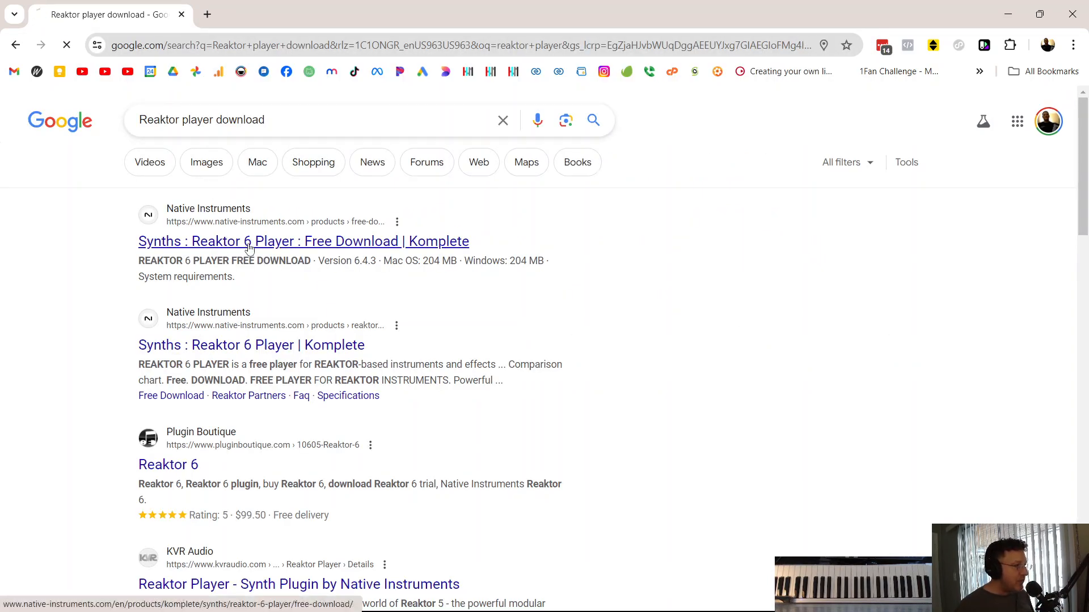
# Step: Open the Reaktor 6 Player free download page and follow its REAKTOR-based instruments link
pyautogui.click(303, 241)
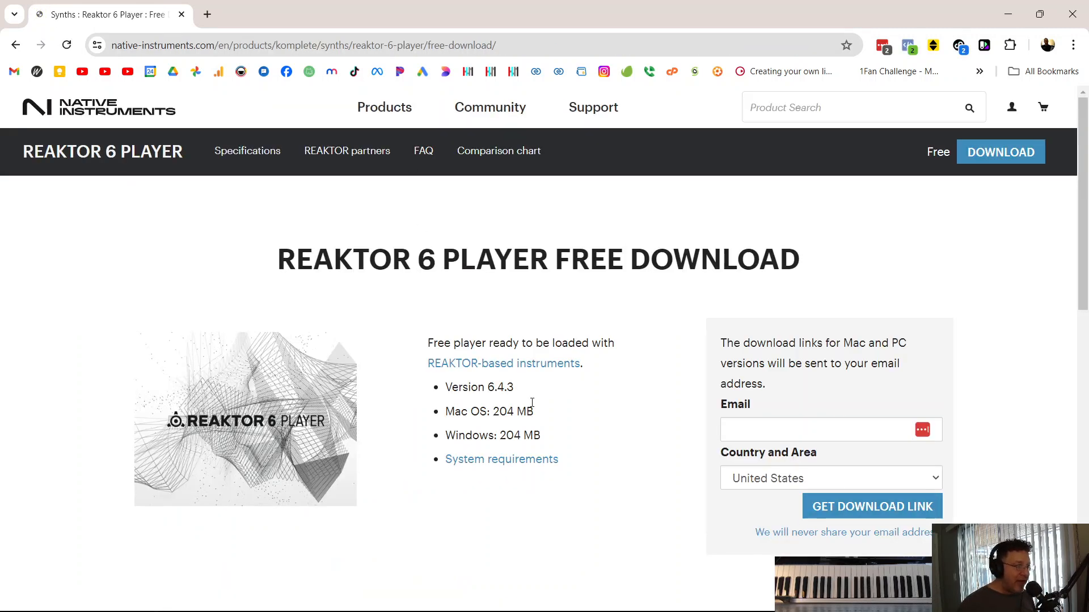
pyautogui.scroll(-3)
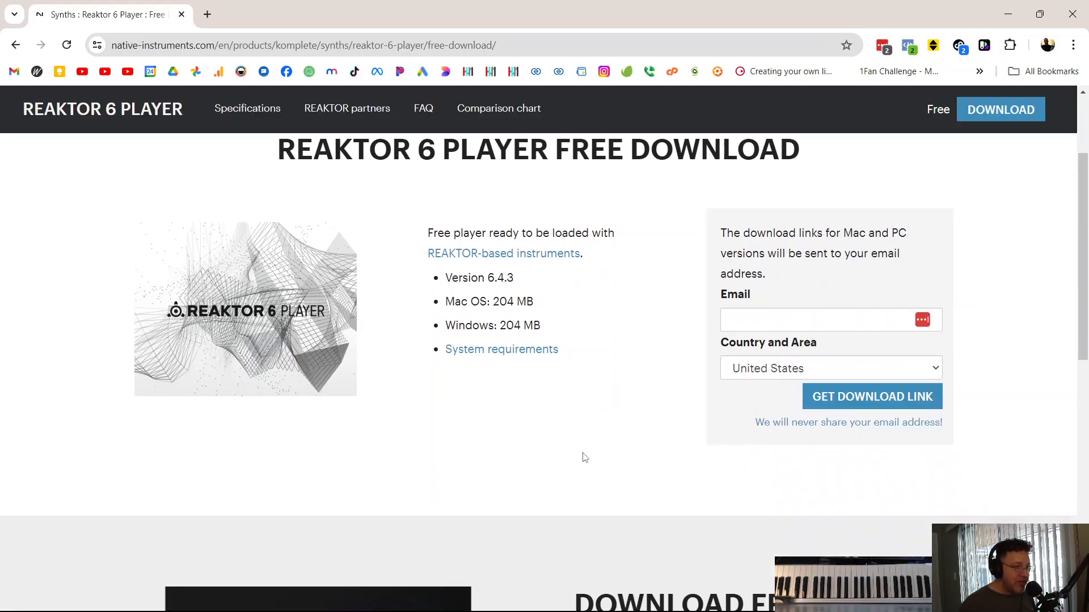
pyautogui.scroll(-3)
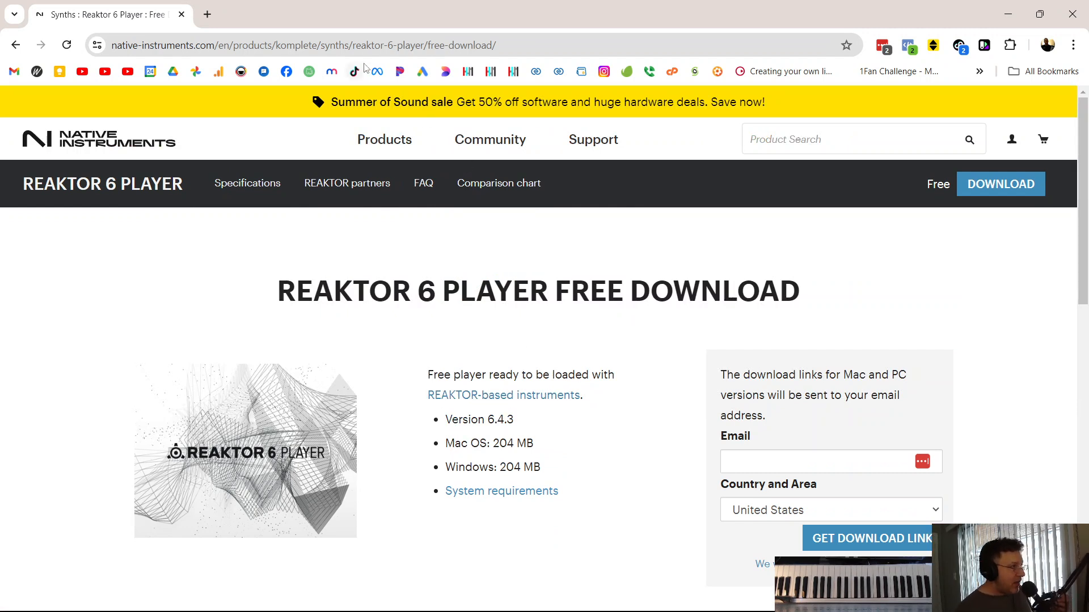
pyautogui.click(504, 394)
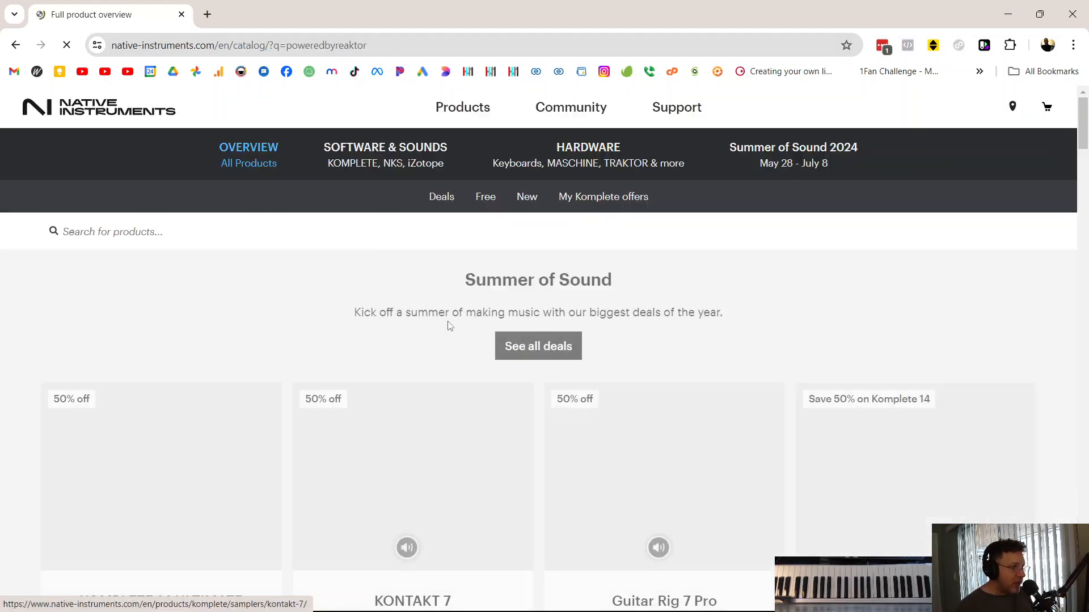
pyautogui.scroll(-3)
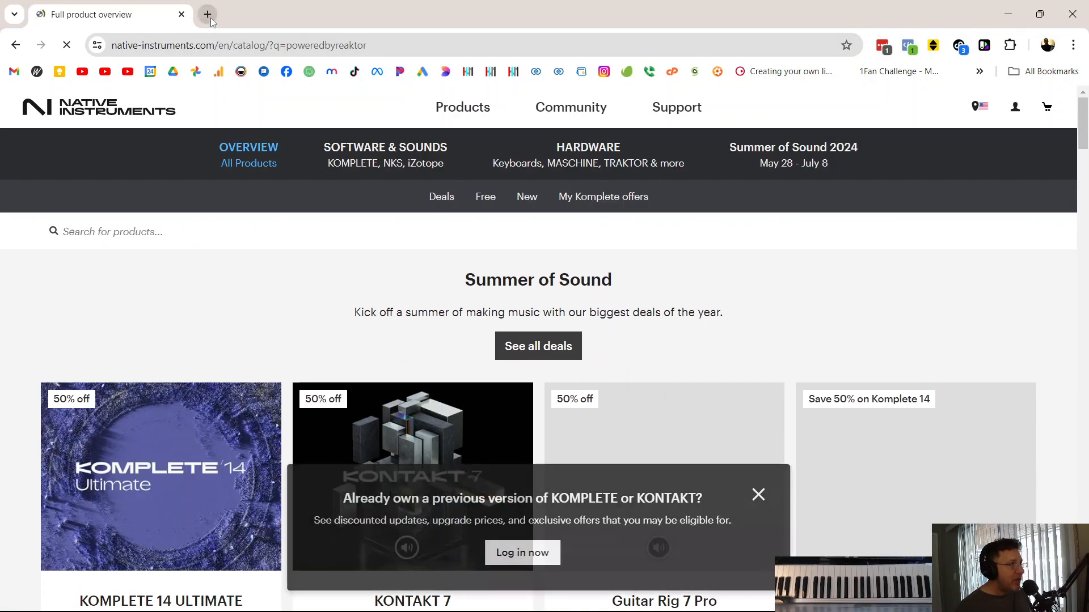
# Step: Search 'reaktor user library' in a new tab and open the Reaktor Community page
pyautogui.click(207, 13)
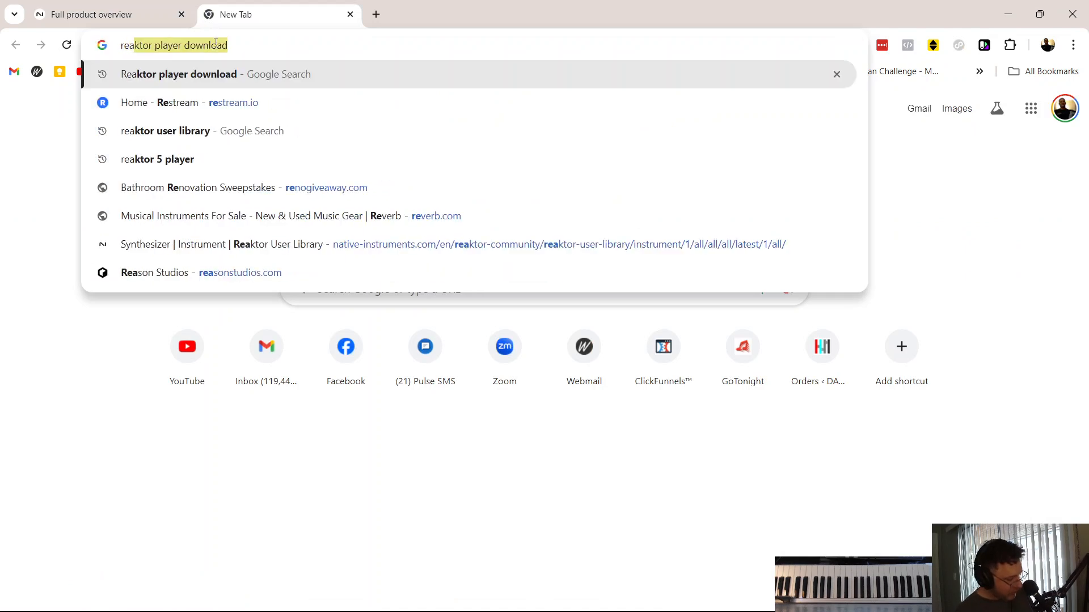
pyautogui.write('reaktor user library')
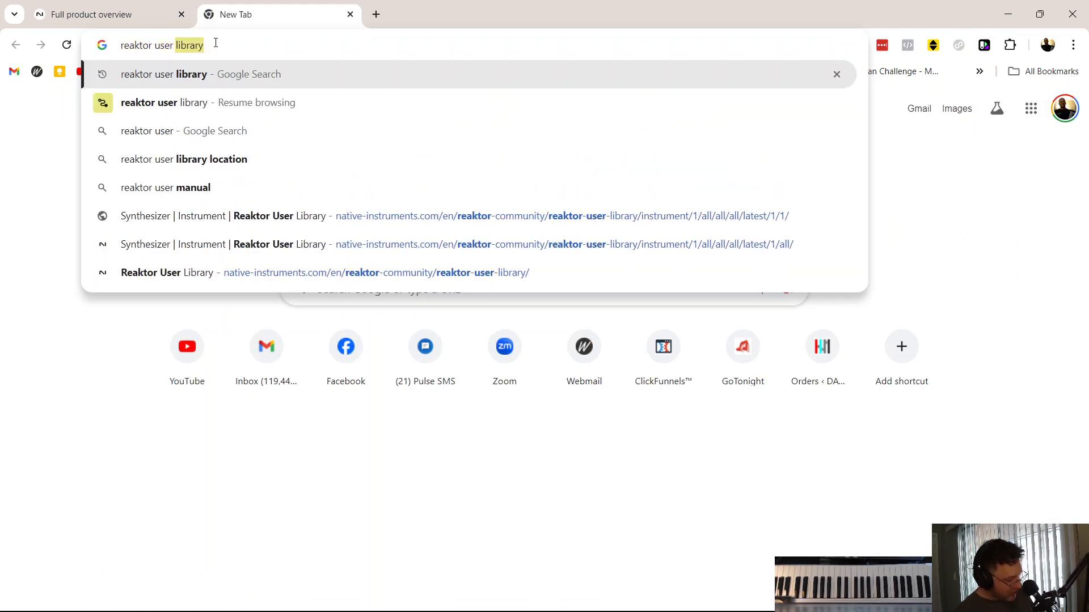
pyautogui.press('Enter')
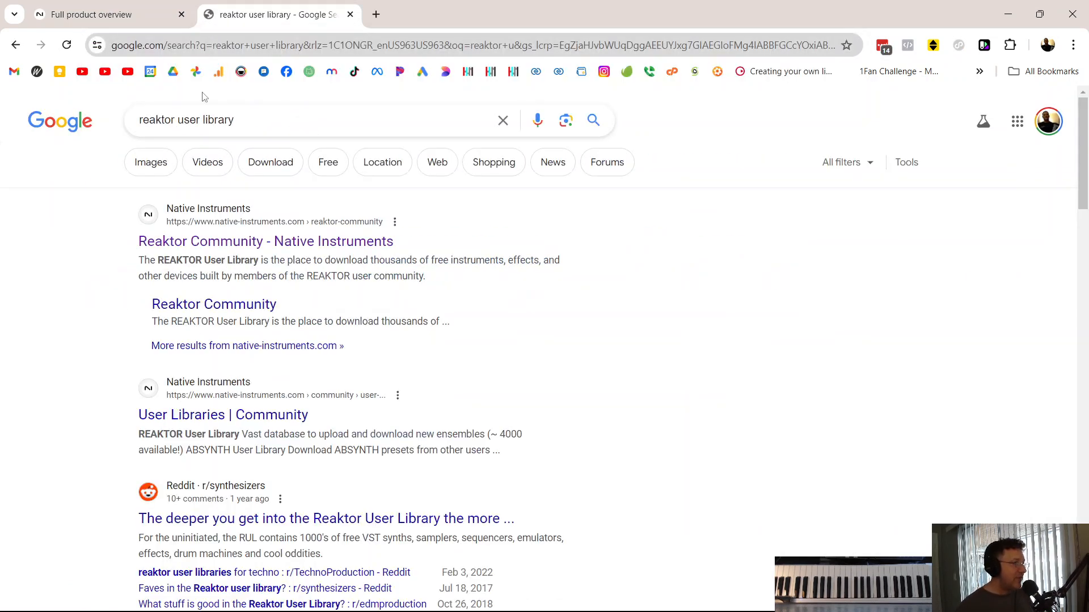
pyautogui.click(265, 241)
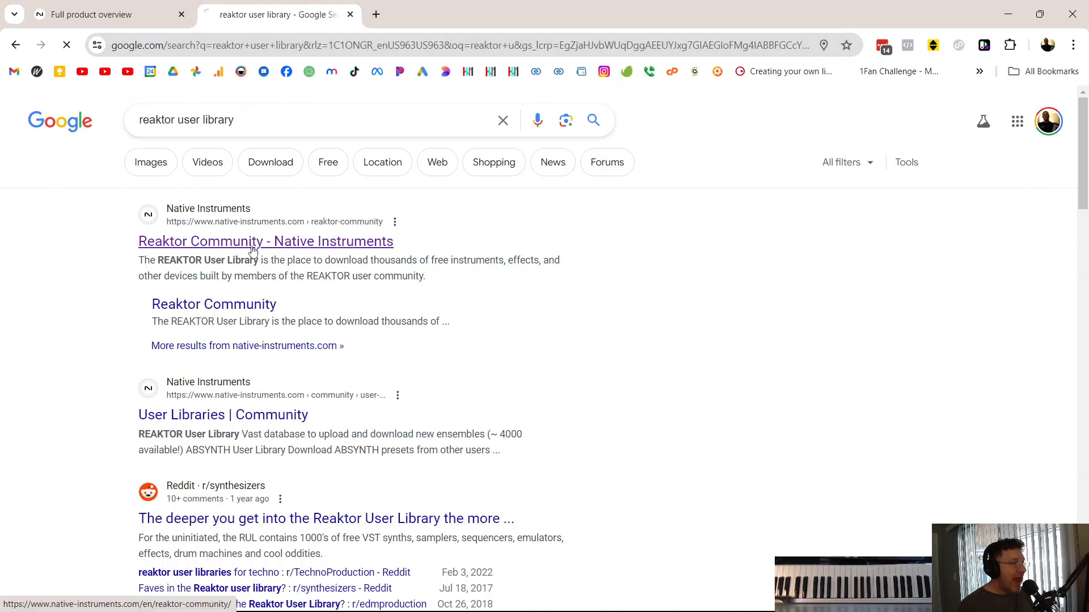
pyautogui.click(266, 241)
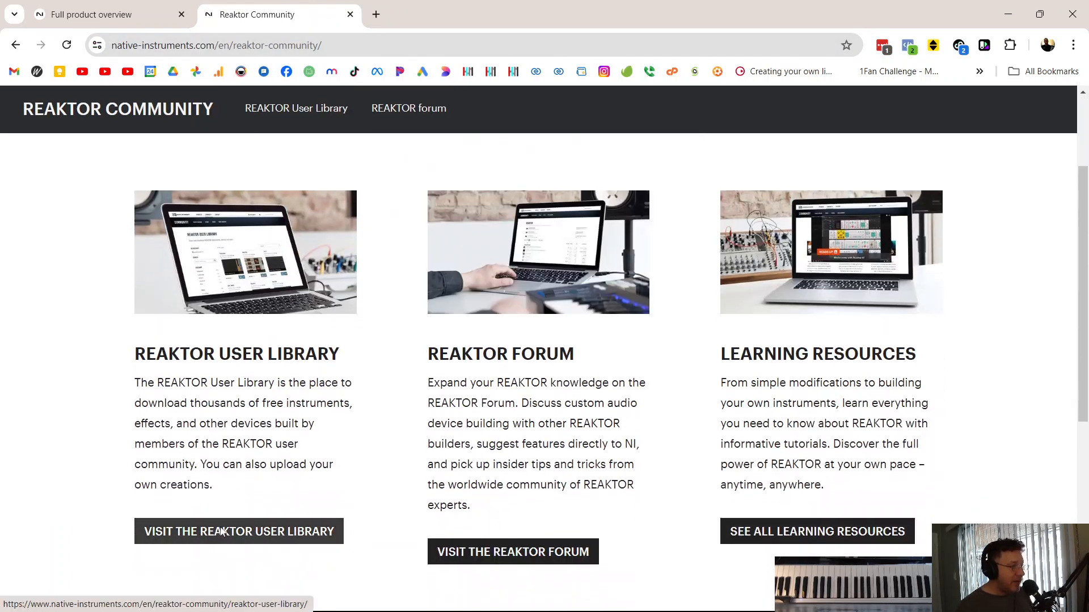
# Step: Visit the Reaktor User Library and scroll through its ensembles
pyautogui.click(237, 531)
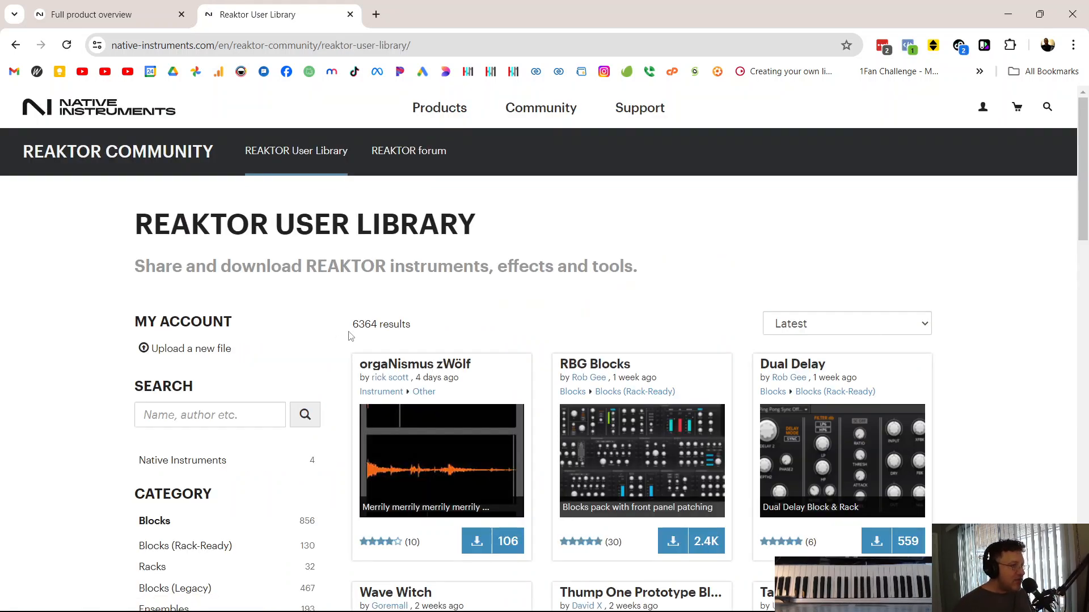
pyautogui.scroll(-3)
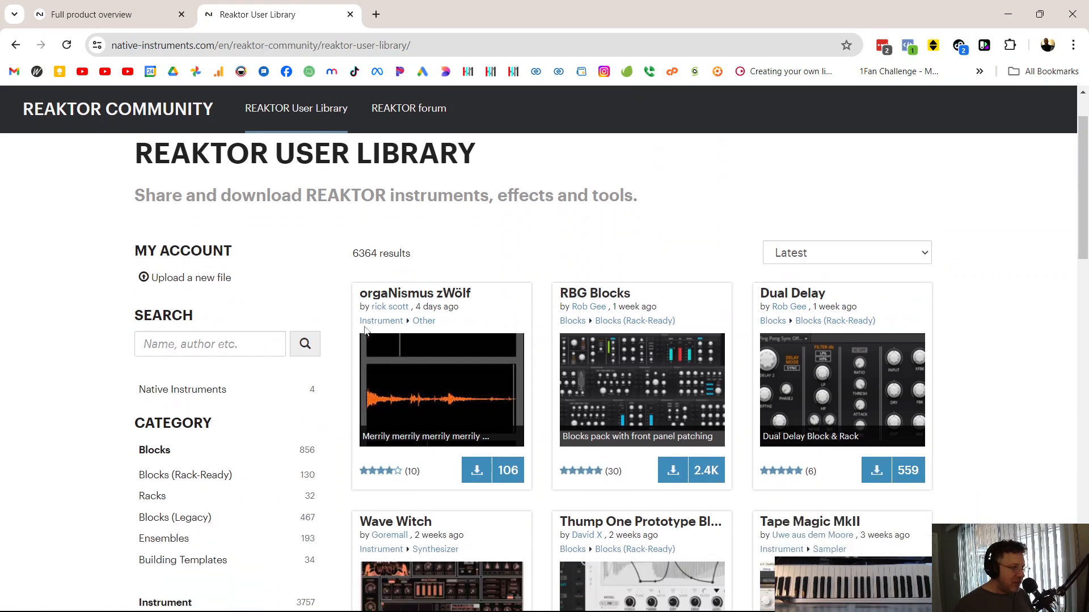
pyautogui.scroll(-3)
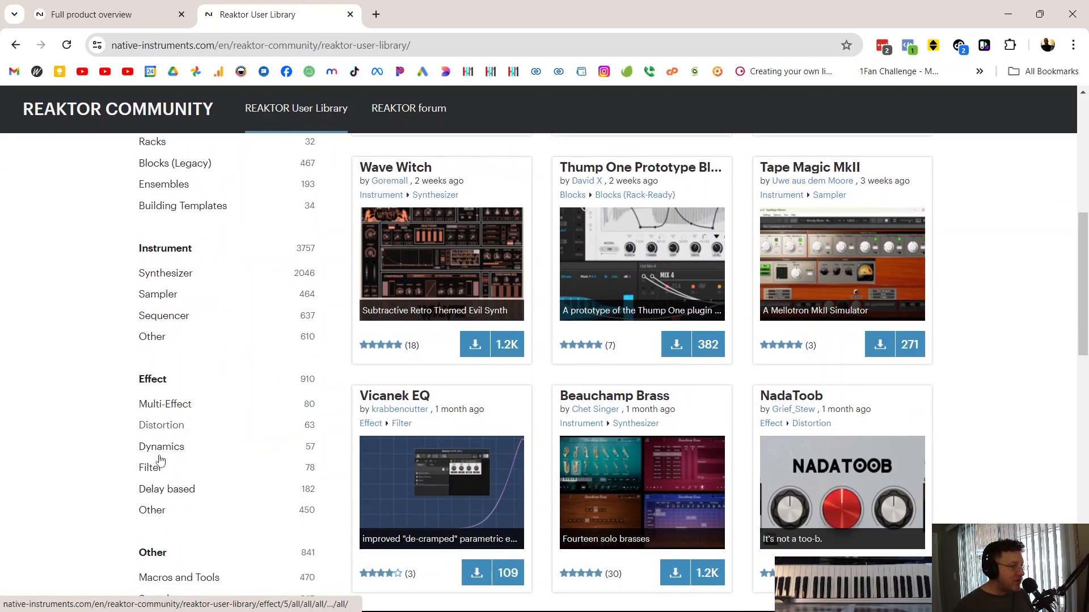
pyautogui.scroll(-3)
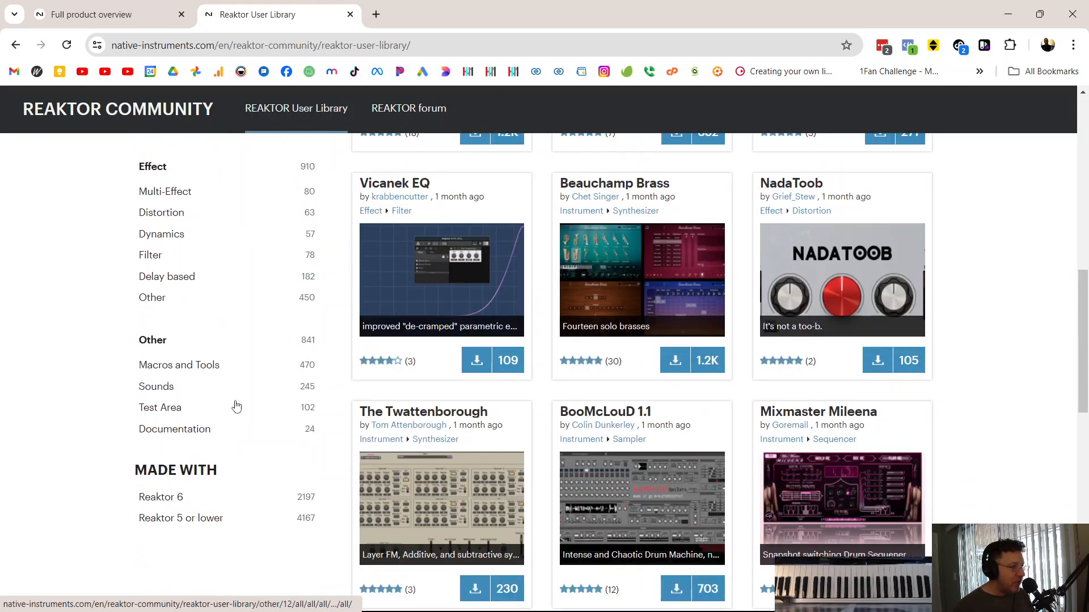
pyautogui.scroll(-3)
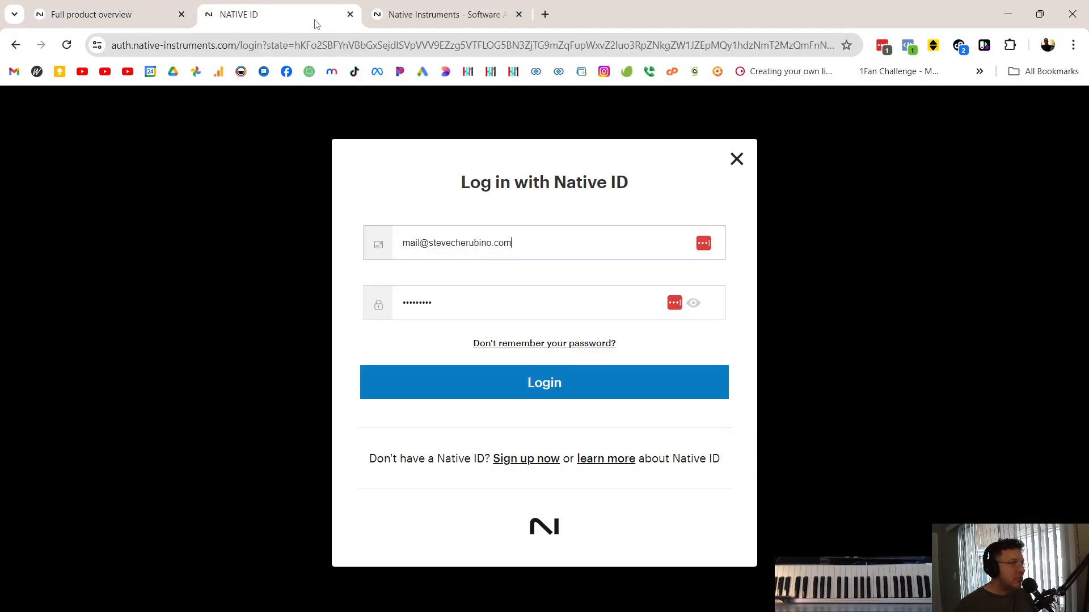
# Step: Log in with Native ID and open the downloaded The_Twattenborough.ens ensemble
pyautogui.click(543, 382)
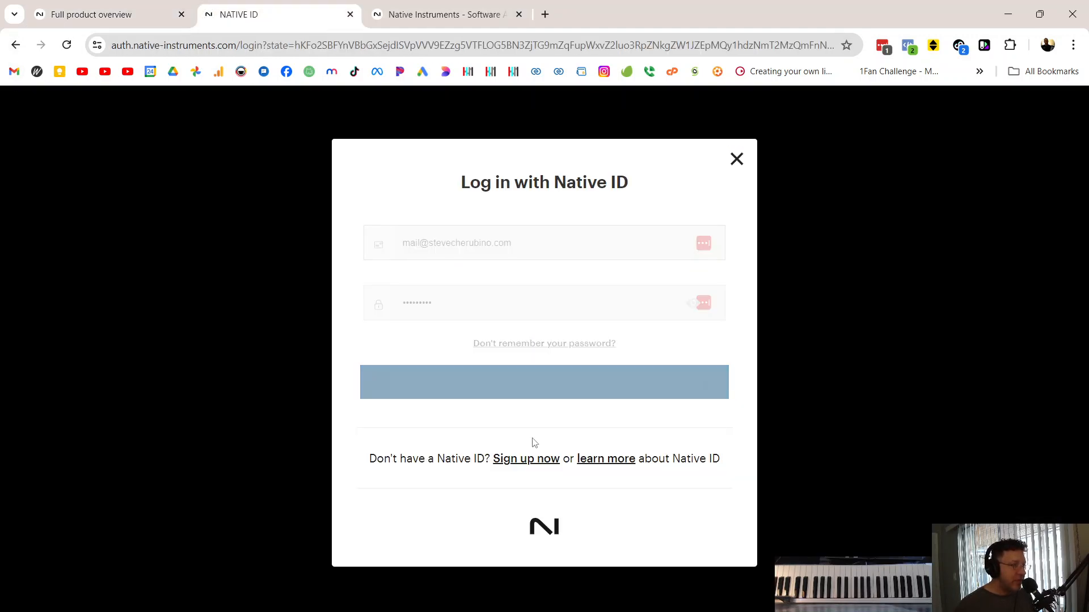
pyautogui.click(544, 381)
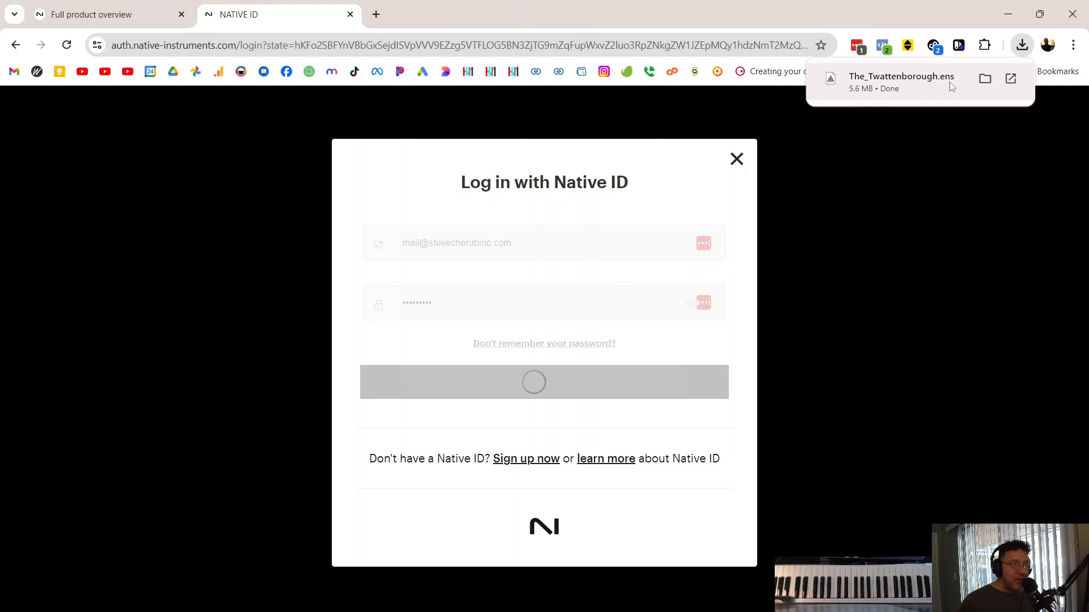
pyautogui.click(984, 78)
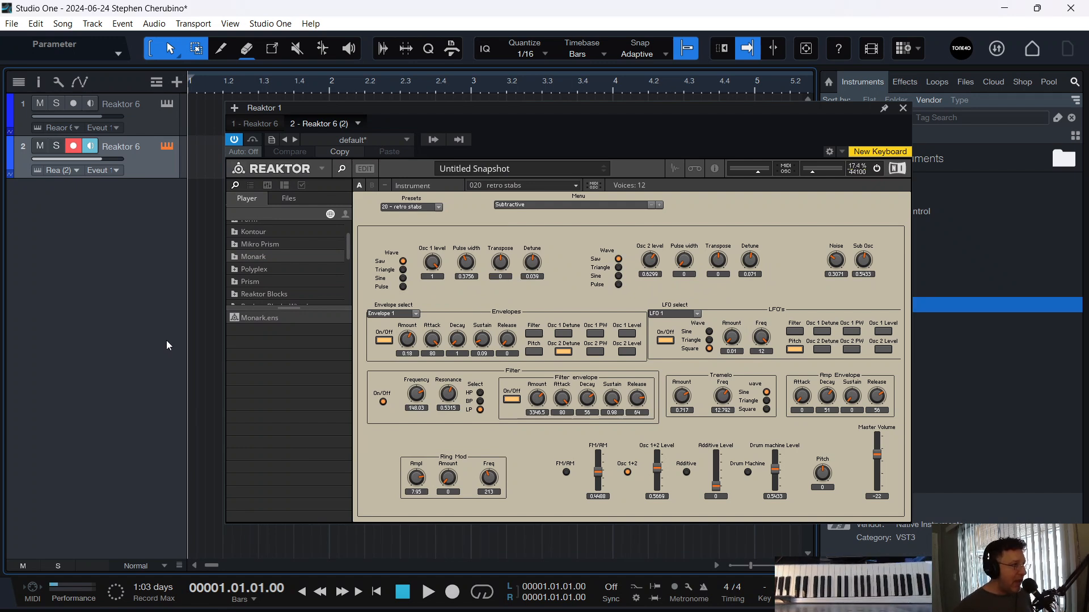
pyautogui.moveTo(734, 159)
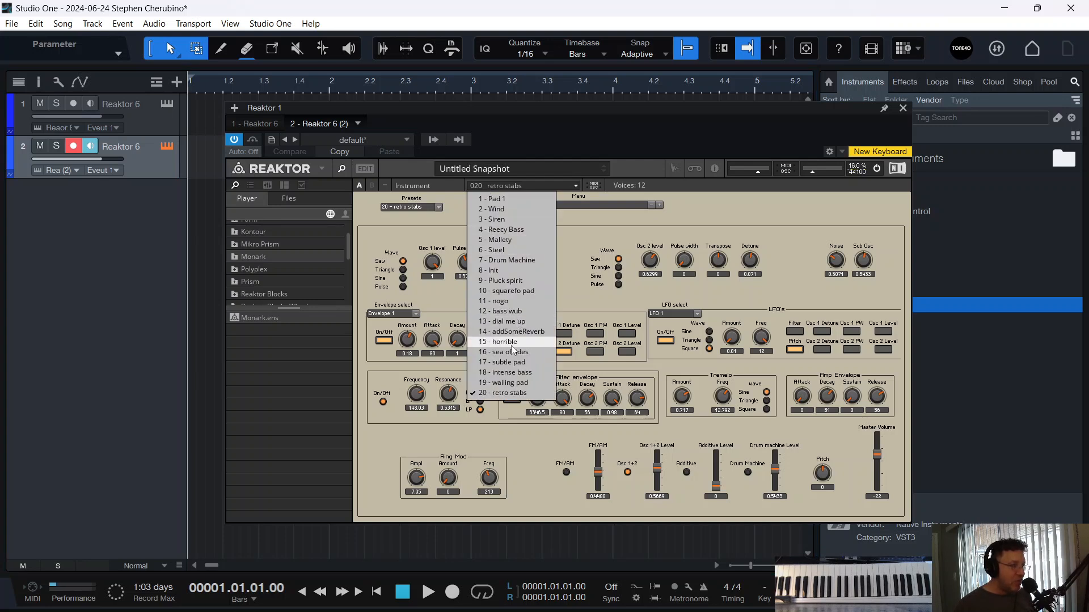
pyautogui.click(500, 281)
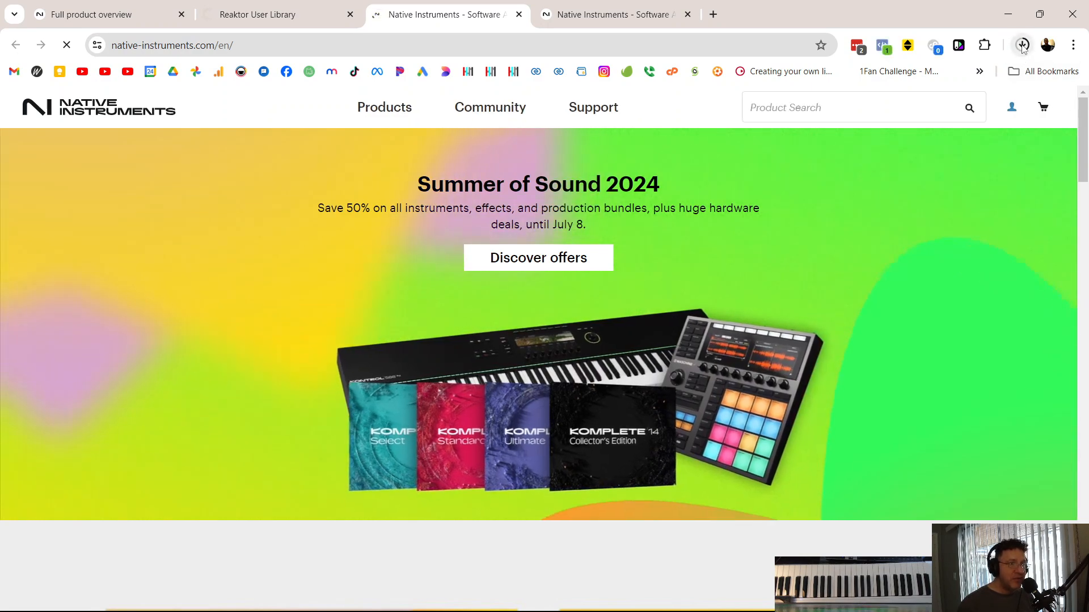
# Step: Get Wave Witch and Tape Magic MkII from the User Library, then open the finished Wave Witch zip
pyautogui.click(1021, 44)
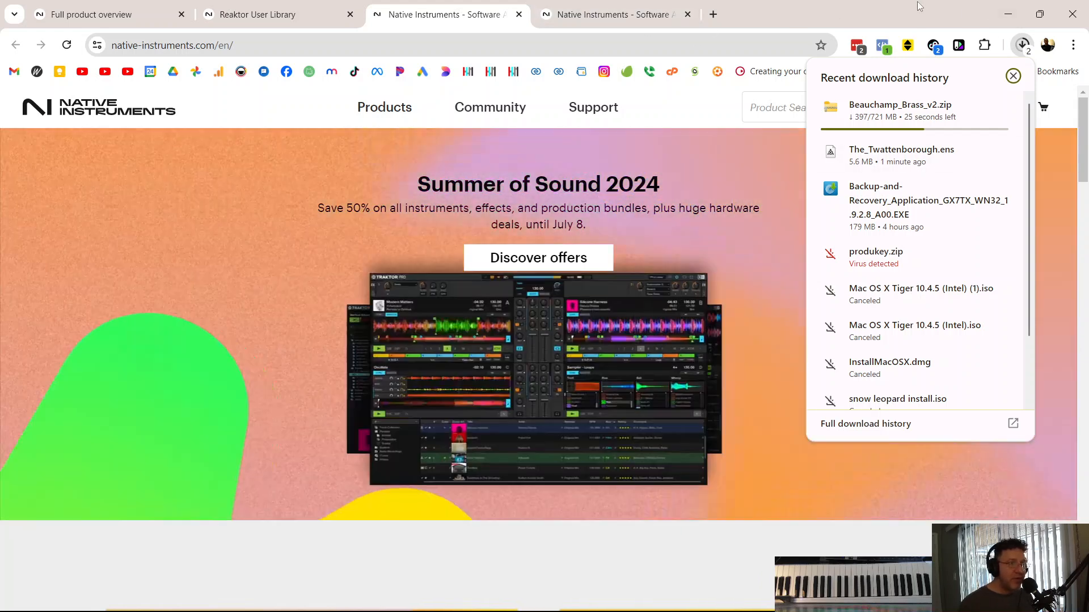
pyautogui.click(1013, 75)
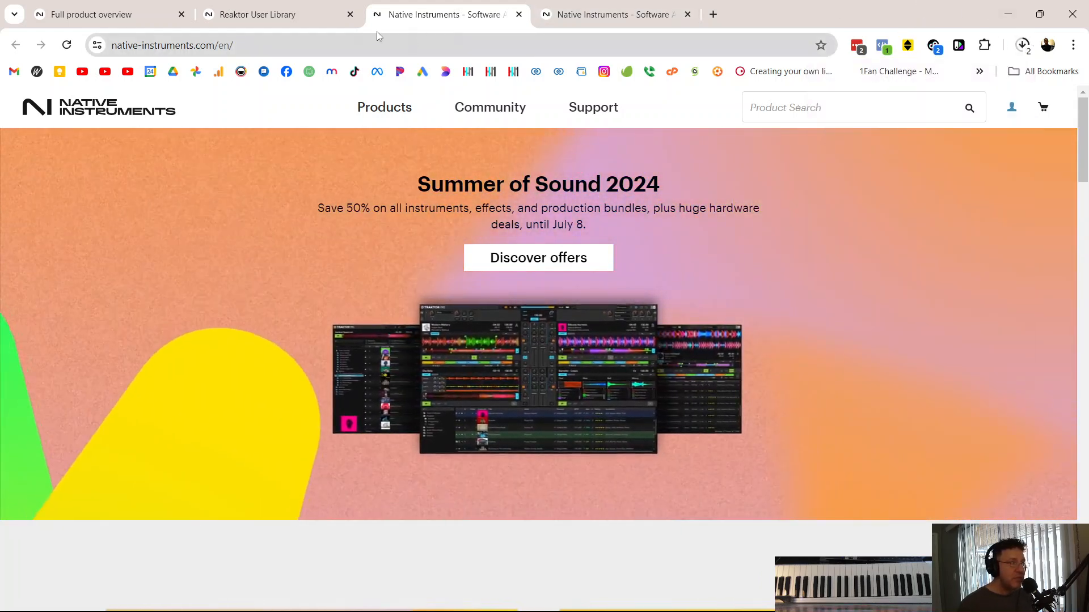
pyautogui.click(258, 13)
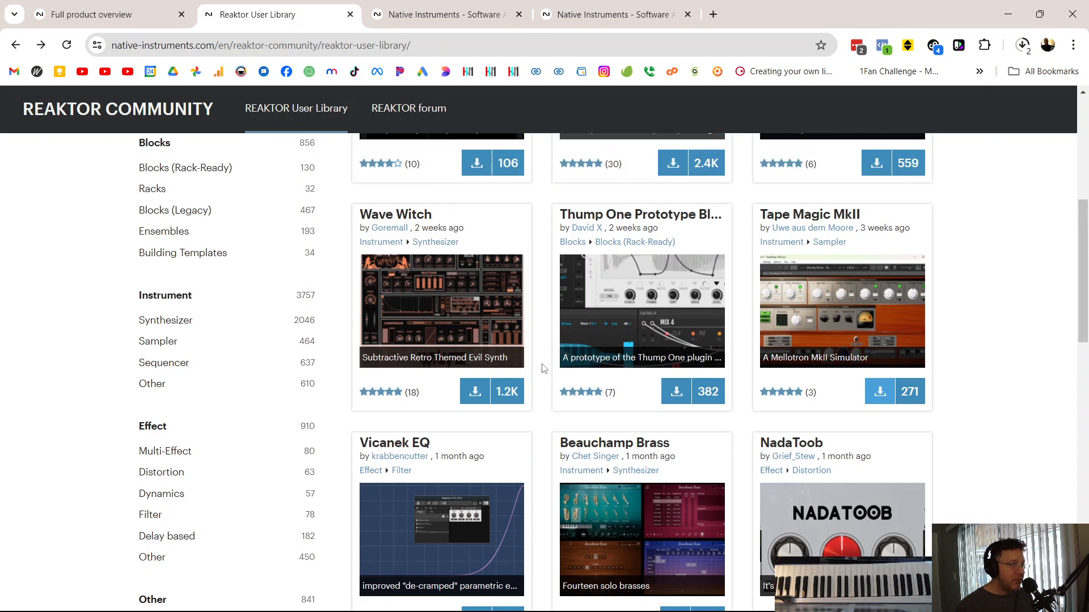
pyautogui.scroll(-3)
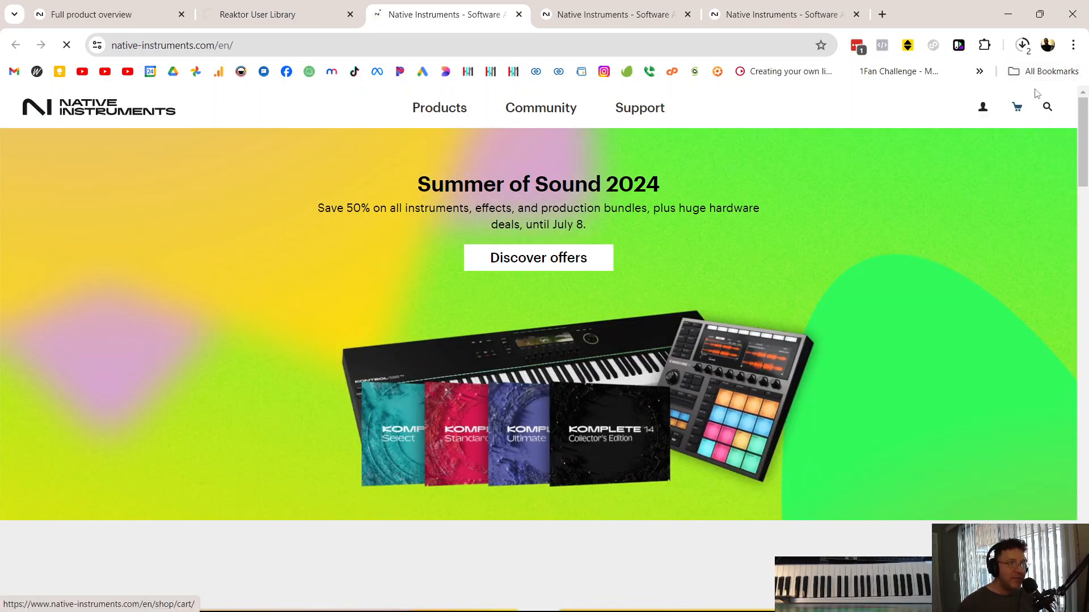
pyautogui.click(1022, 46)
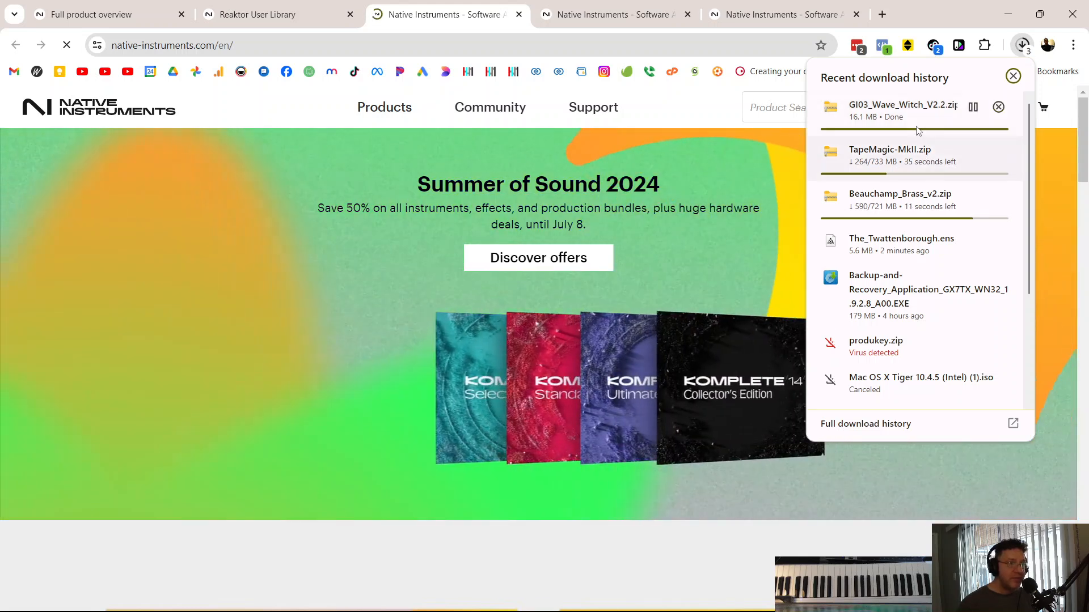
pyautogui.click(903, 111)
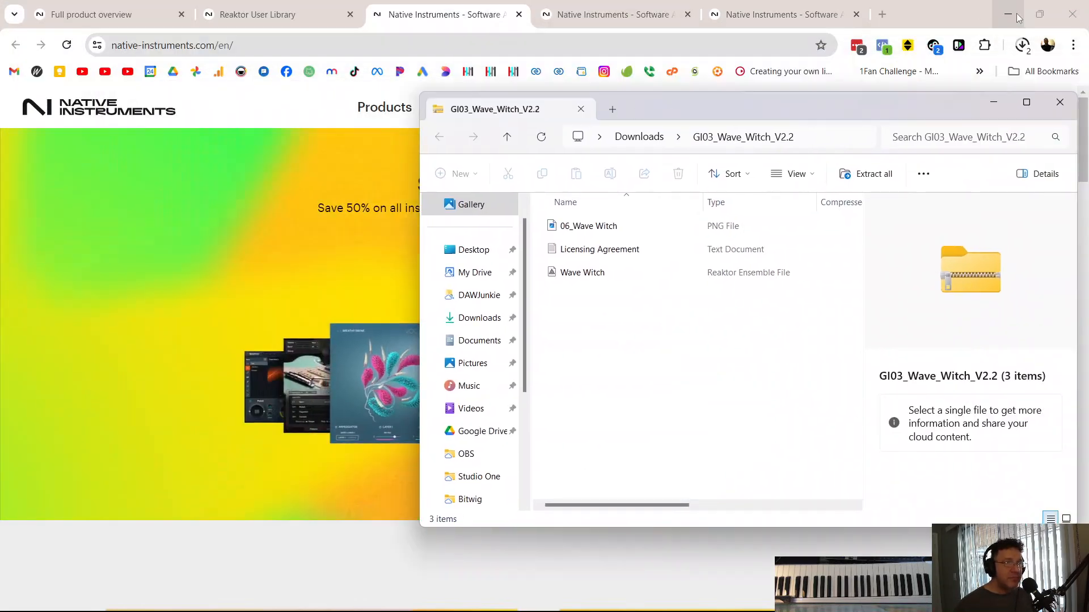
# Step: Minimize Chrome and extract the Wave Witch zip to its default folder
pyautogui.click(582, 272)
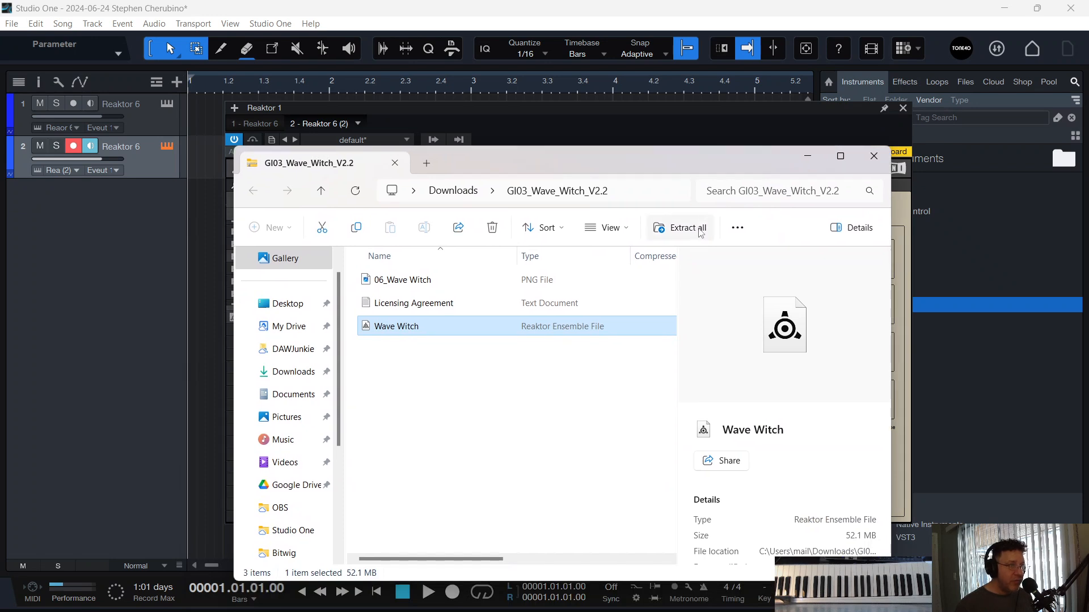
pyautogui.click(687, 228)
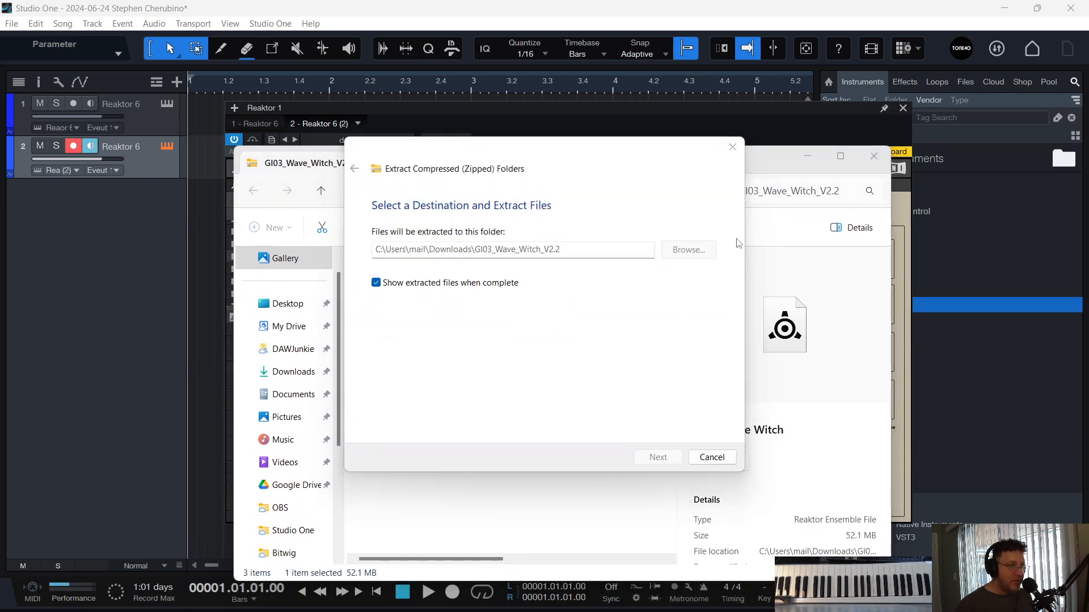
pyautogui.click(657, 457)
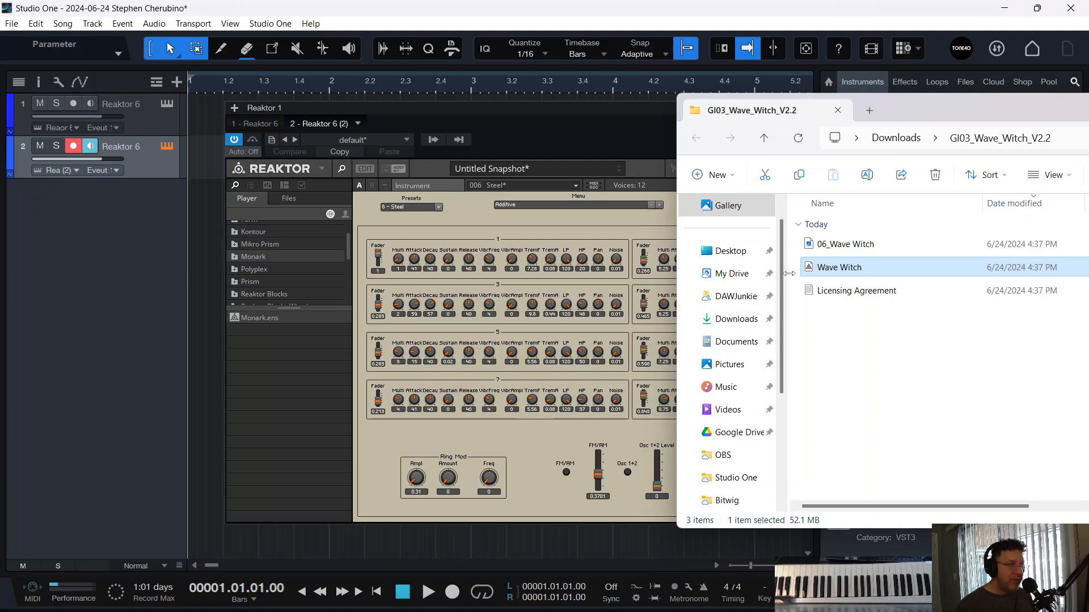
# Step: Load Wave Witch.ens into Reaktor and choose the [LEAD] The Old Fashioned snapshot
pyautogui.doubleClick(839, 266)
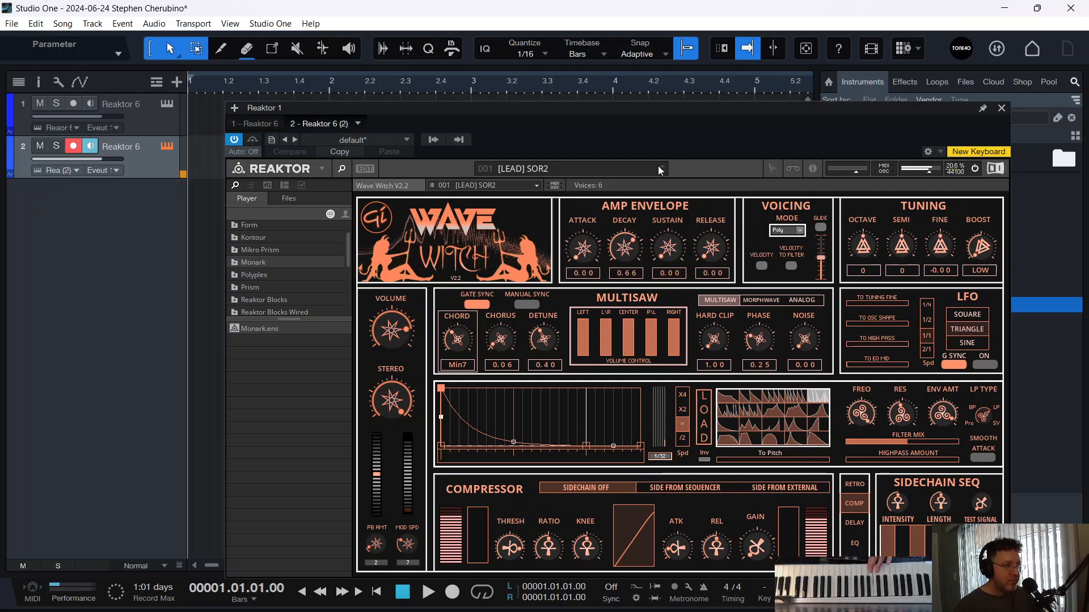
pyautogui.click(570, 168)
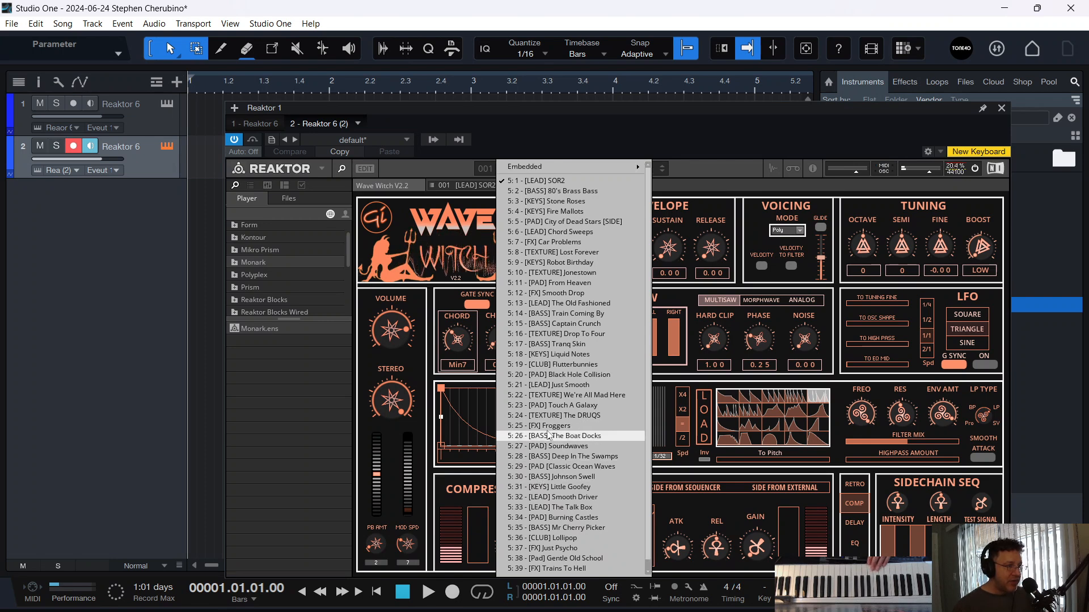
pyautogui.click(559, 303)
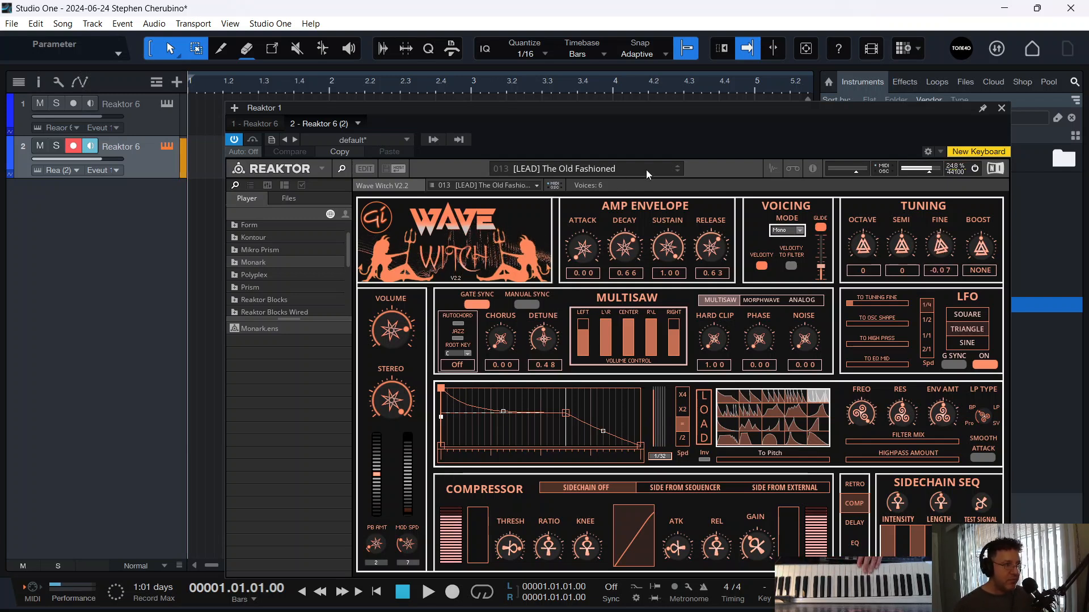
pyautogui.click(677, 169)
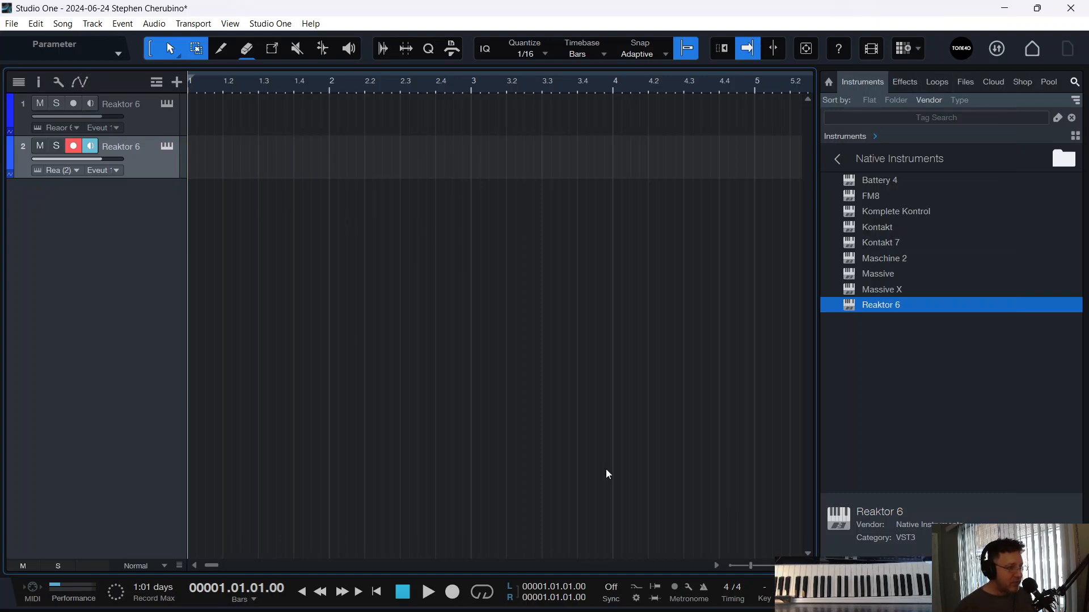
# Step: Record a Wave Witch keyboard part on track two, retrying after a false start
pyautogui.click(451, 591)
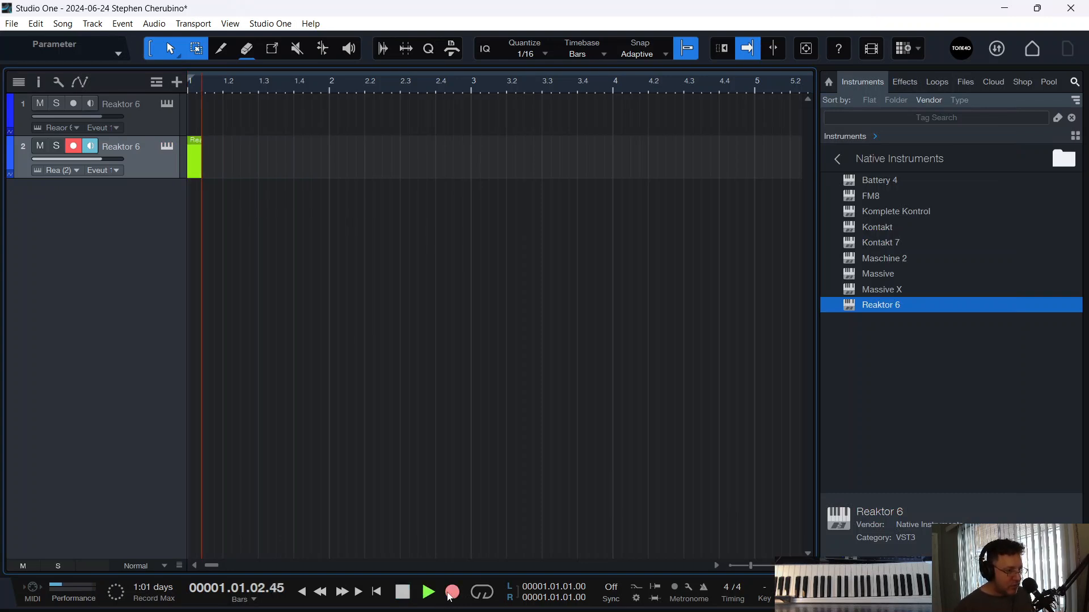
pyautogui.click(452, 592)
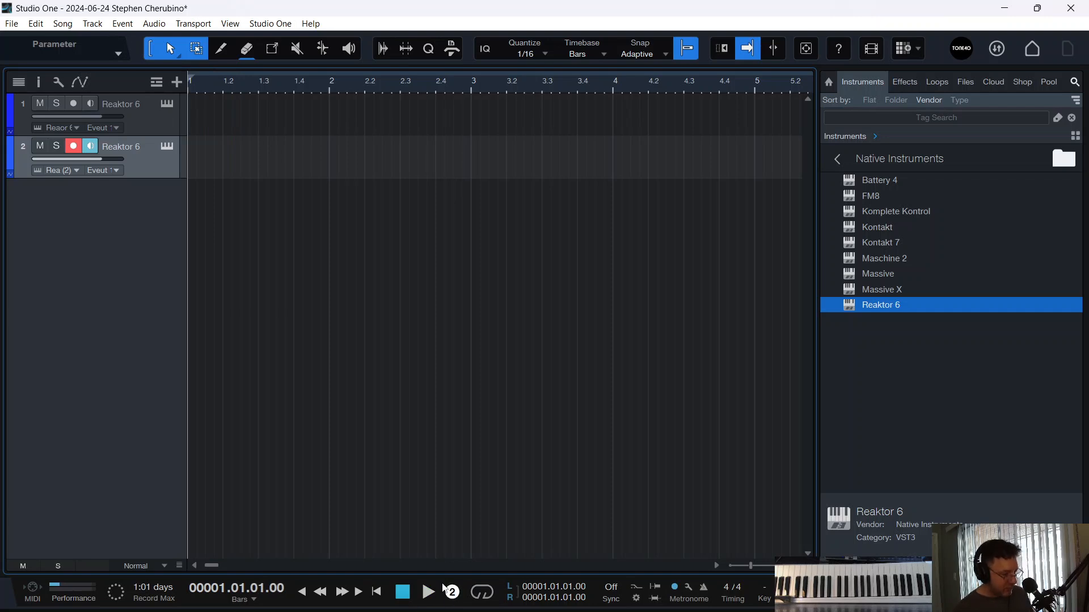
pyautogui.click(428, 592)
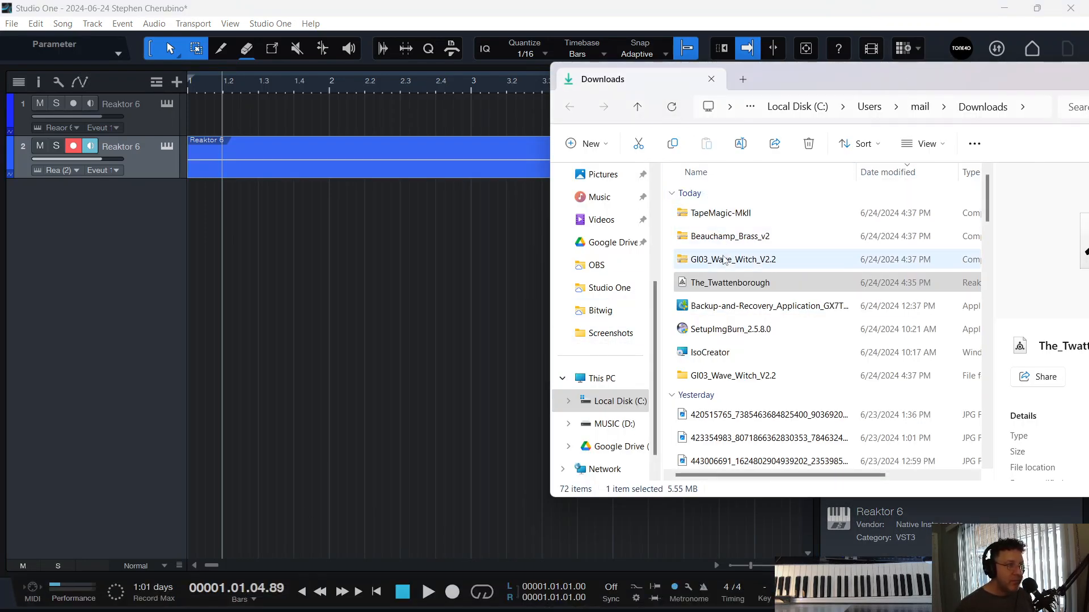
# Step: Open Beauchamp_Brass_v2.zip and extract it into Downloads
pyautogui.doubleClick(728, 236)
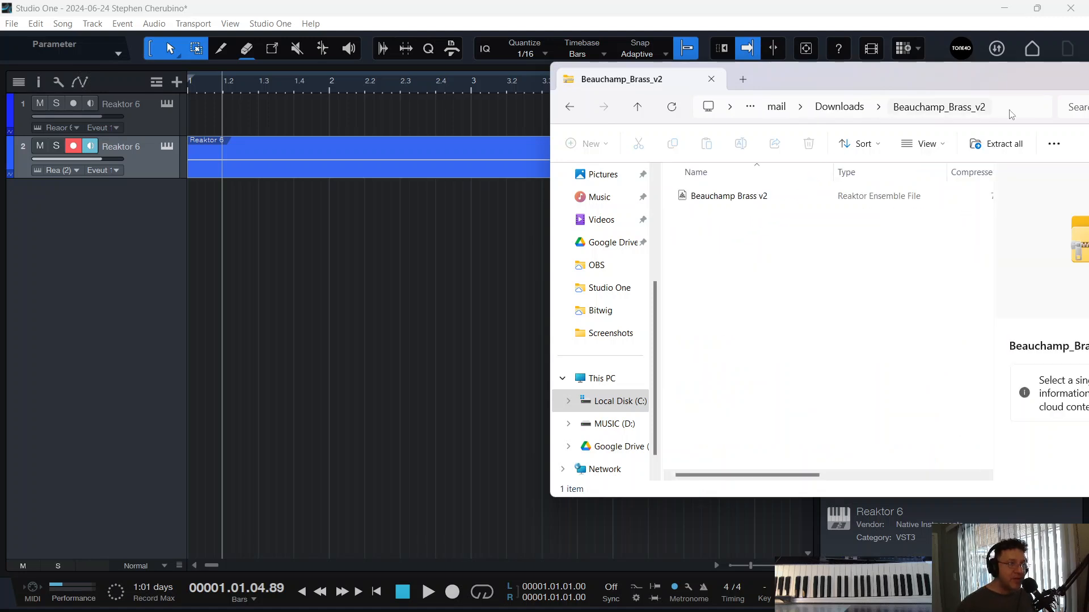
pyautogui.click(1000, 143)
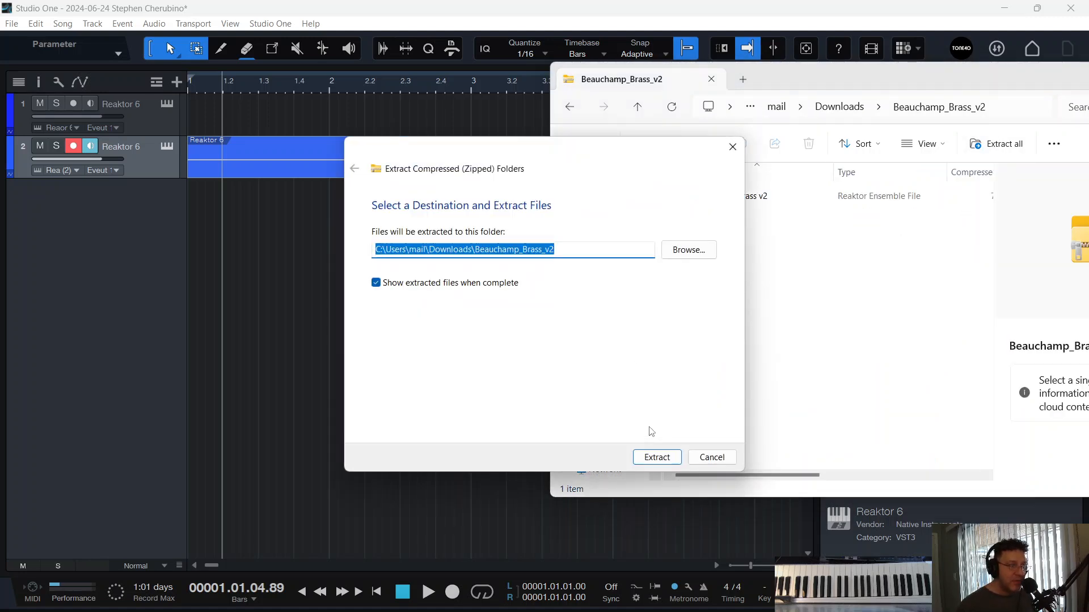
pyautogui.click(656, 457)
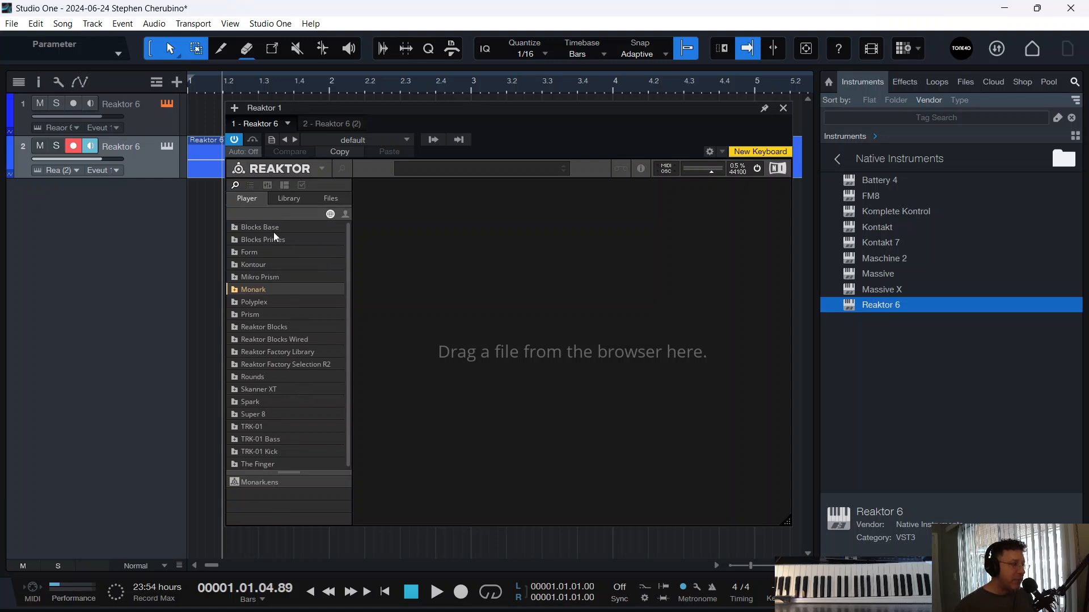
pyautogui.moveTo(251, 406)
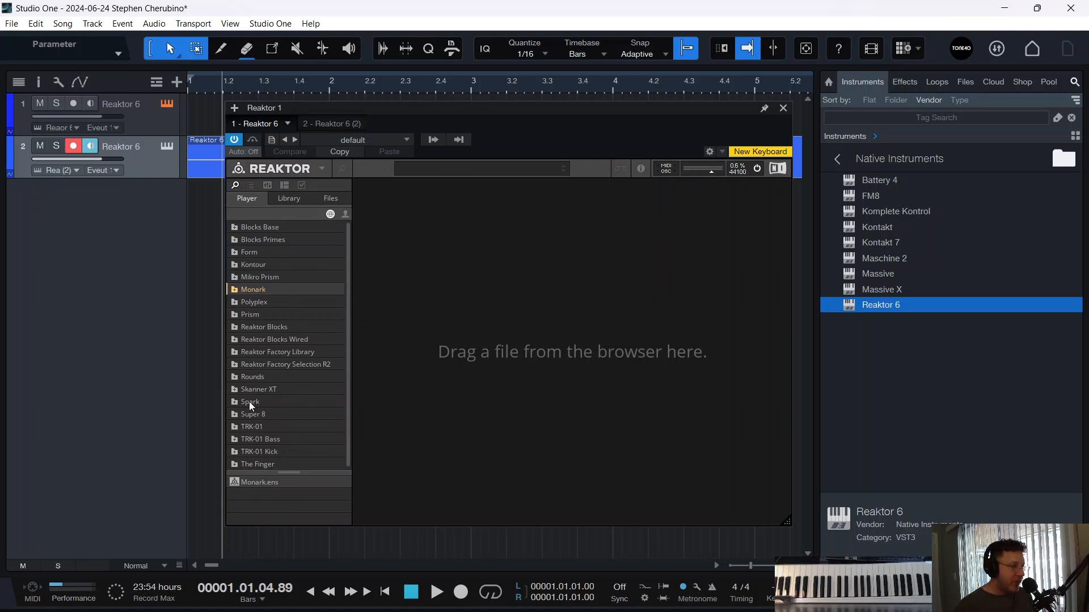
# Step: Load Spark.rkplr from the Spark folder into the first track's Reaktor 6
pyautogui.click(249, 401)
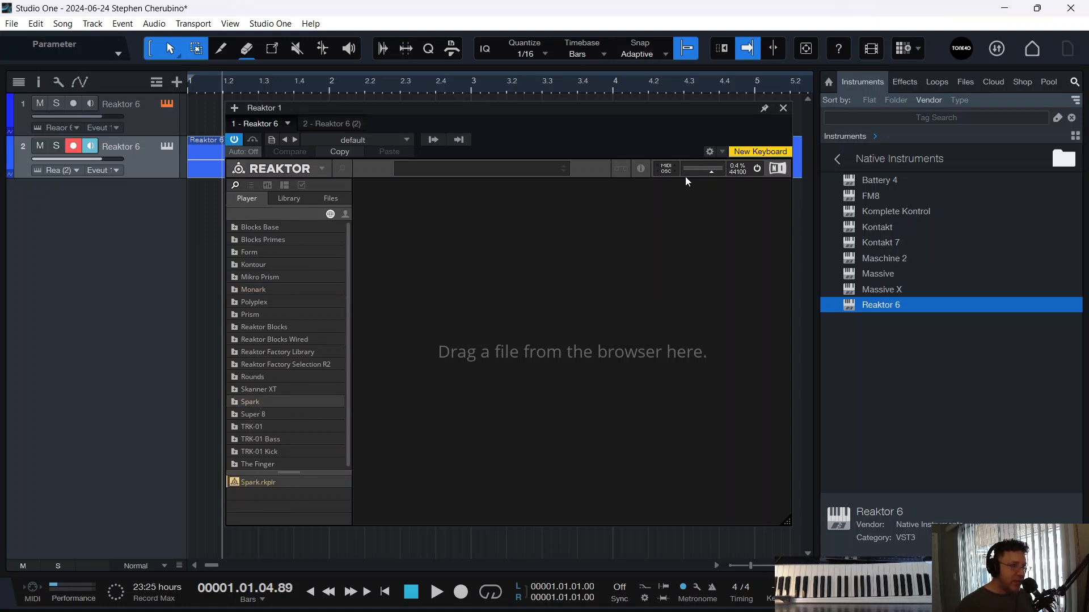
pyautogui.doubleClick(257, 482)
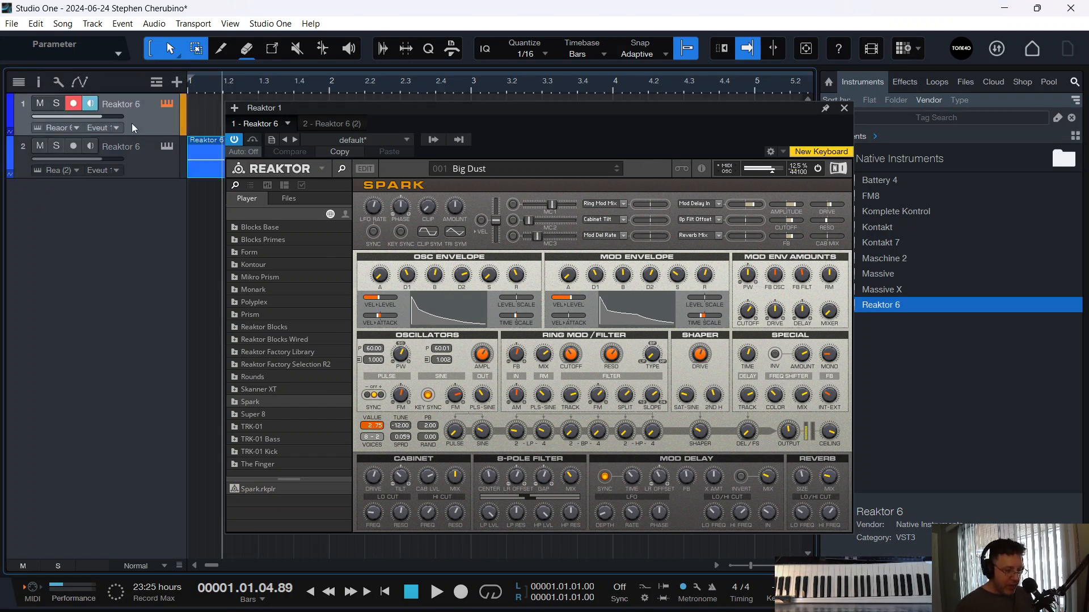
pyautogui.moveTo(378, 115)
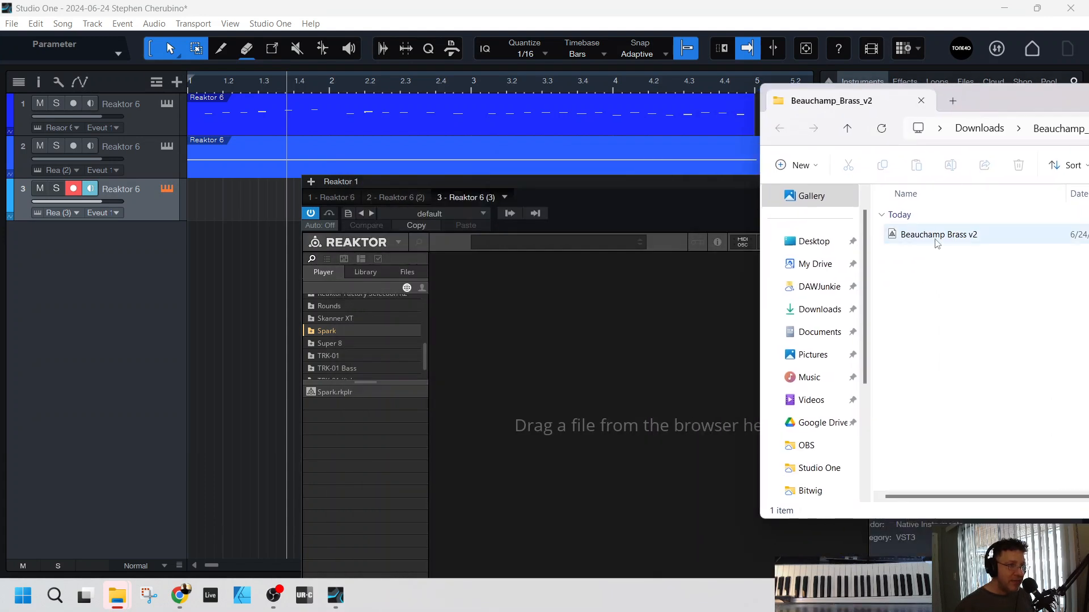
# Step: Load the extracted Beauchamp Brass v2.ens into the third track's empty Reaktor 6
pyautogui.click(938, 234)
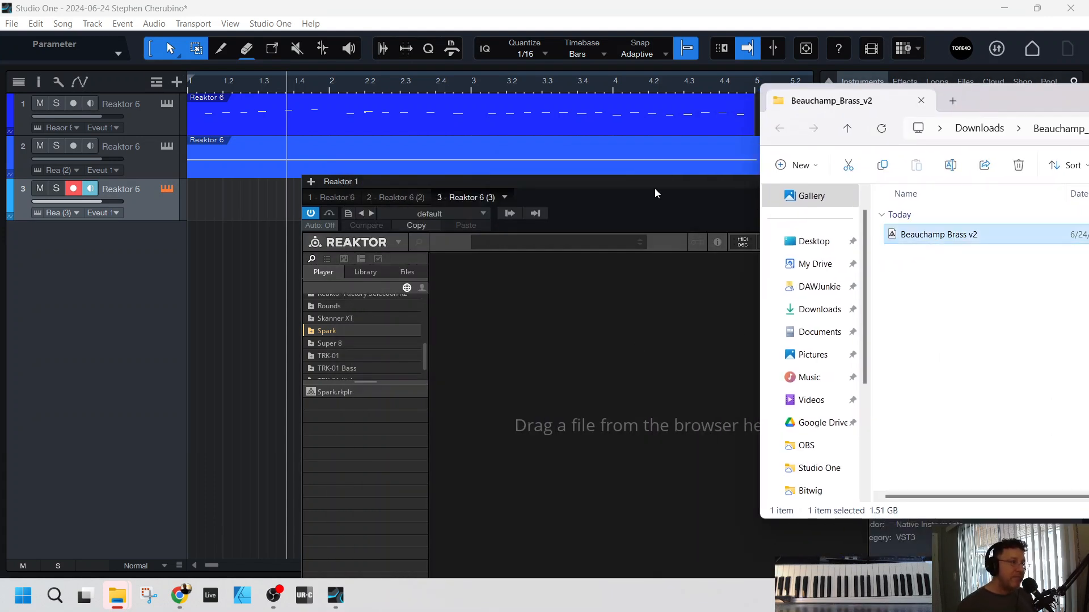
pyautogui.moveTo(652, 188)
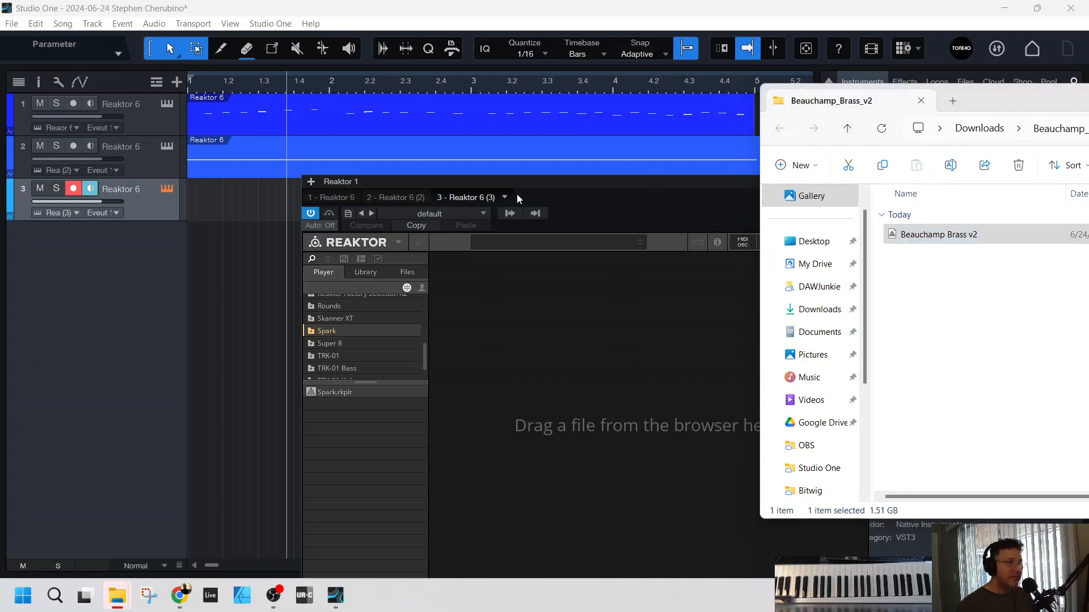
pyautogui.moveTo(1052, 37)
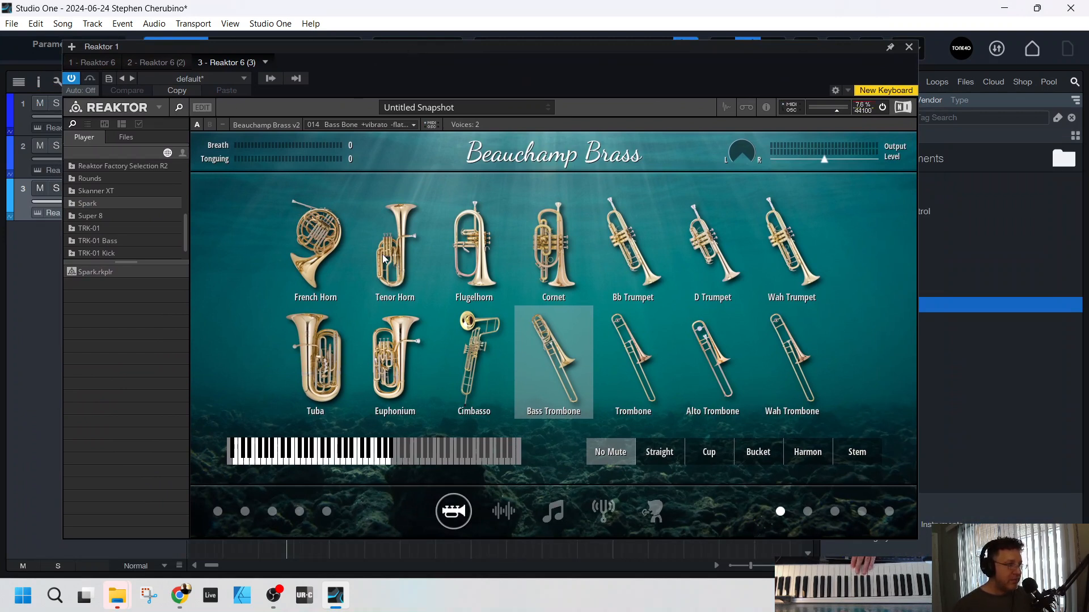
# Step: Audition Tenor Horn and Bb Trumpet brass sounds and change the Beauchamp Brass background scene
pyautogui.click(395, 248)
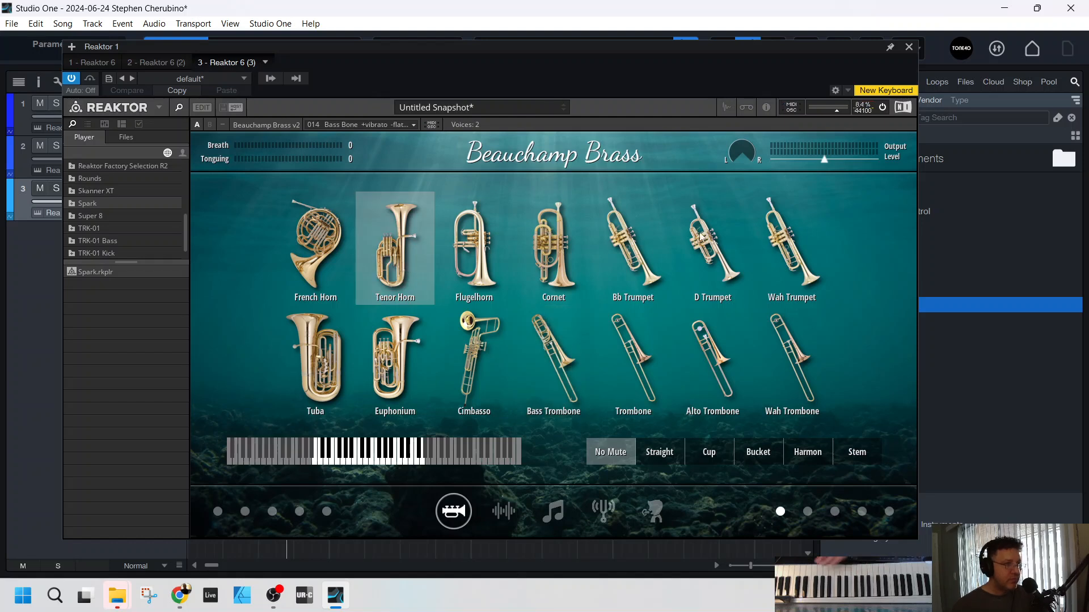
pyautogui.click(631, 250)
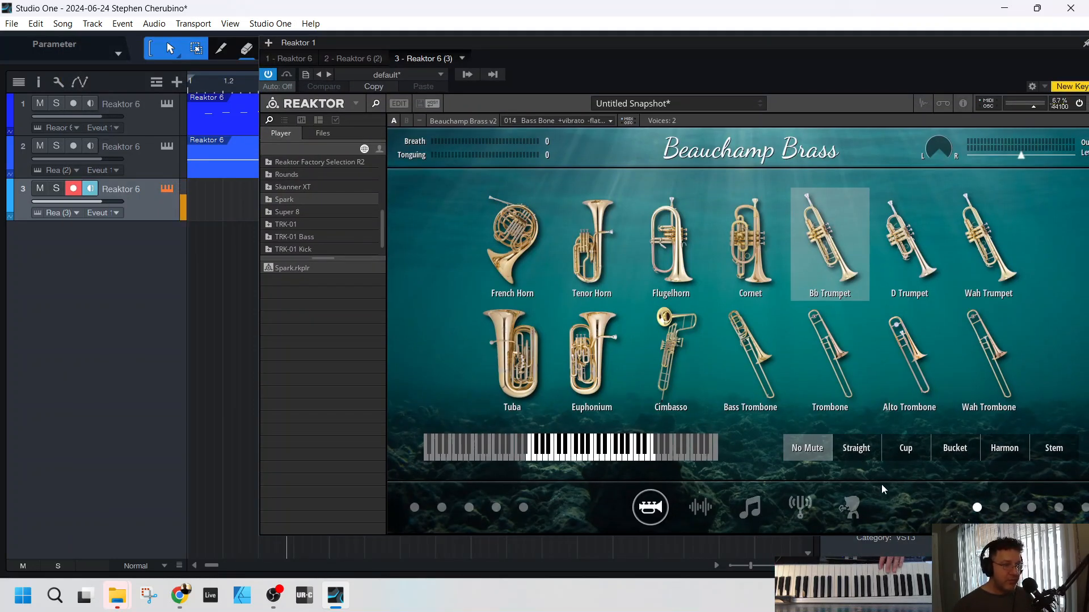
pyautogui.click(1005, 508)
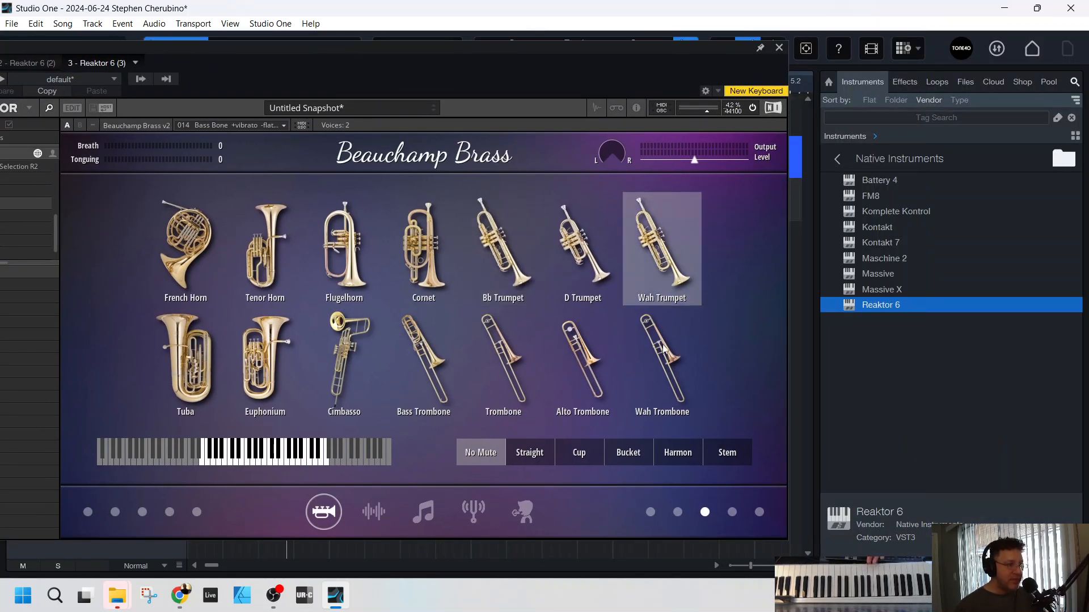
pyautogui.click(423, 363)
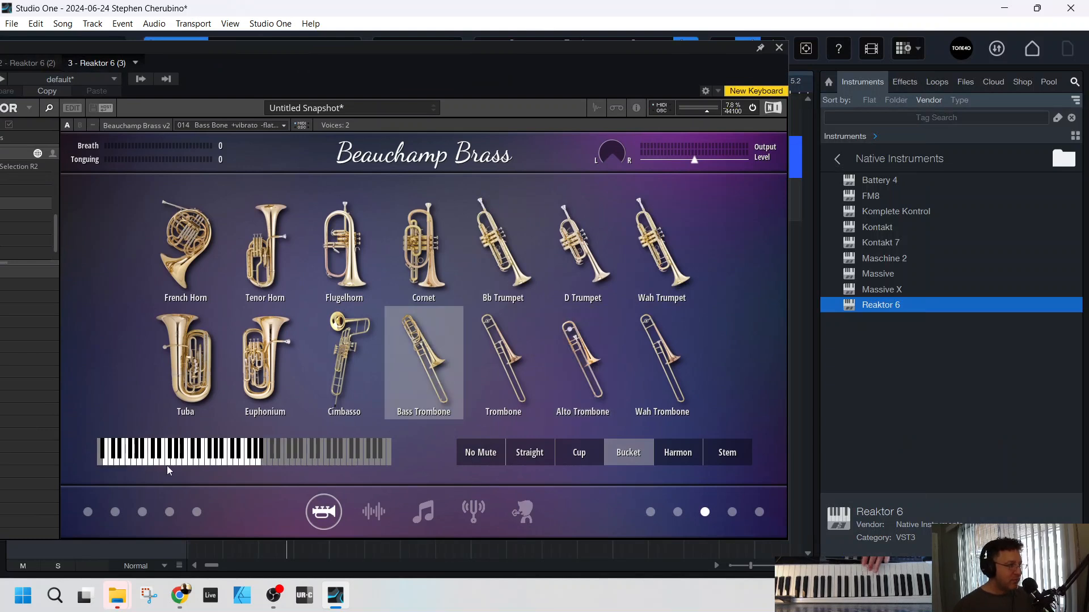
pyautogui.moveTo(196, 430)
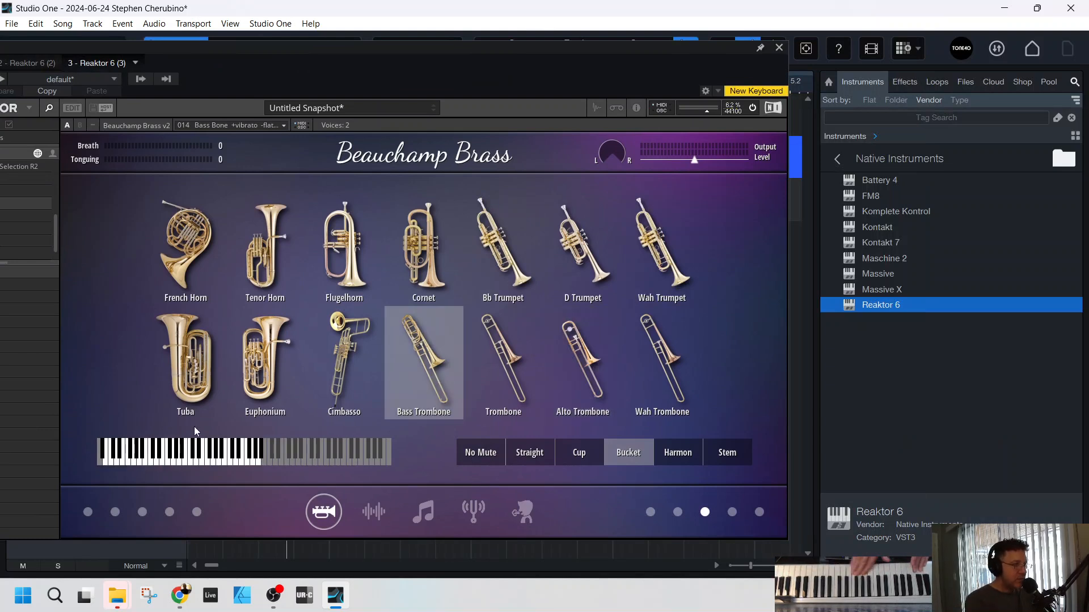
pyautogui.moveTo(368, 521)
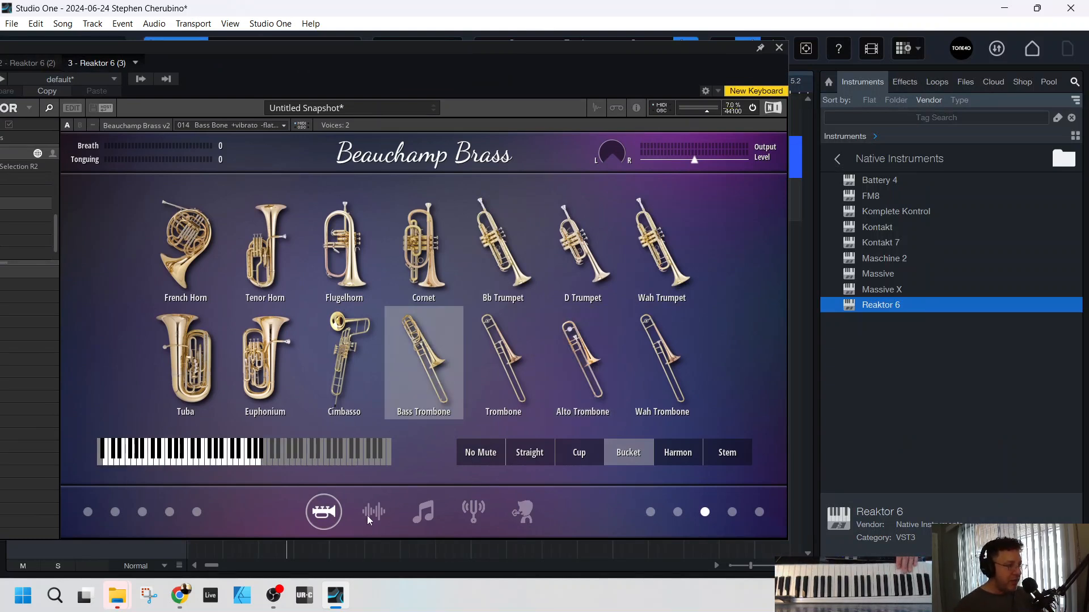
# Step: View the slur interval and breath/tonguing controller pages, then close the instrument window
pyautogui.click(422, 512)
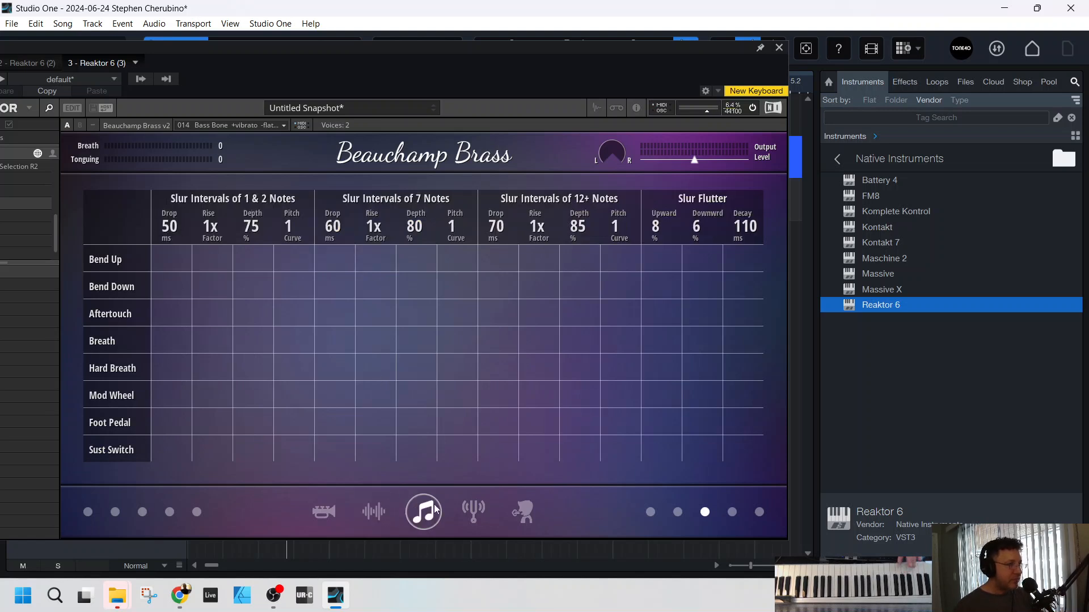
pyautogui.click(523, 511)
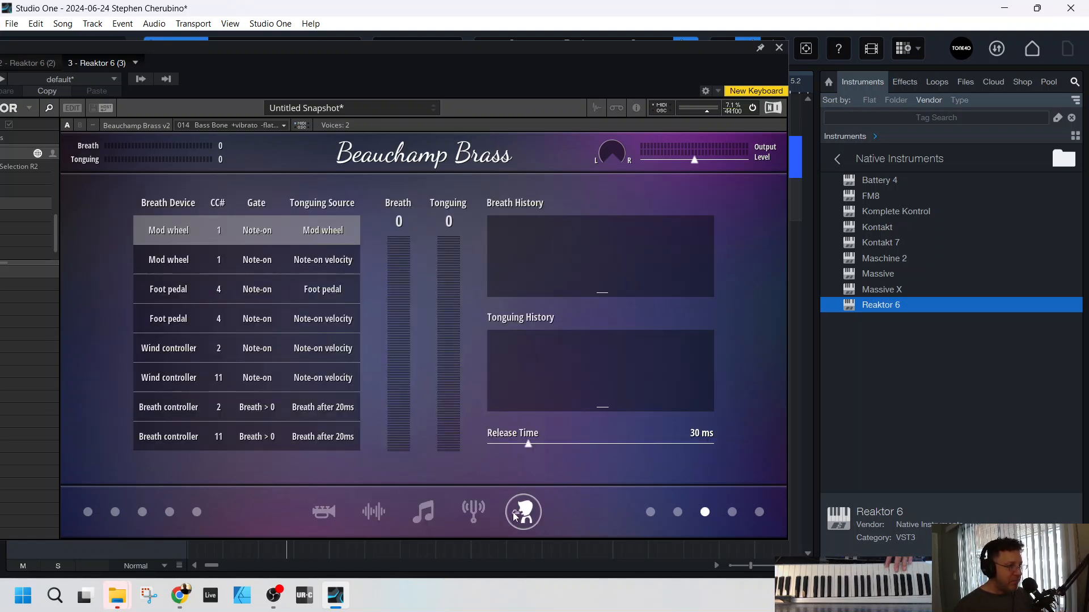
pyautogui.click(473, 511)
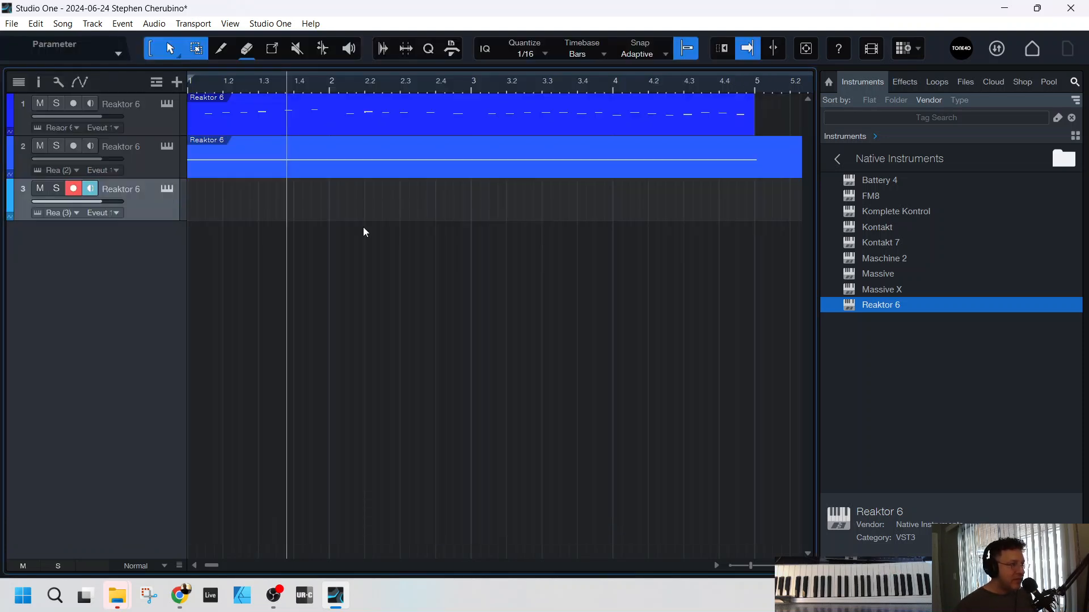
pyautogui.moveTo(116, 596)
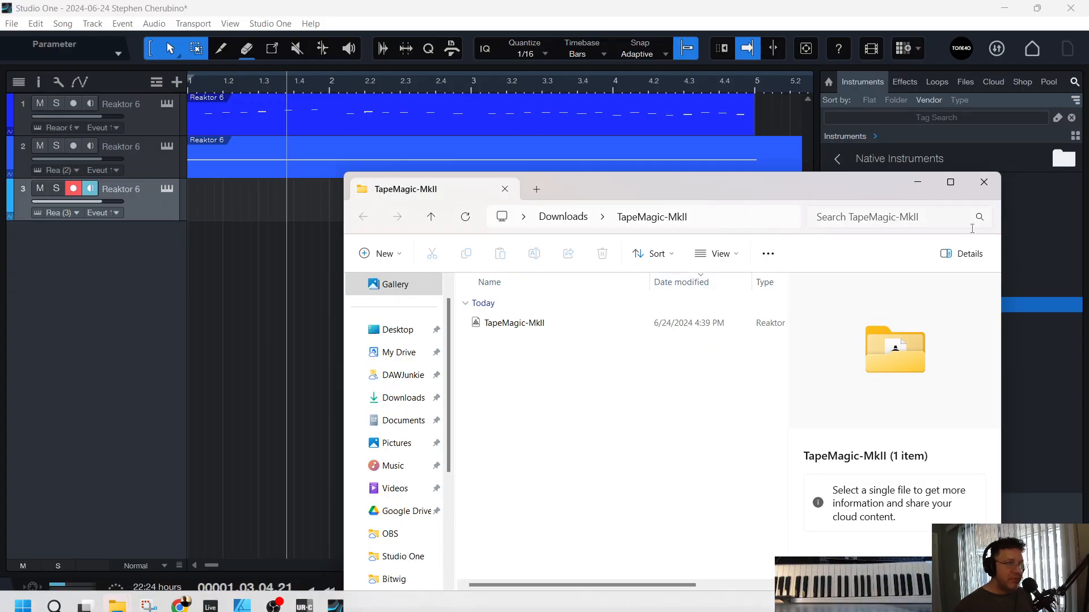
# Step: Replace Beauchamp Brass with TapeMagic-MkII from Downloads, discarding Beauchamp Brass changes
pyautogui.click(513, 322)
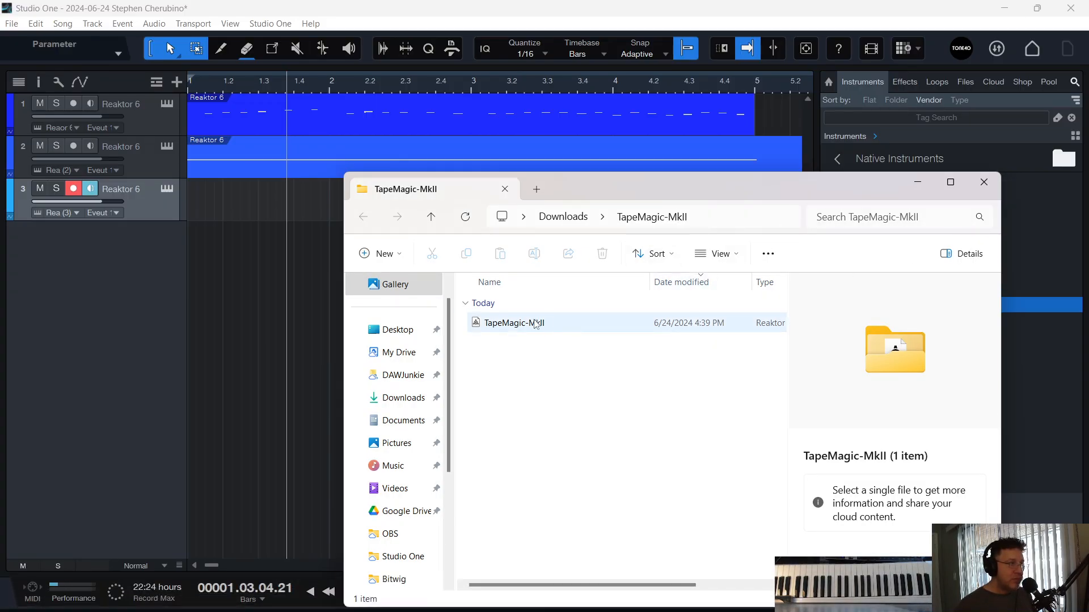
pyautogui.click(515, 323)
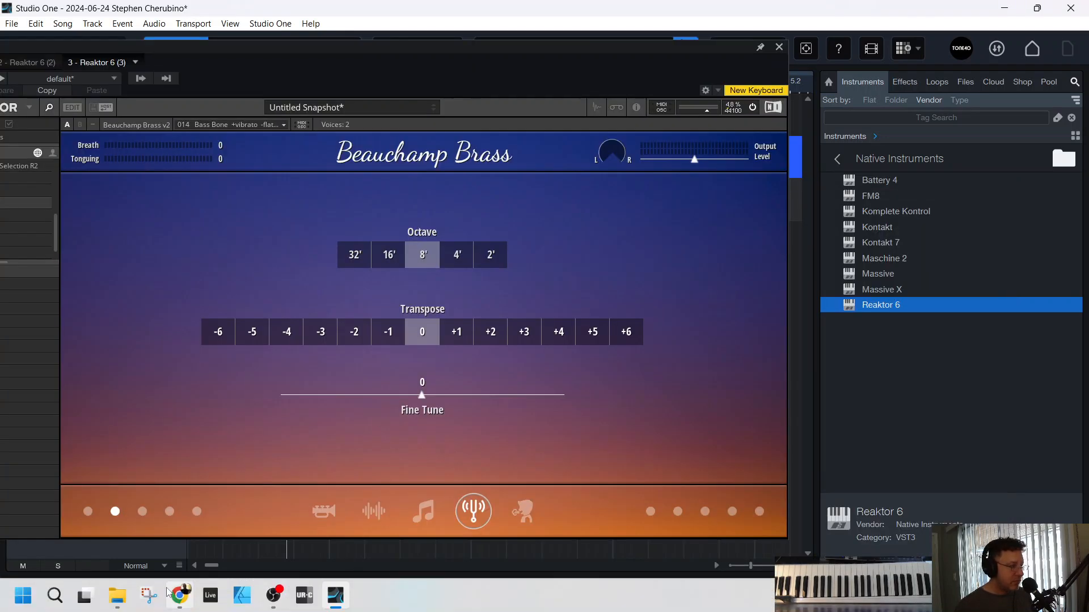
pyautogui.click(147, 595)
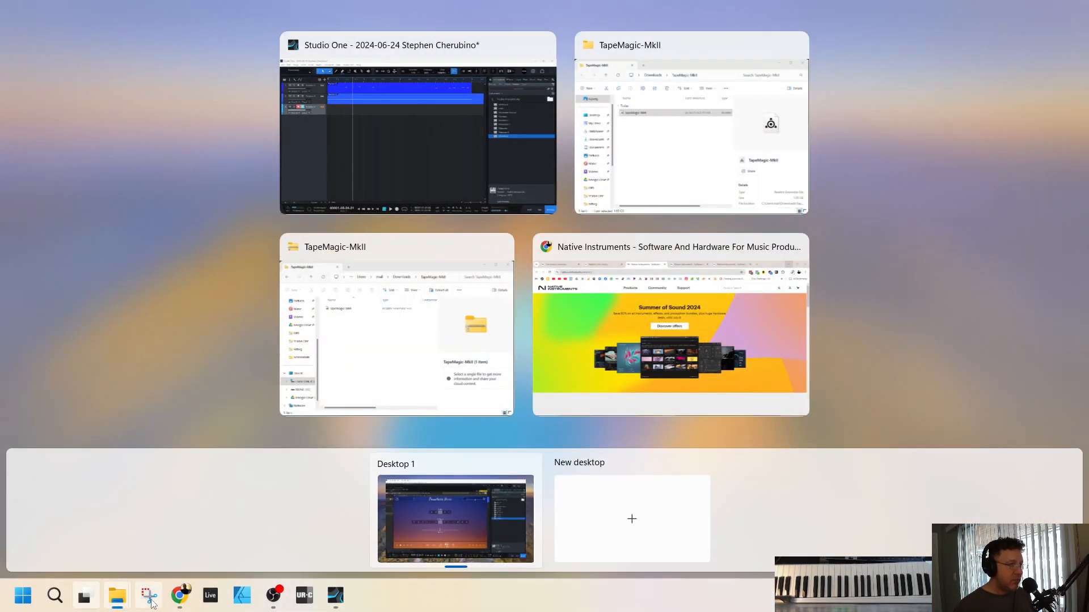
pyautogui.click(418, 123)
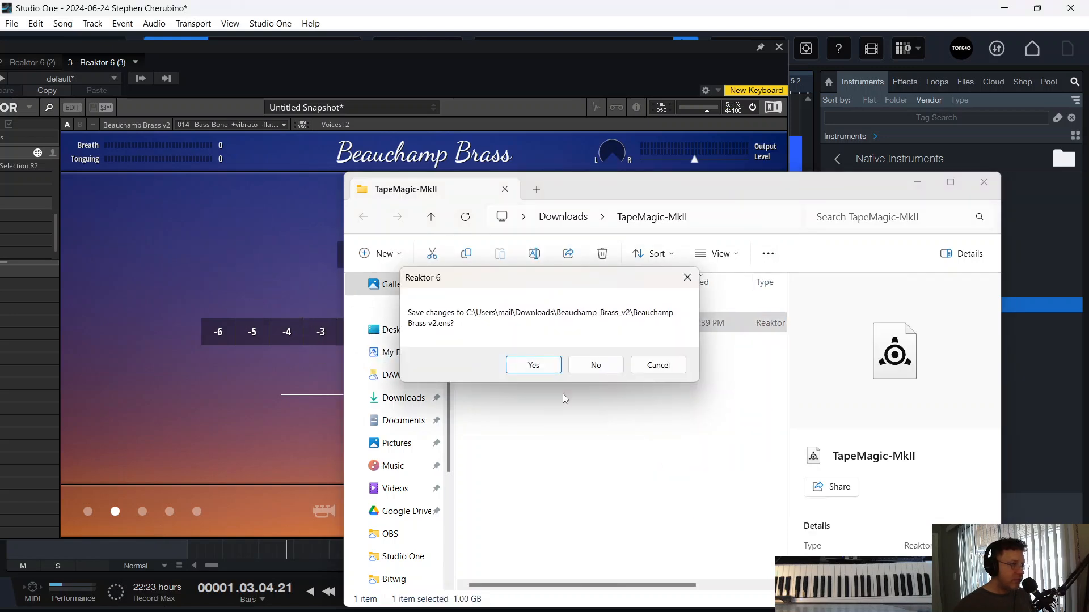
pyautogui.click(595, 365)
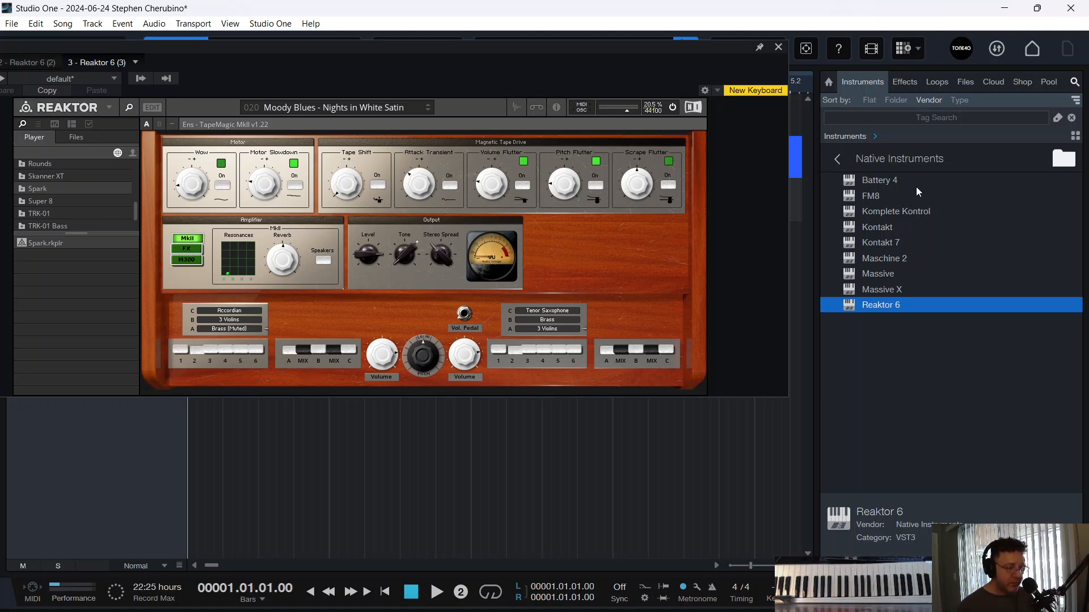
# Step: Play the song to hear TapeMagic MkII, then close its Reaktor window
pyautogui.click(436, 592)
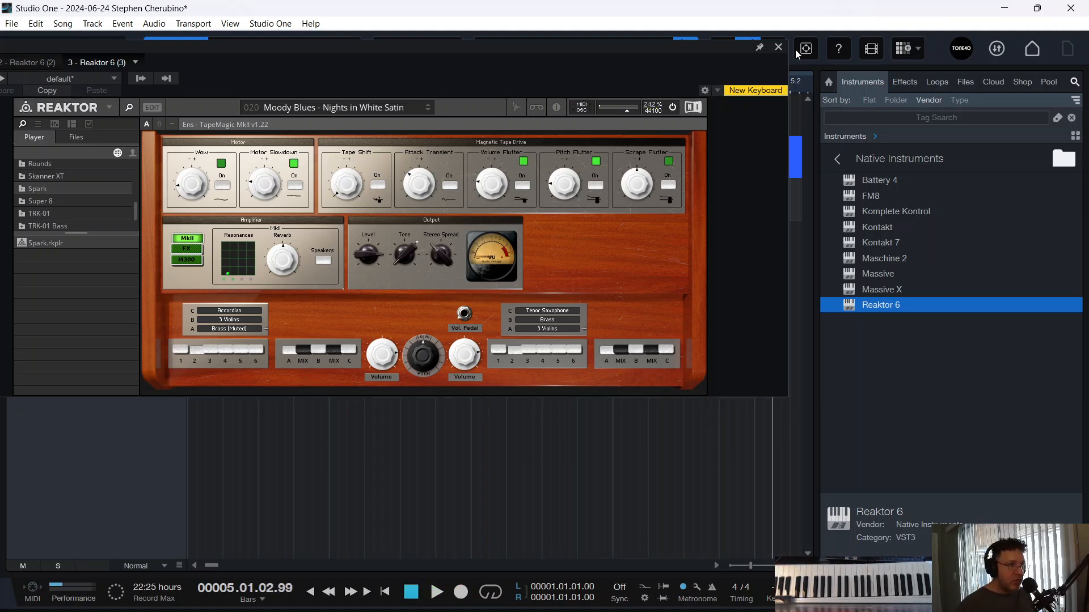
pyautogui.click(778, 47)
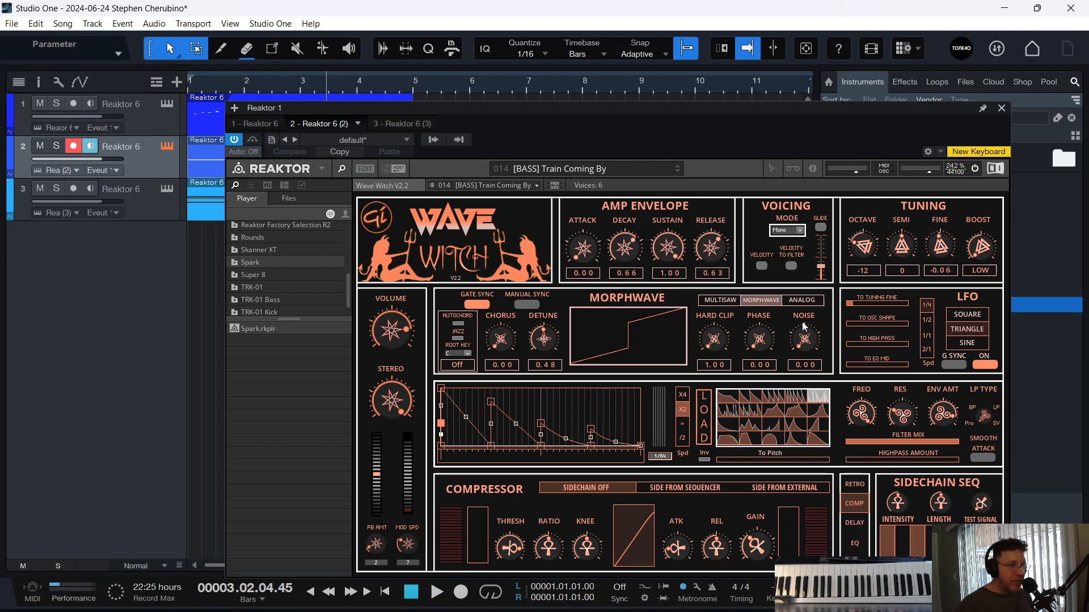
pyautogui.moveTo(896, 235)
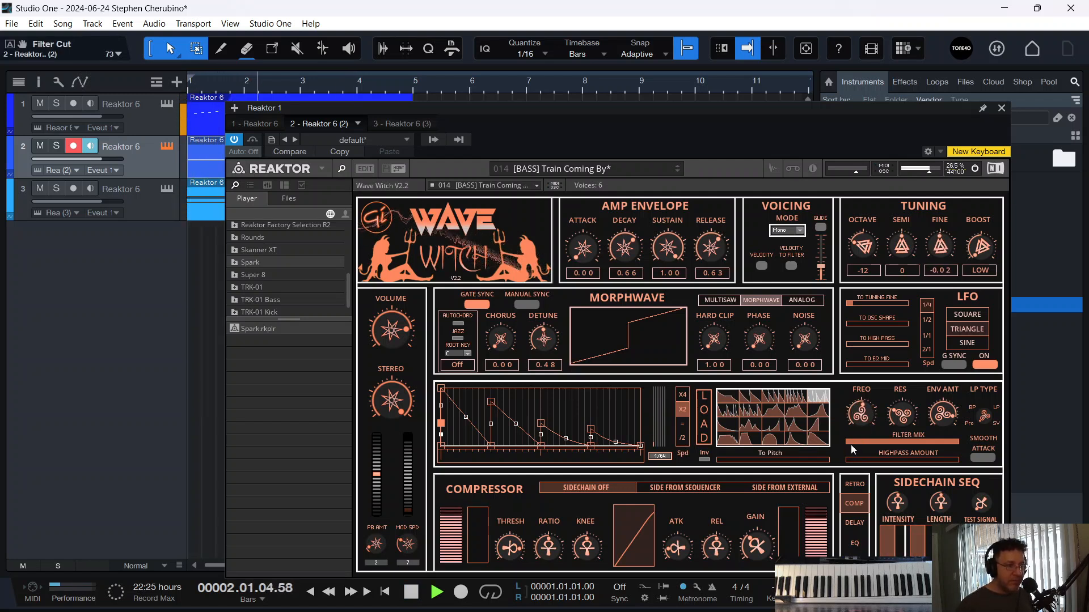
# Step: Tweak the Wave Witch Train Coming By bass filter on track 2 during playback
pyautogui.click(436, 592)
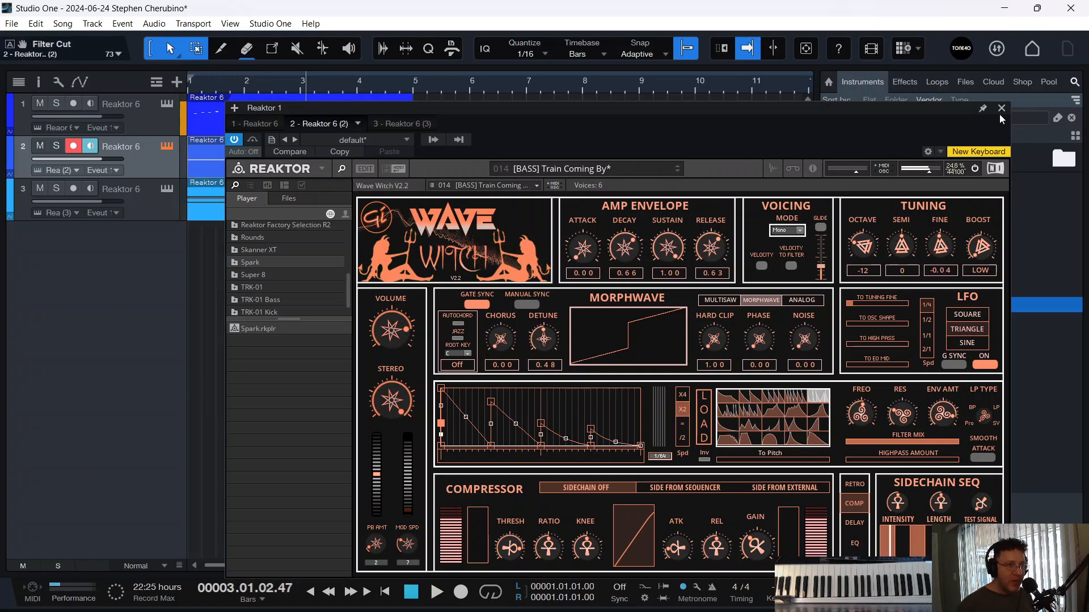
# Step: Close Wave Witch and search the Reaktor User Library in Chrome for 'drum'
pyautogui.click(999, 108)
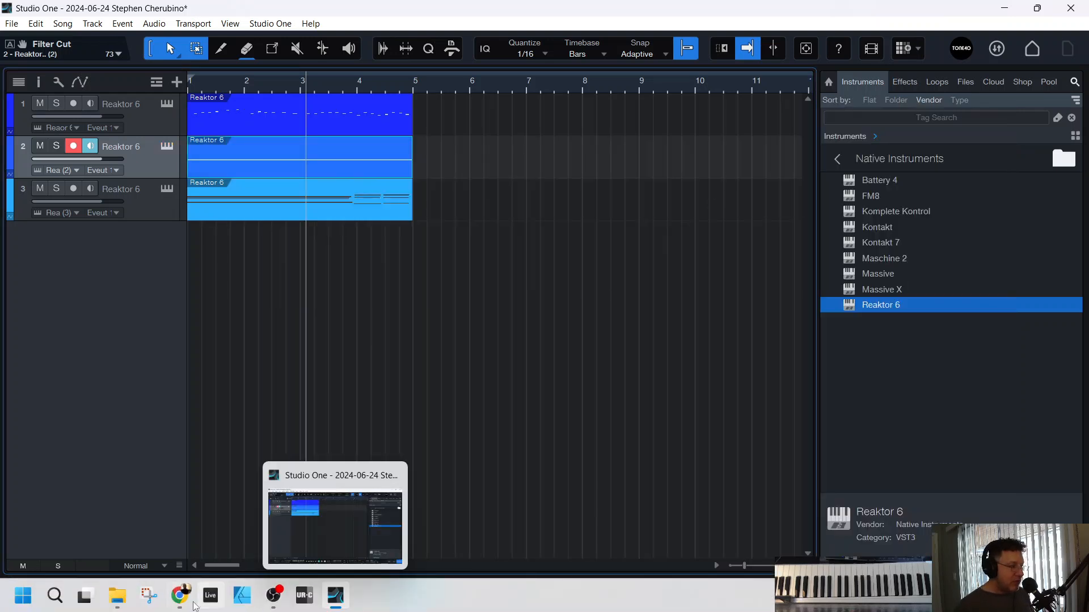
pyautogui.click(179, 596)
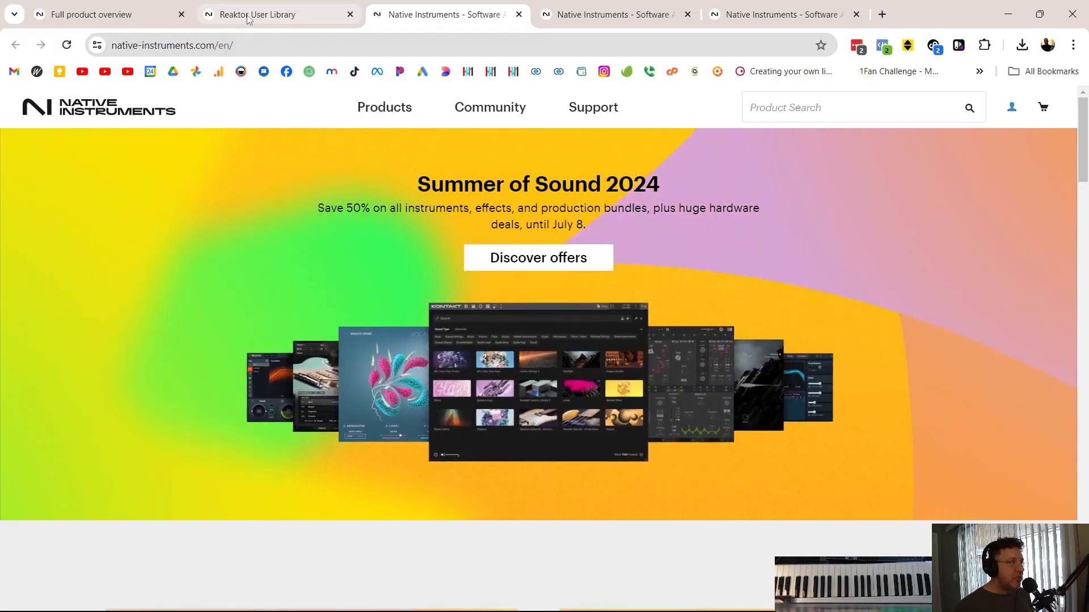
pyautogui.click(262, 14)
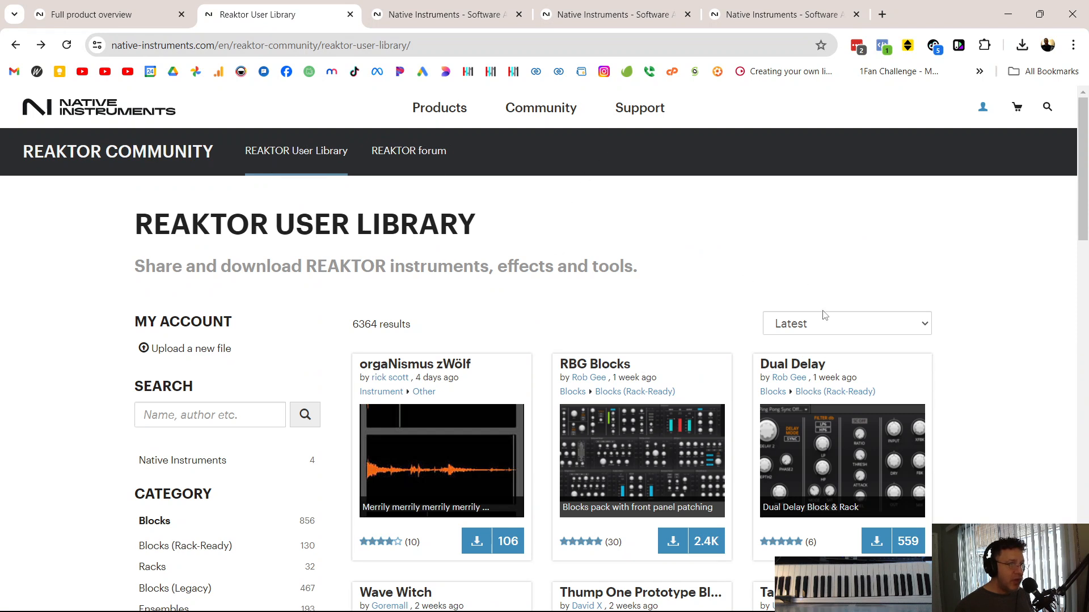
pyautogui.write('d')
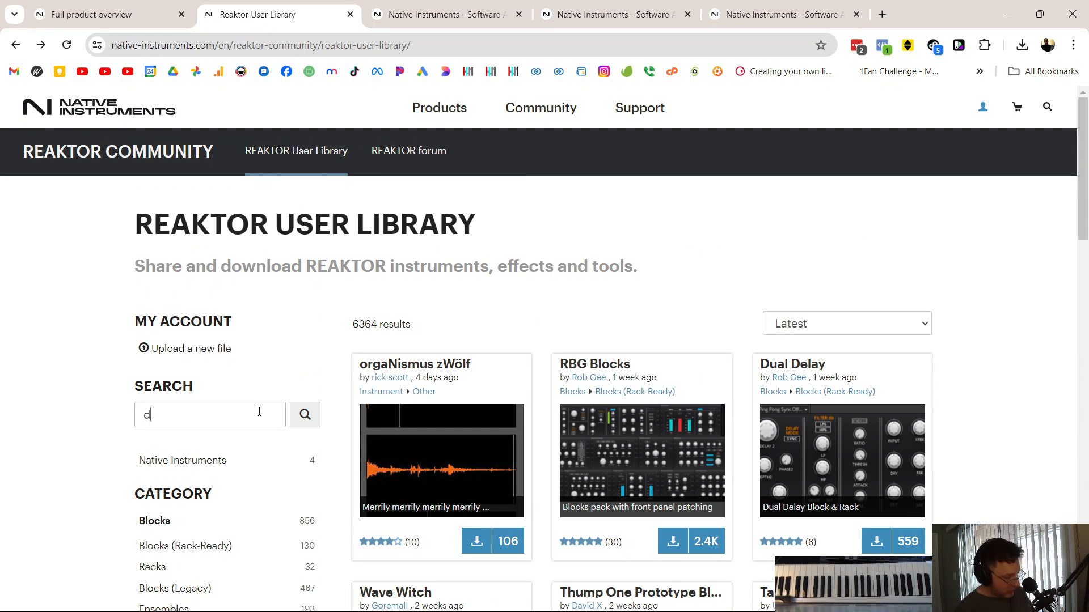
pyautogui.write('rum')
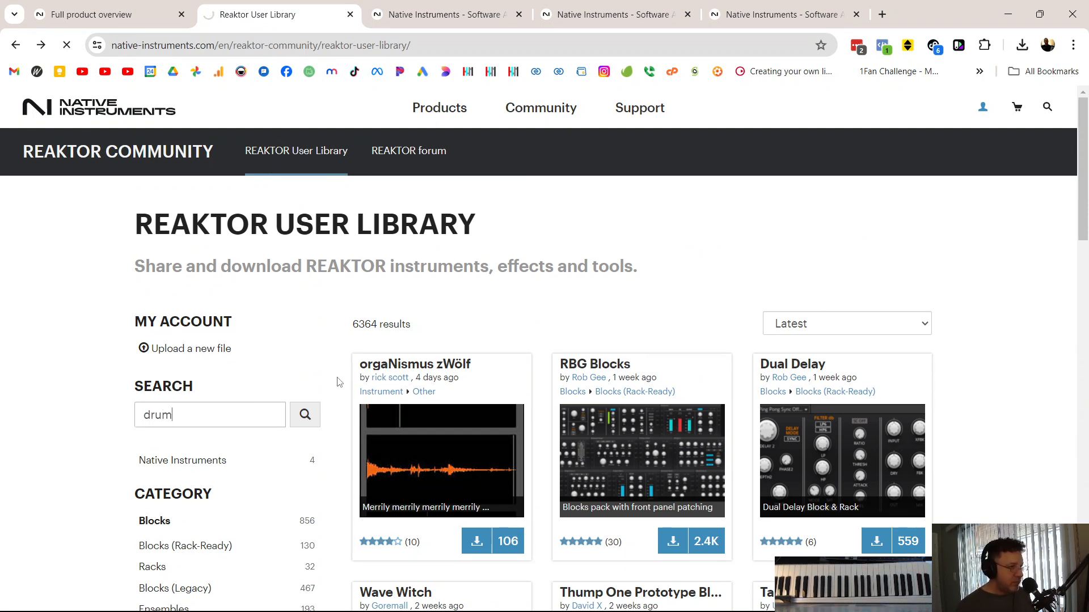
pyautogui.click(304, 414)
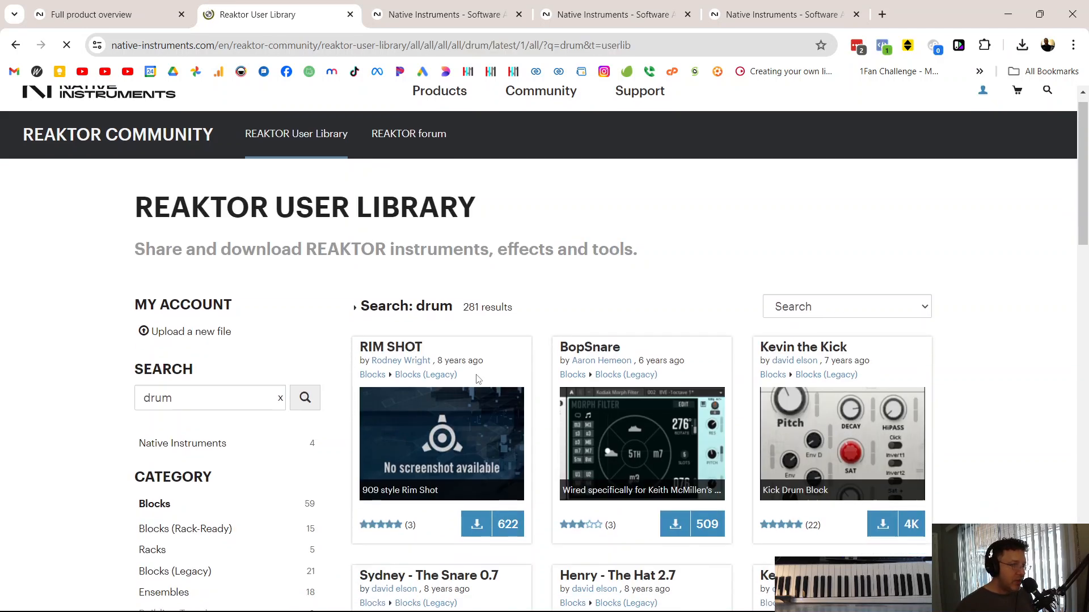
# Step: Browse the drum results pages and filter them to ensembles made with Reaktor 5 or lower
pyautogui.scroll(-3)
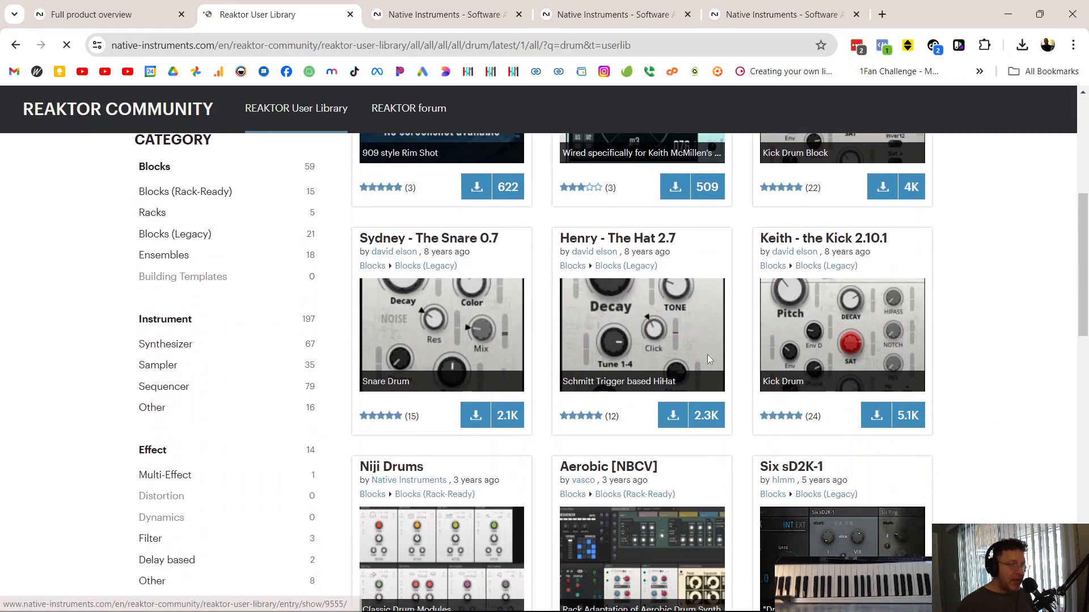
pyautogui.scroll(-3)
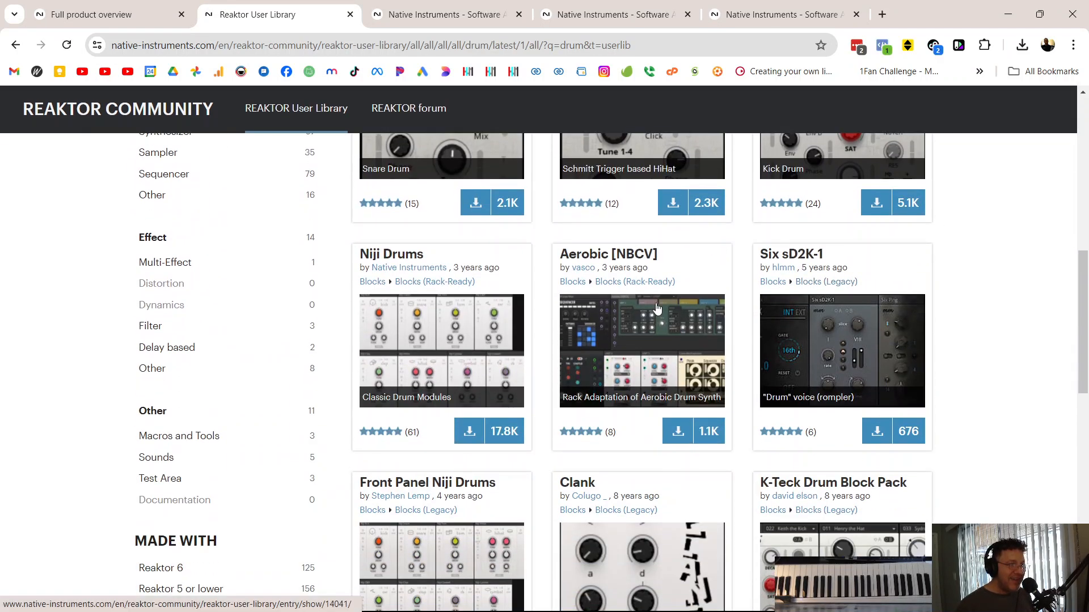
pyautogui.moveTo(653, 363)
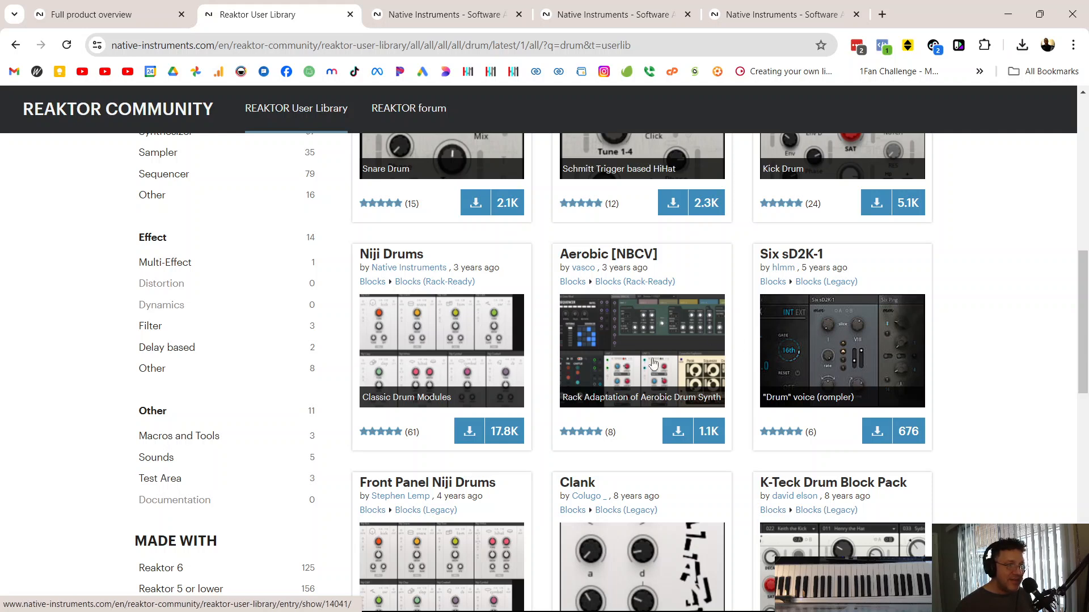
pyautogui.scroll(-3)
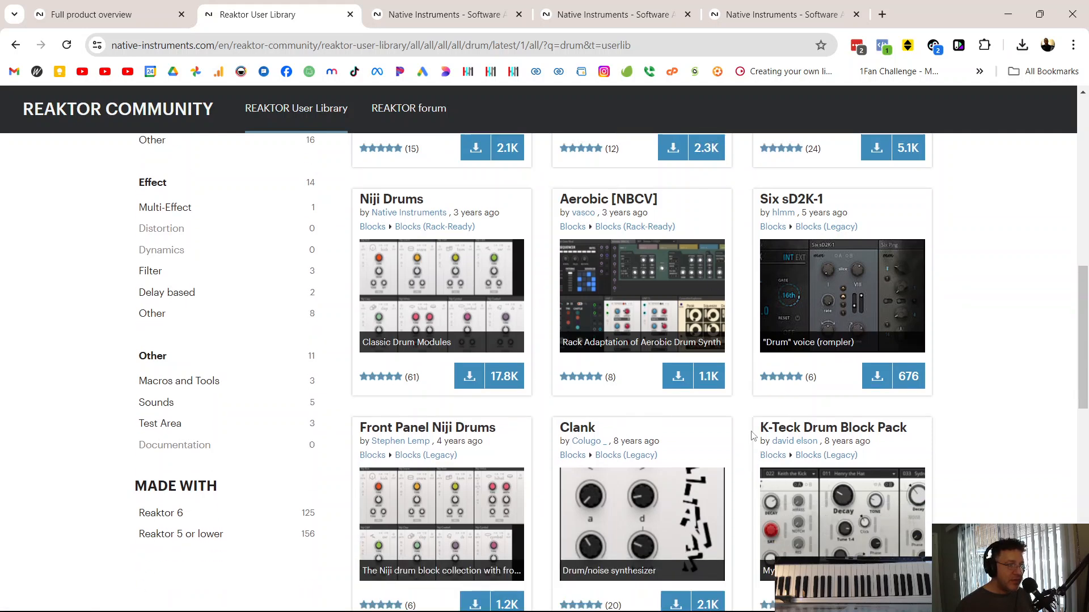
pyautogui.scroll(-3)
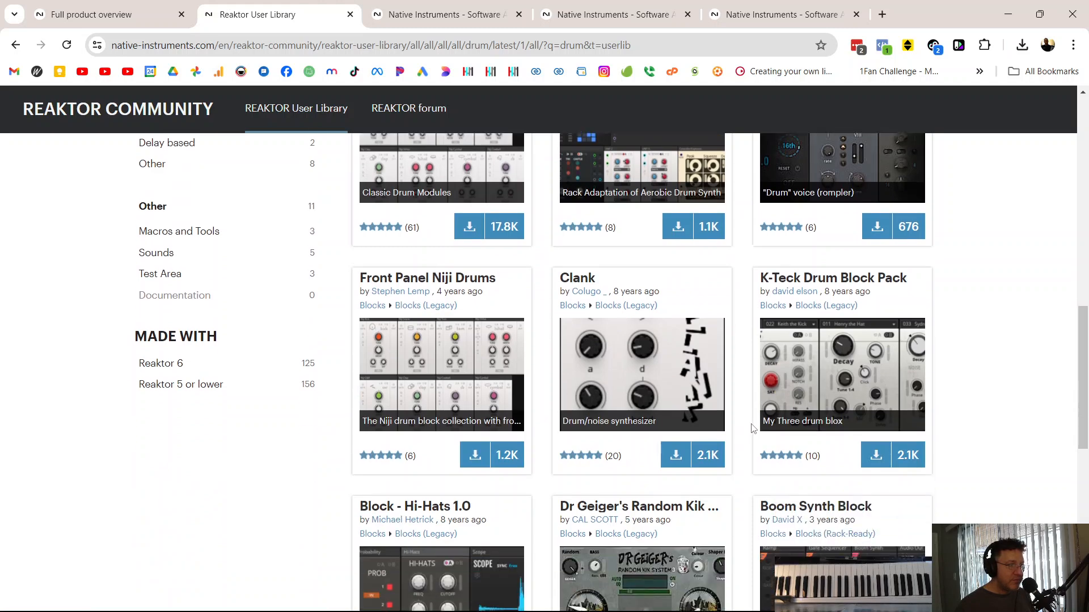
pyautogui.scroll(-3)
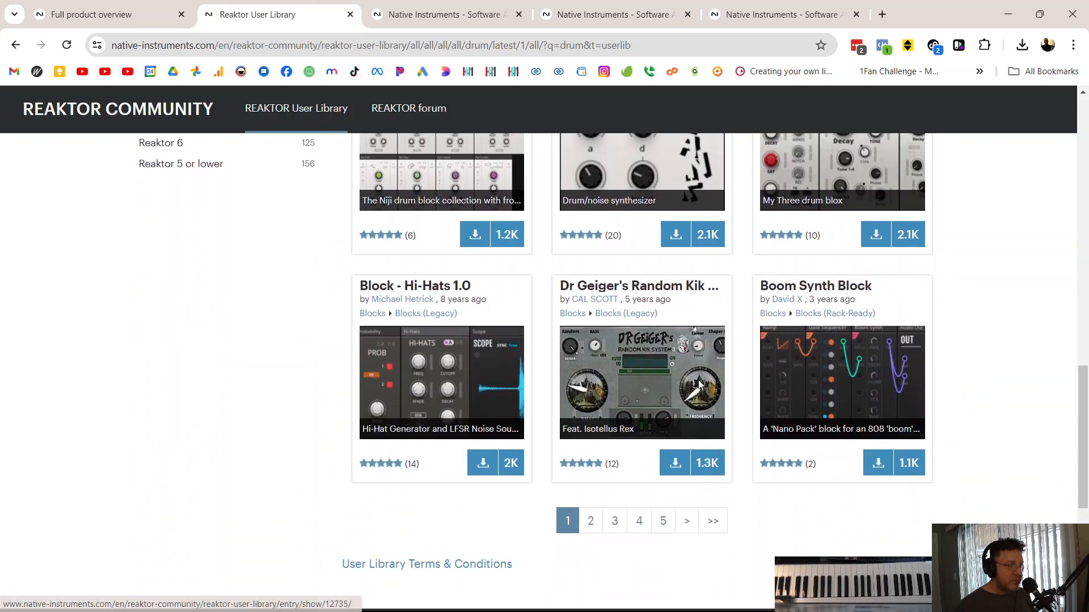
pyautogui.moveTo(891, 392)
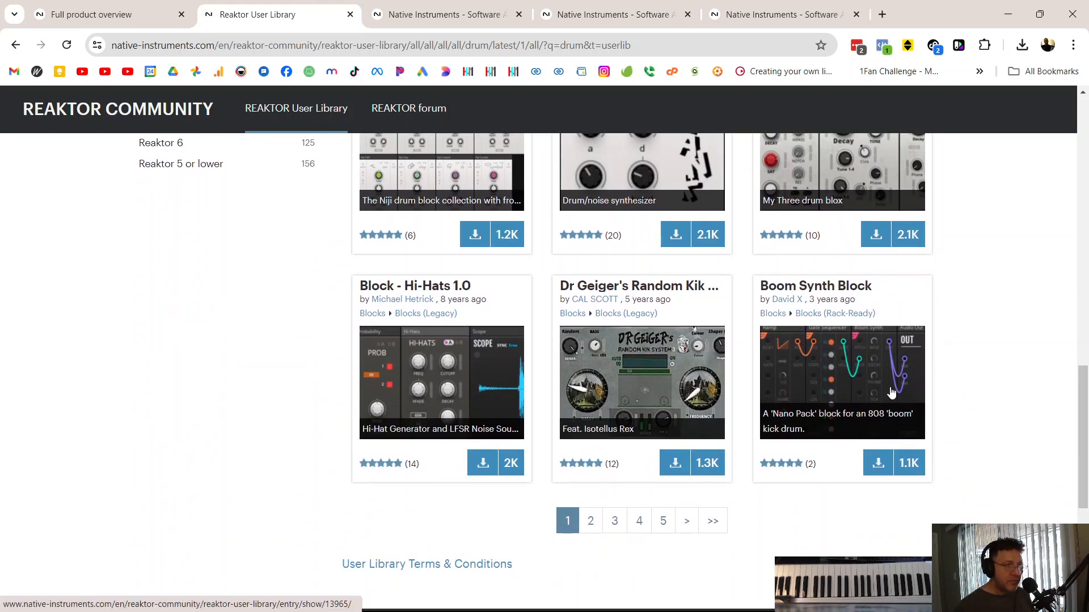
pyautogui.moveTo(448, 392)
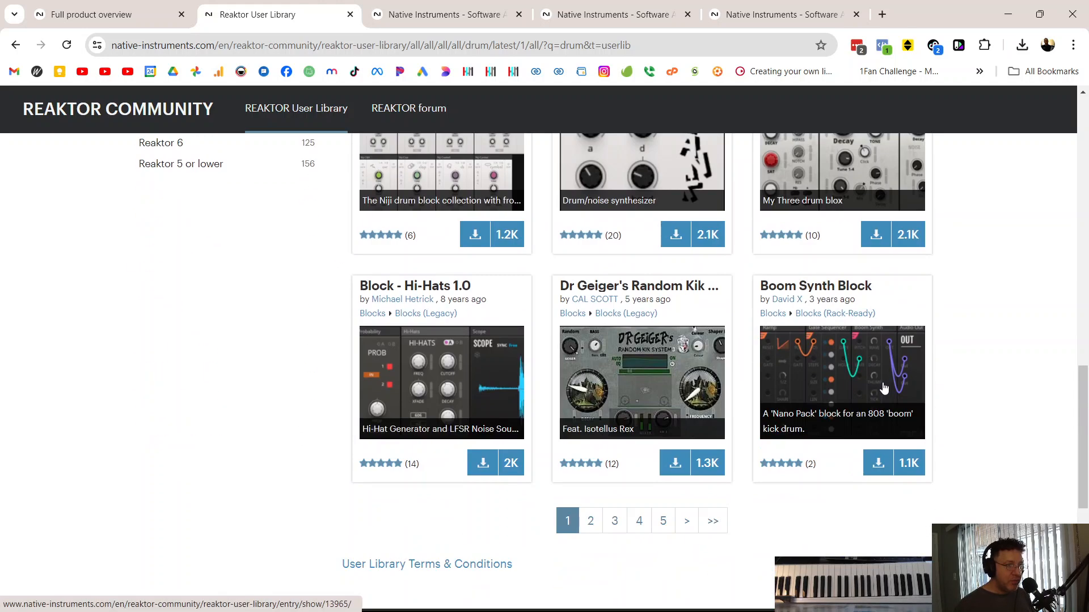
pyautogui.scroll(-3)
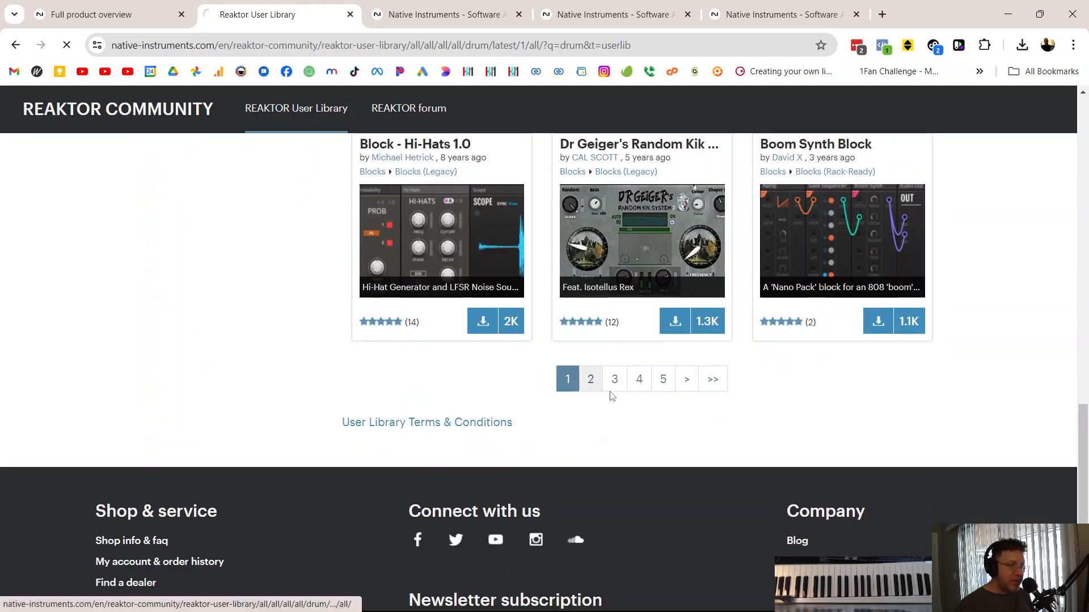
pyautogui.click(590, 379)
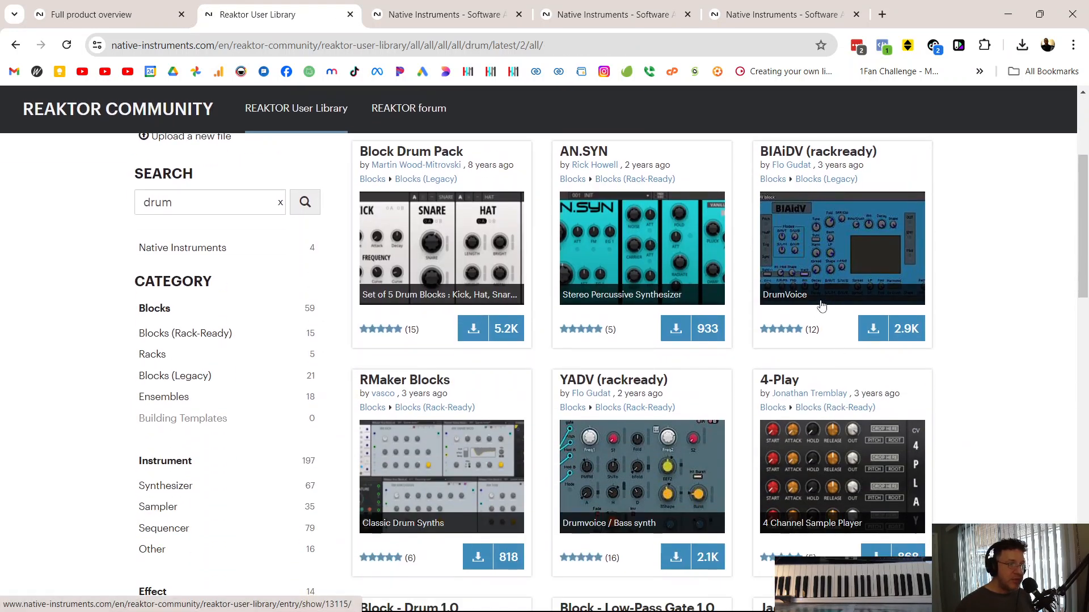
pyautogui.scroll(-3)
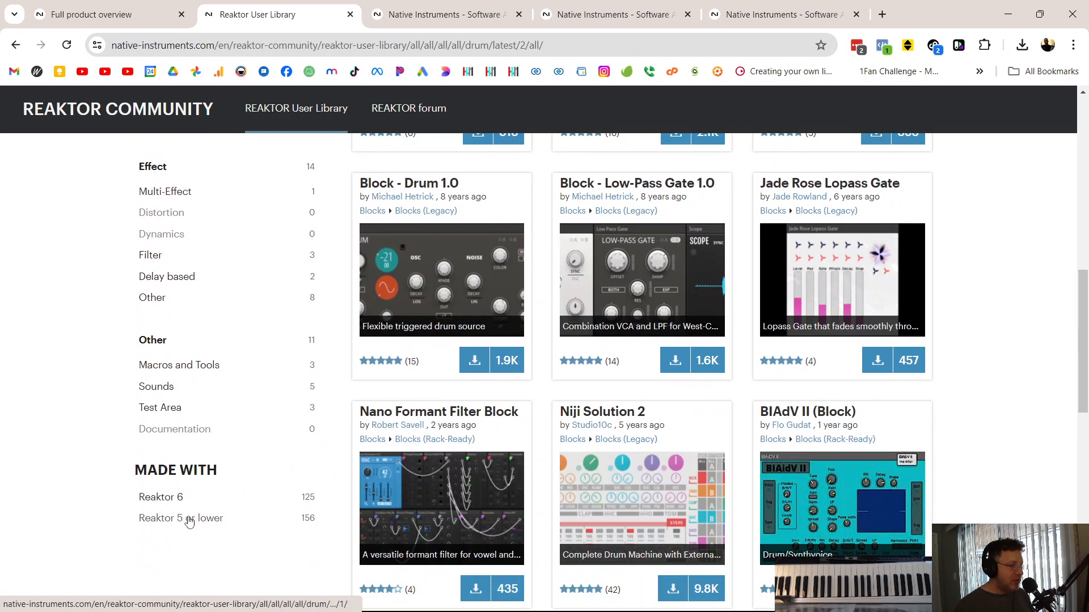
pyautogui.click(181, 518)
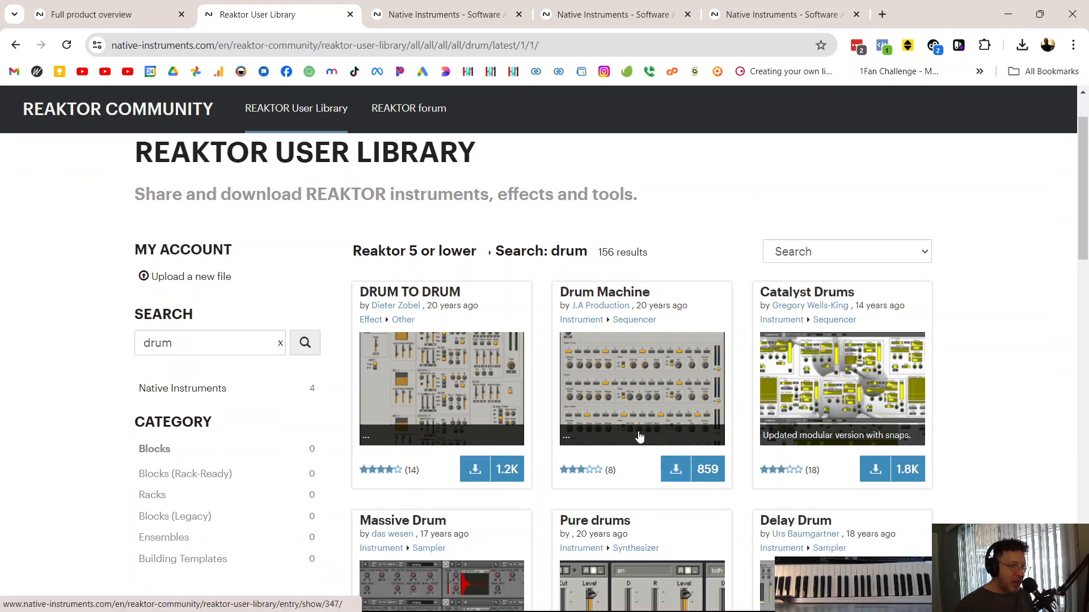
pyautogui.scroll(-3)
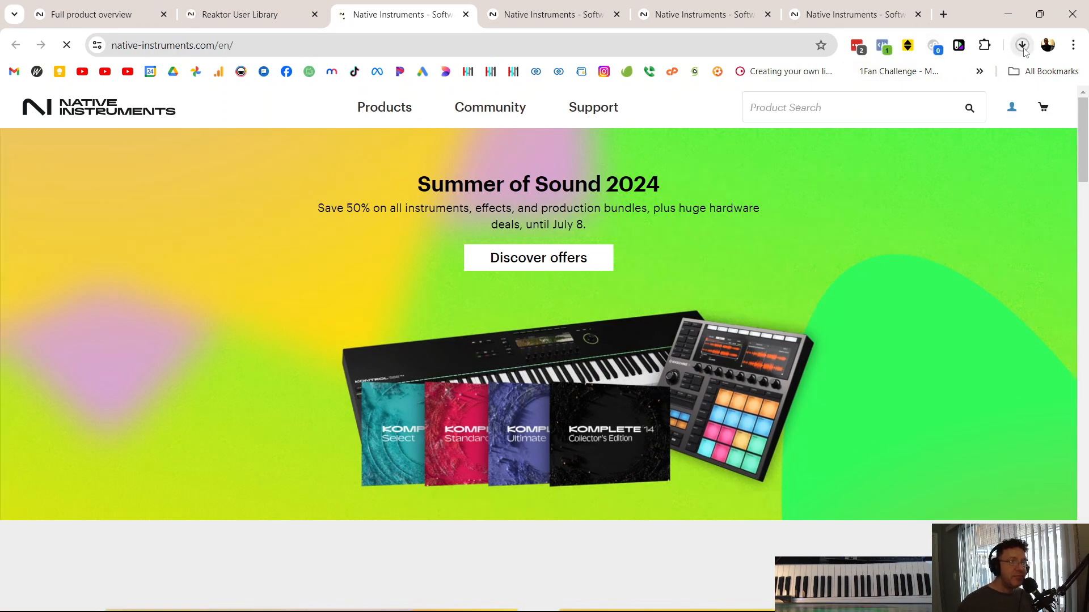
# Step: Open Mandrile_D.zip from Chrome's downloads to show the Mandrile Drums white version ensemble
pyautogui.click(1021, 45)
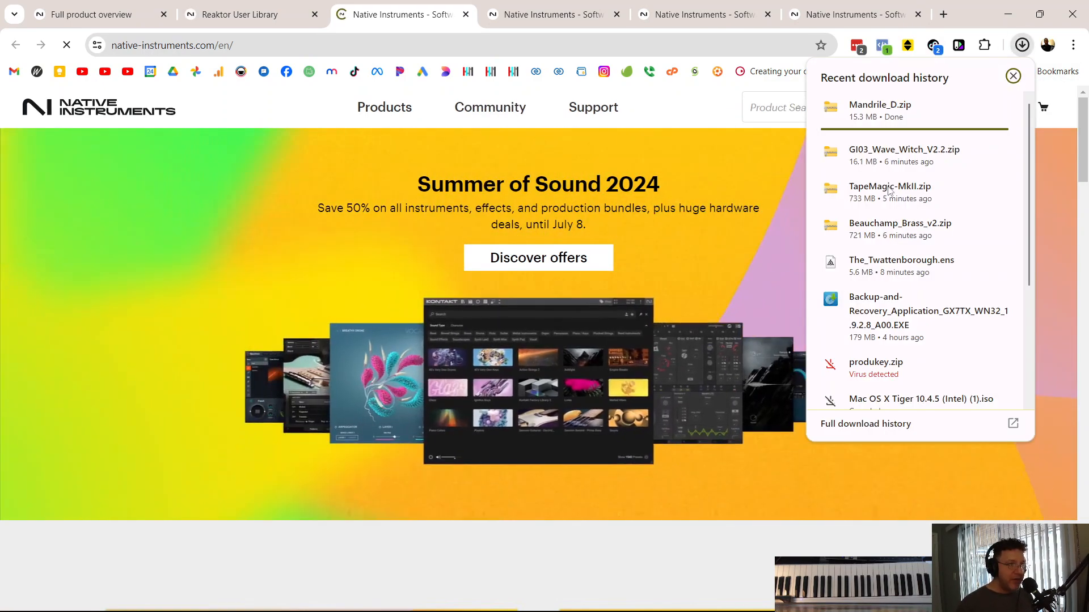
pyautogui.click(1012, 75)
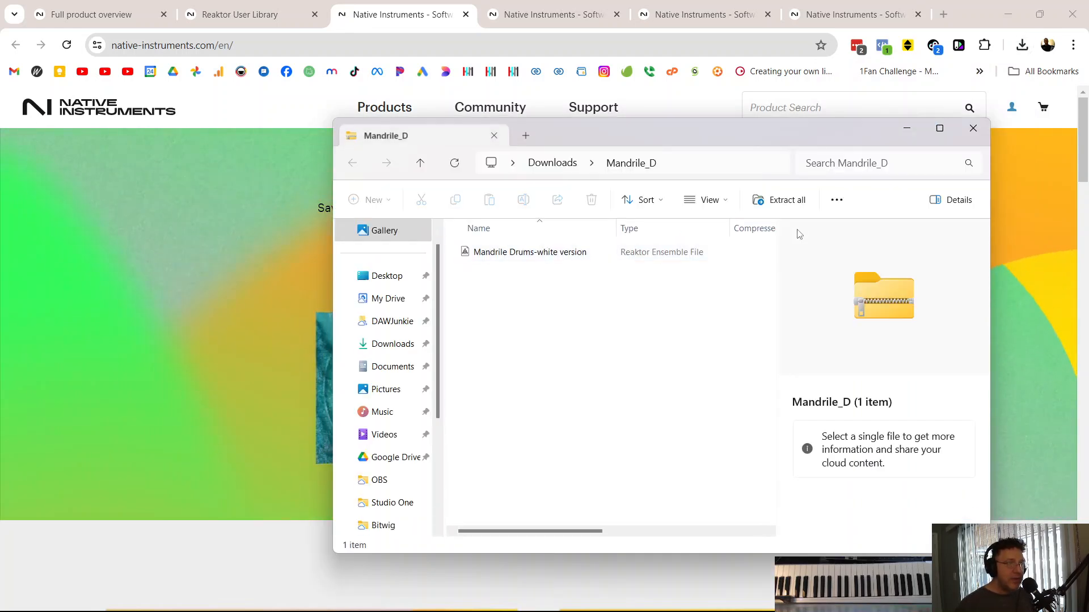
pyautogui.click(779, 201)
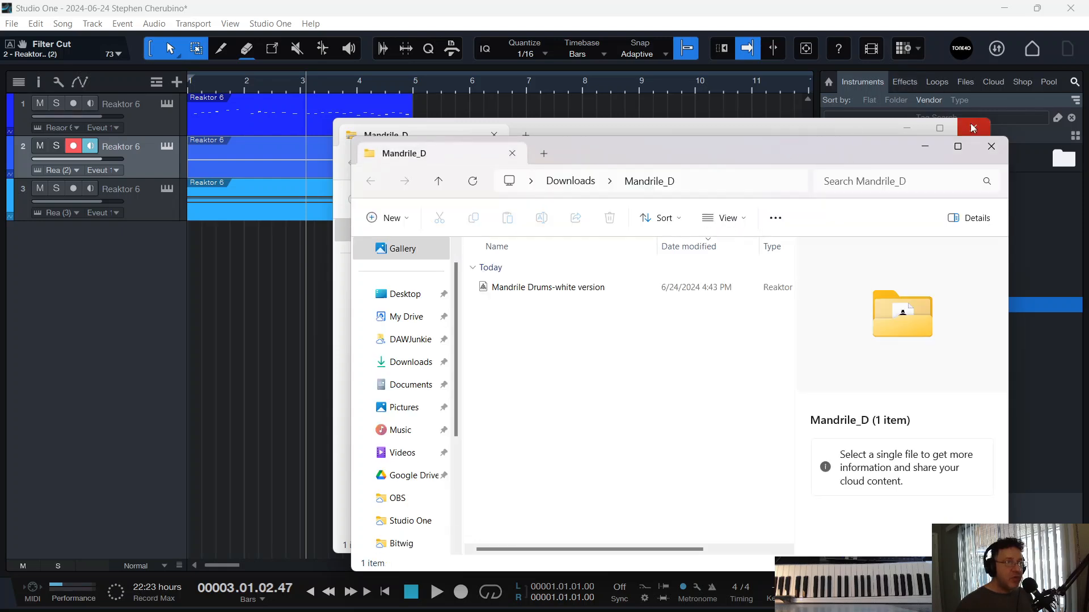
# Step: Load Mandrile Drums into a fourth Reaktor 6 track, skipping all missing samples
pyautogui.click(972, 128)
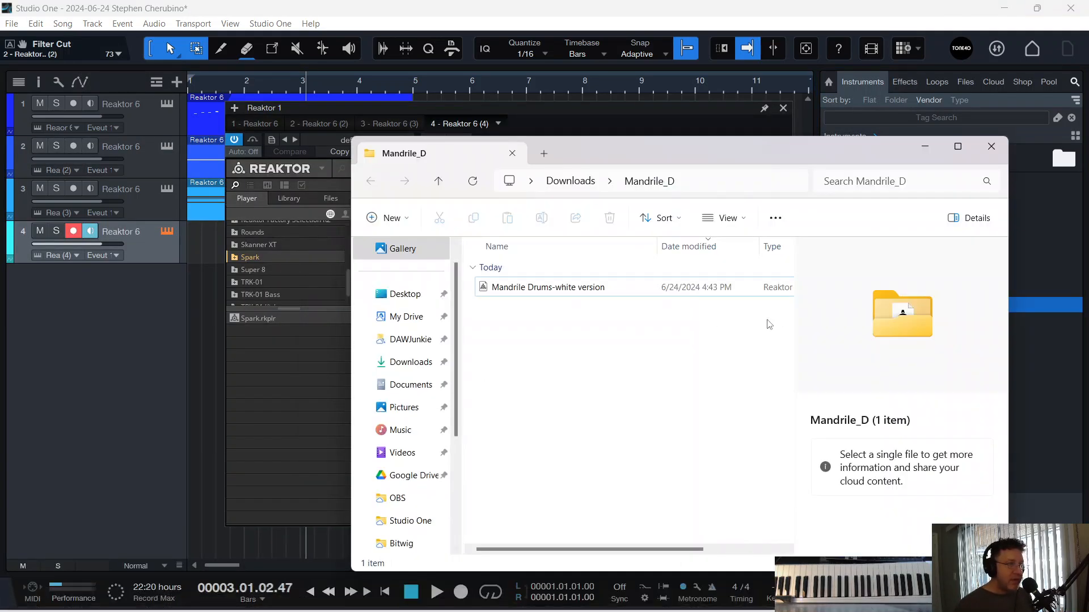
pyautogui.click(547, 287)
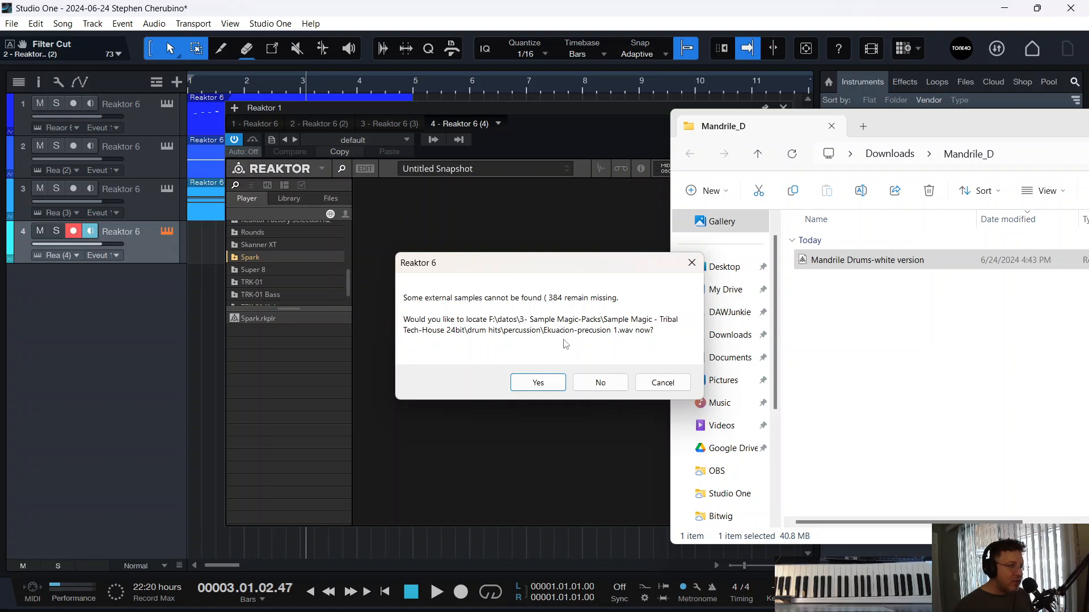
pyautogui.click(599, 383)
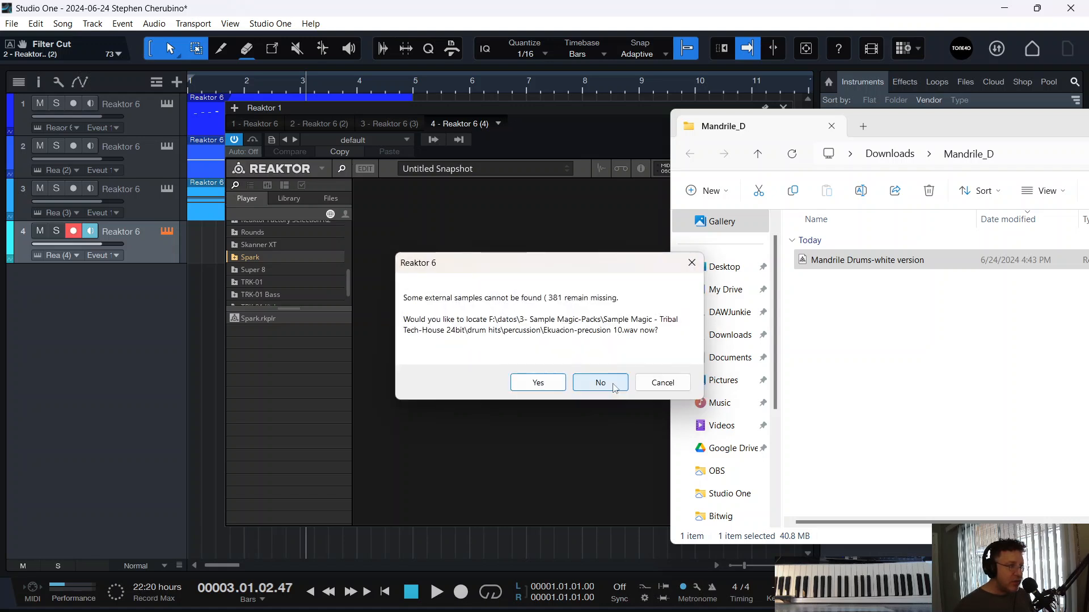
pyautogui.click(599, 383)
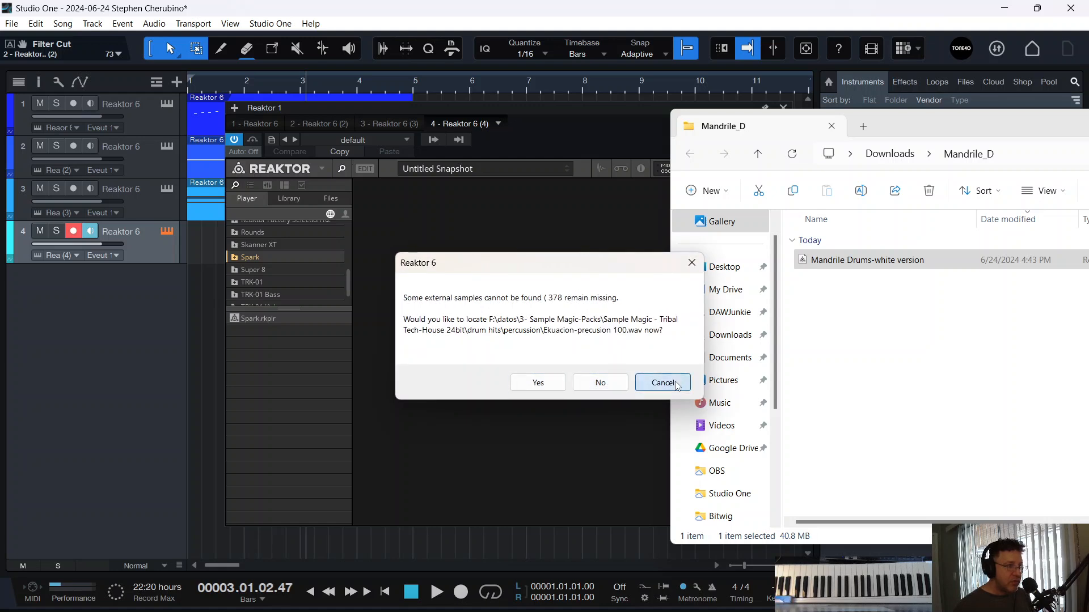
pyautogui.click(662, 382)
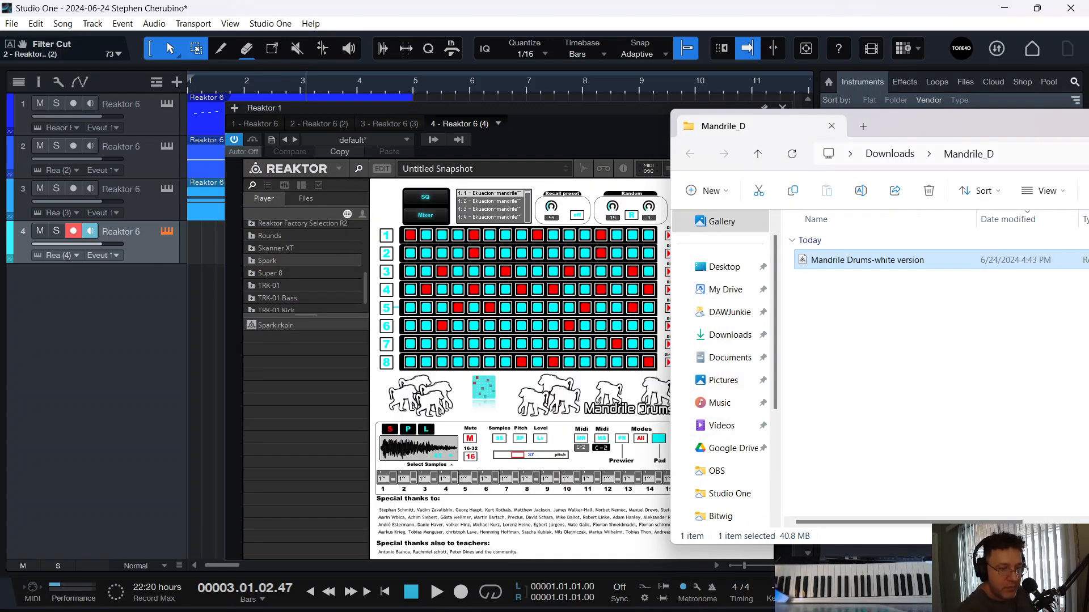
pyautogui.moveTo(485, 345)
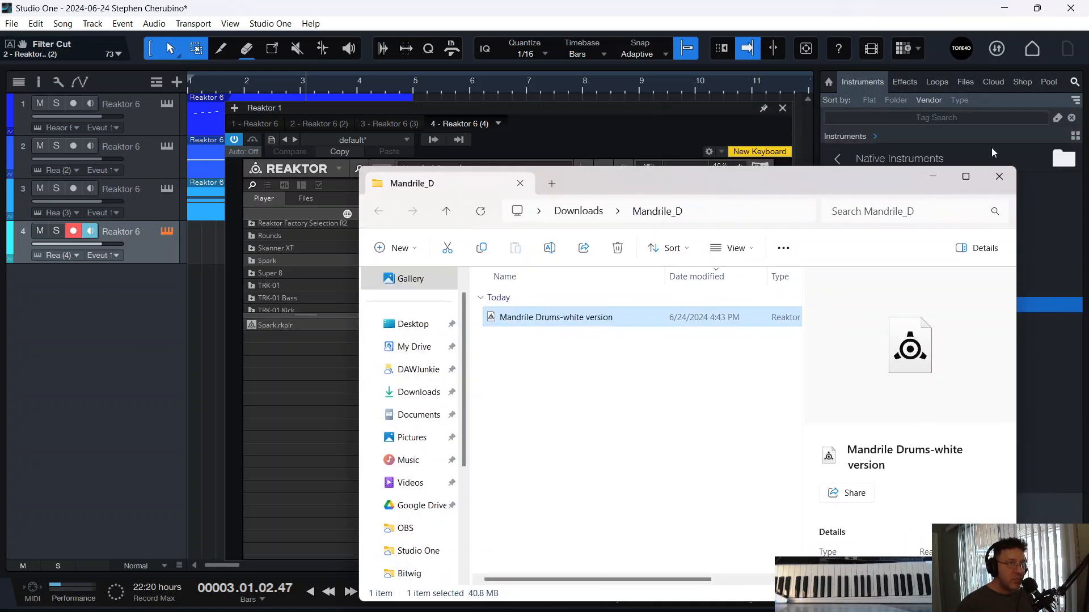
# Step: Lower the Mandrile Drums track to about -7.9 dB and reopen its Reaktor instrument
pyautogui.doubleClick(554, 318)
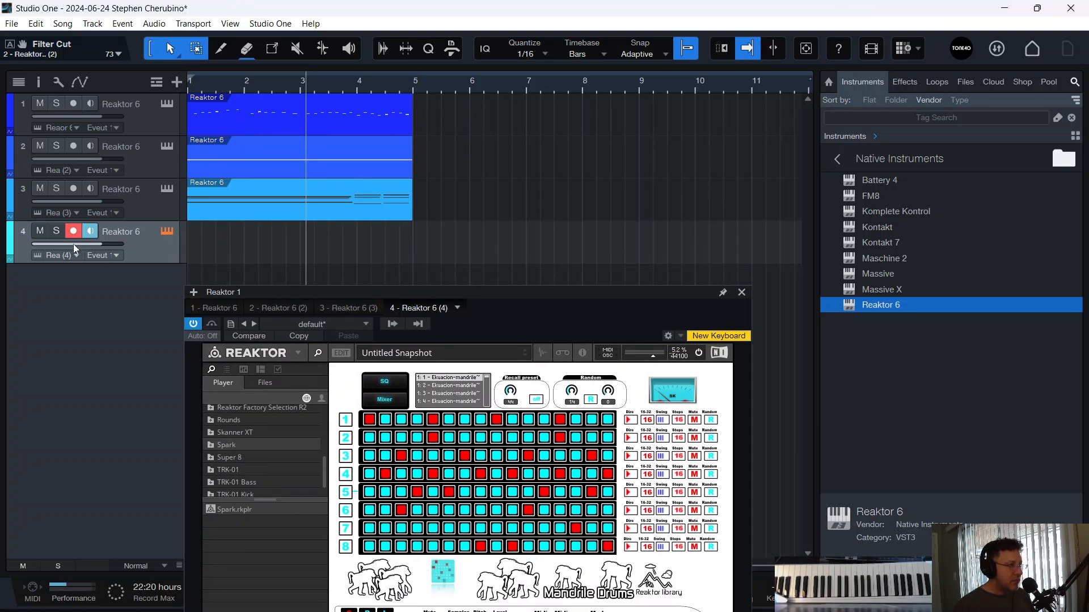
pyautogui.click(56, 230)
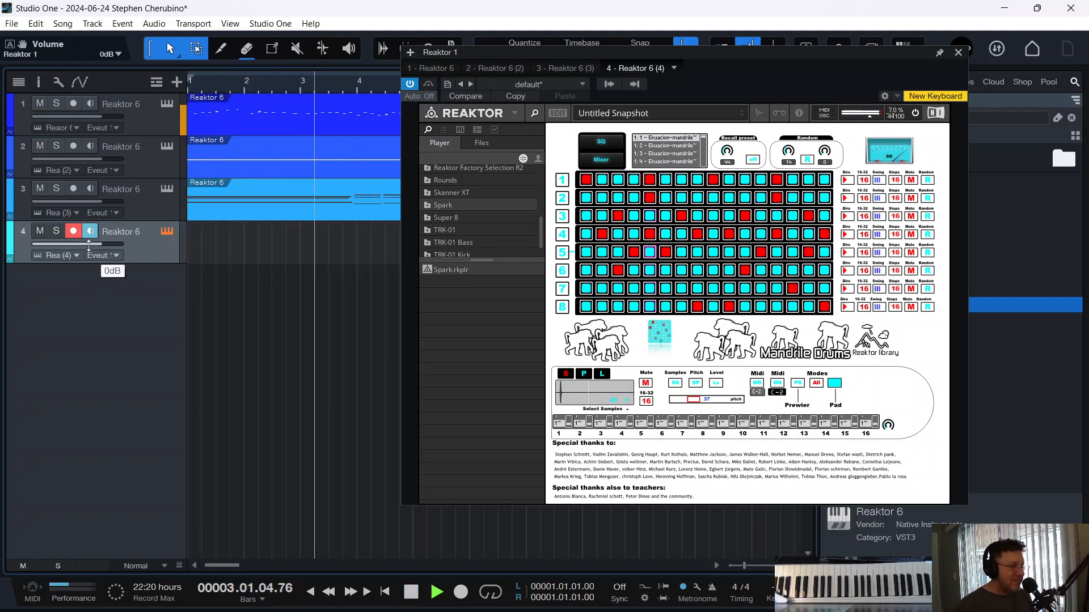
pyautogui.moveTo(89, 243); pyautogui.dragTo(72, 272)
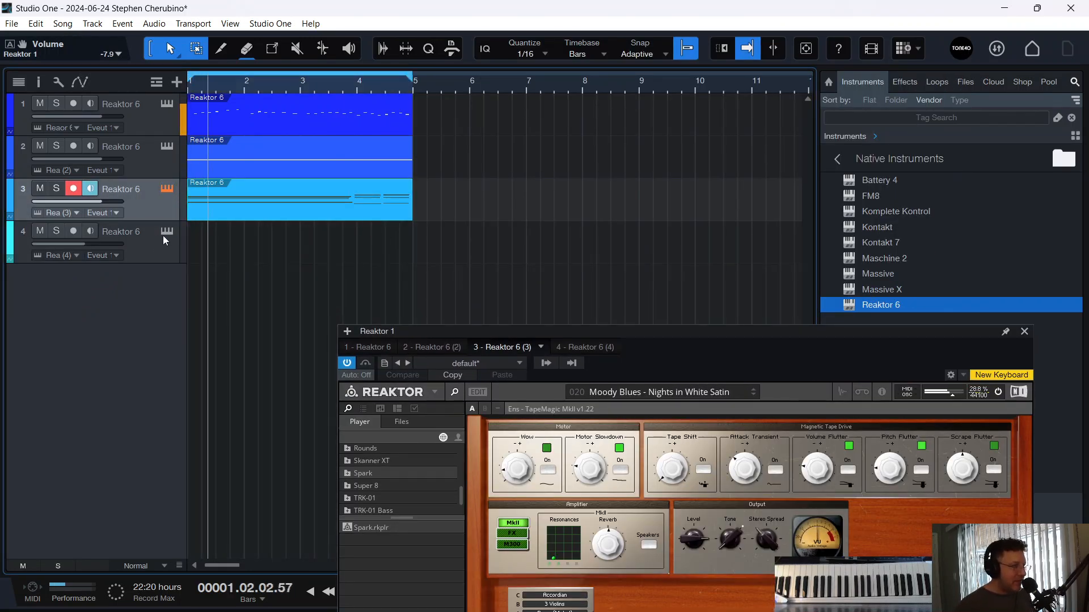
pyautogui.click(585, 347)
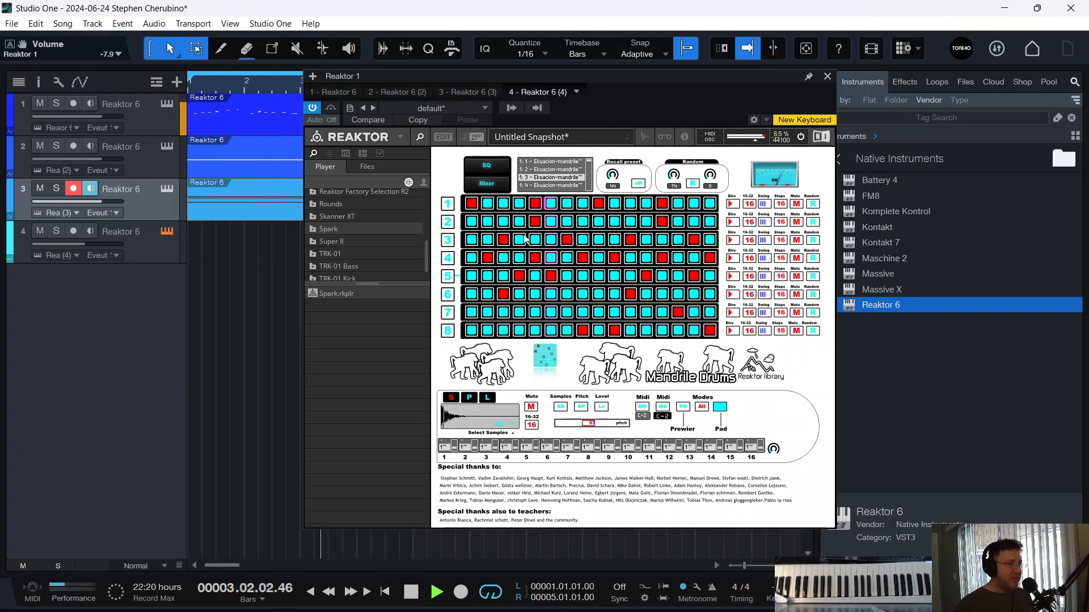
# Step: Solo the Wave Witch bass and give its Pro EQ a low cut near 105 Hz
pyautogui.click(825, 77)
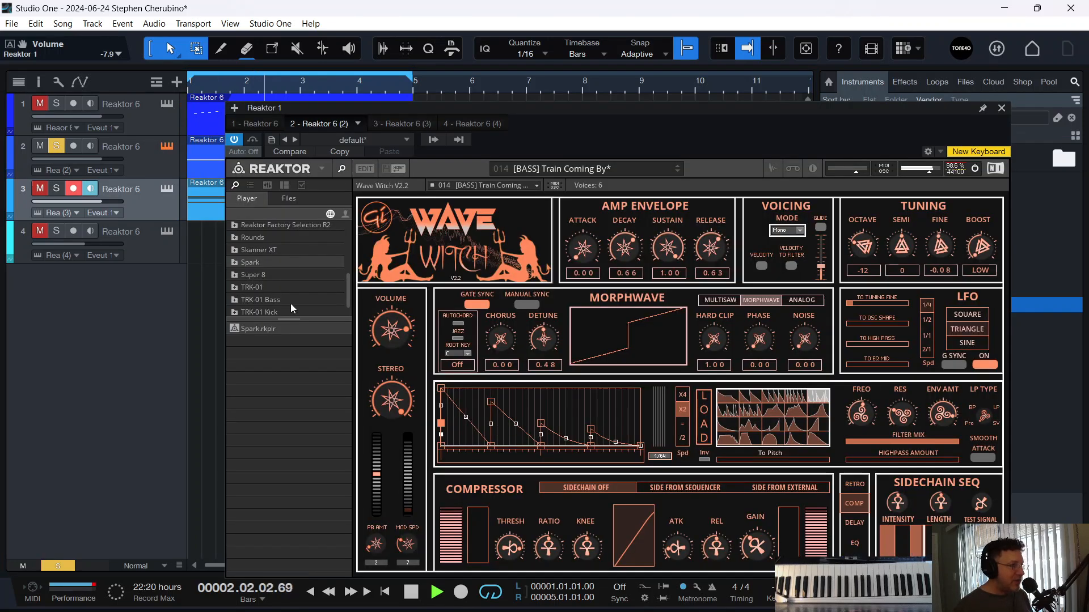
pyautogui.click(1001, 108)
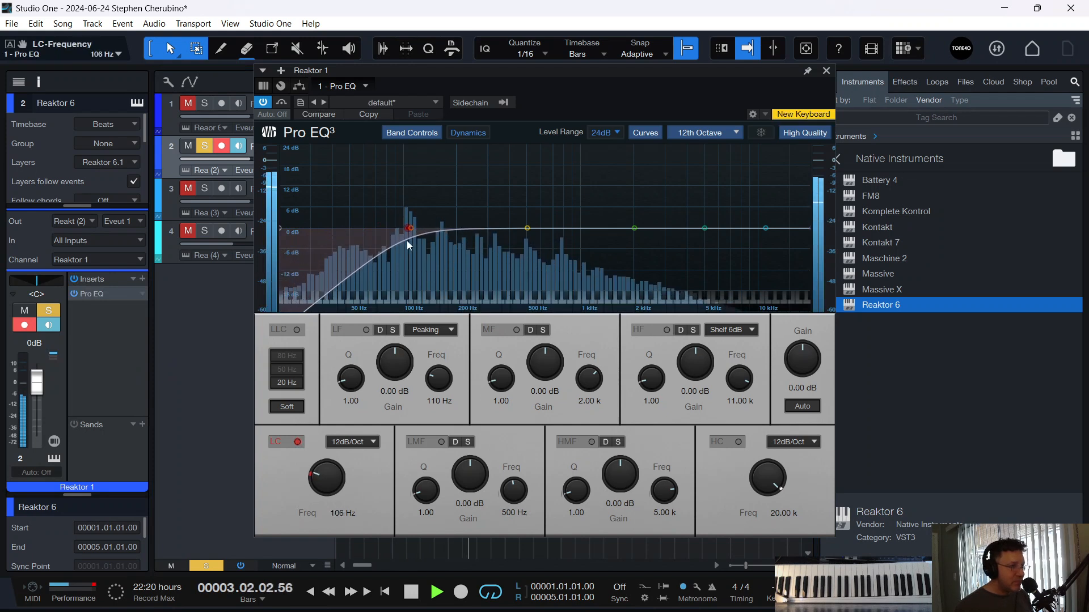
pyautogui.click(826, 70)
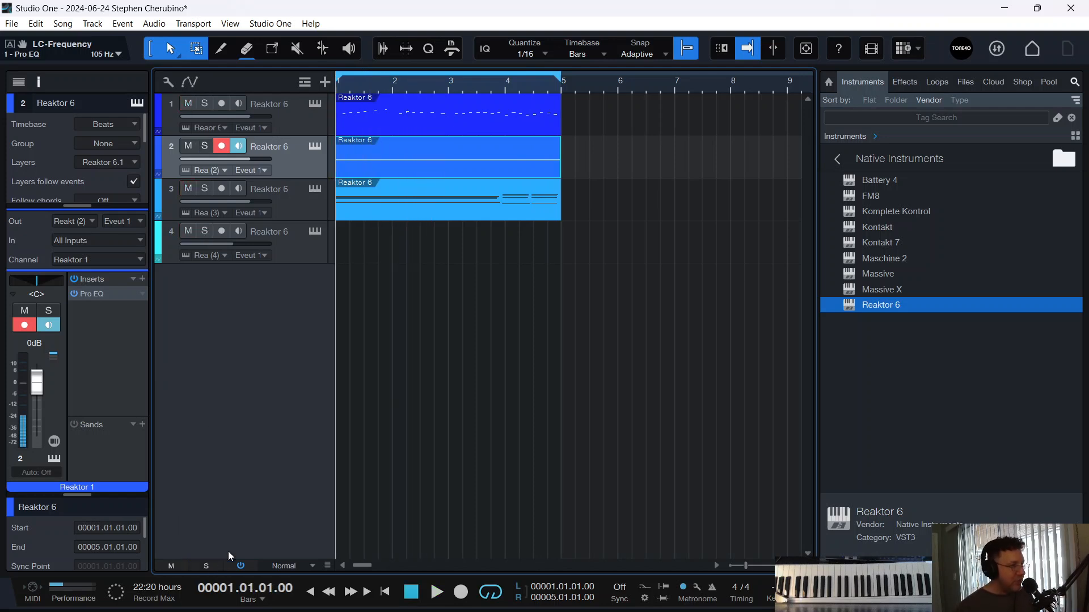
# Step: Create a fifth Reaktor 6 track and open the Beauchamp_Brass_v2 folder in Downloads
pyautogui.click(437, 592)
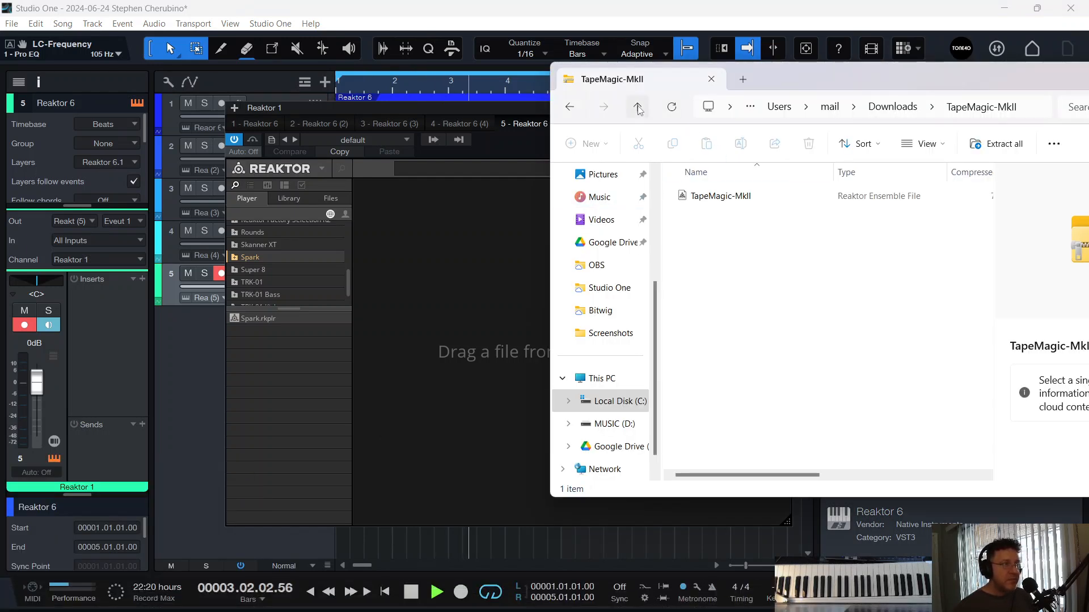
pyautogui.click(637, 106)
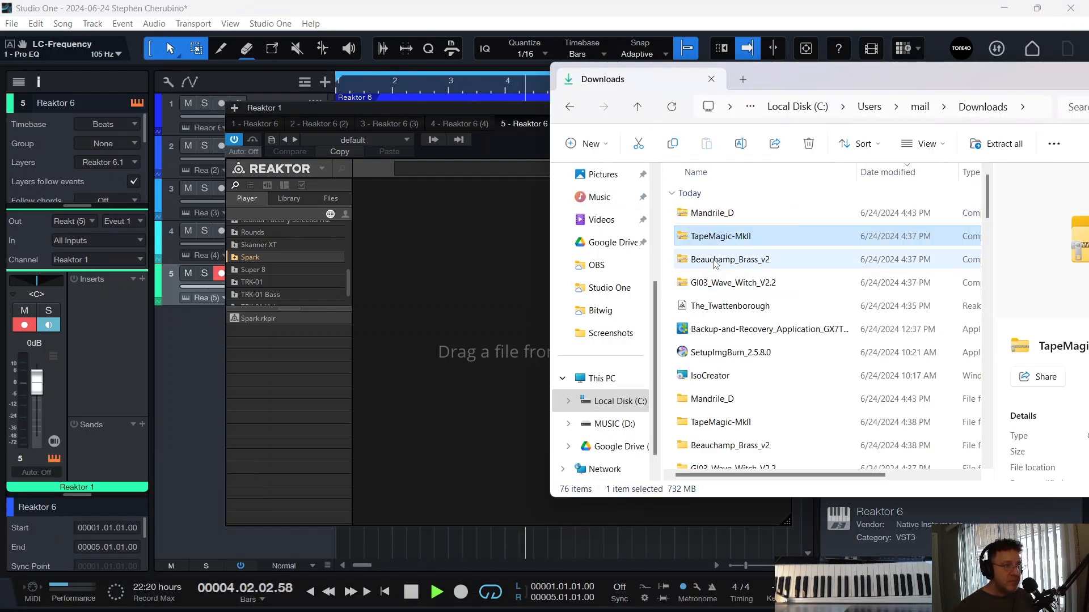
pyautogui.doubleClick(728, 259)
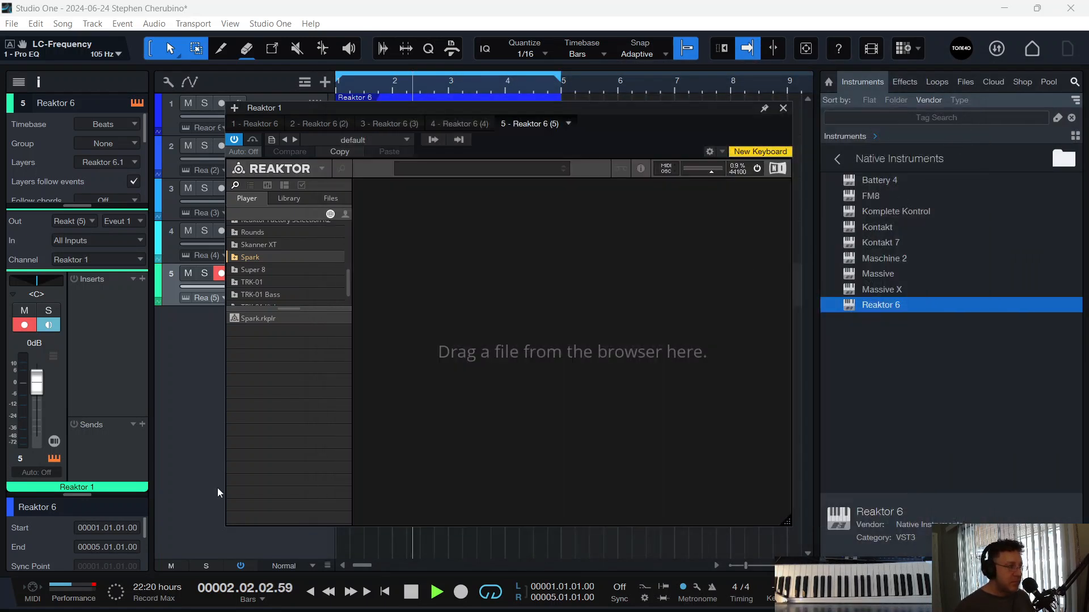
pyautogui.moveTo(459, 114)
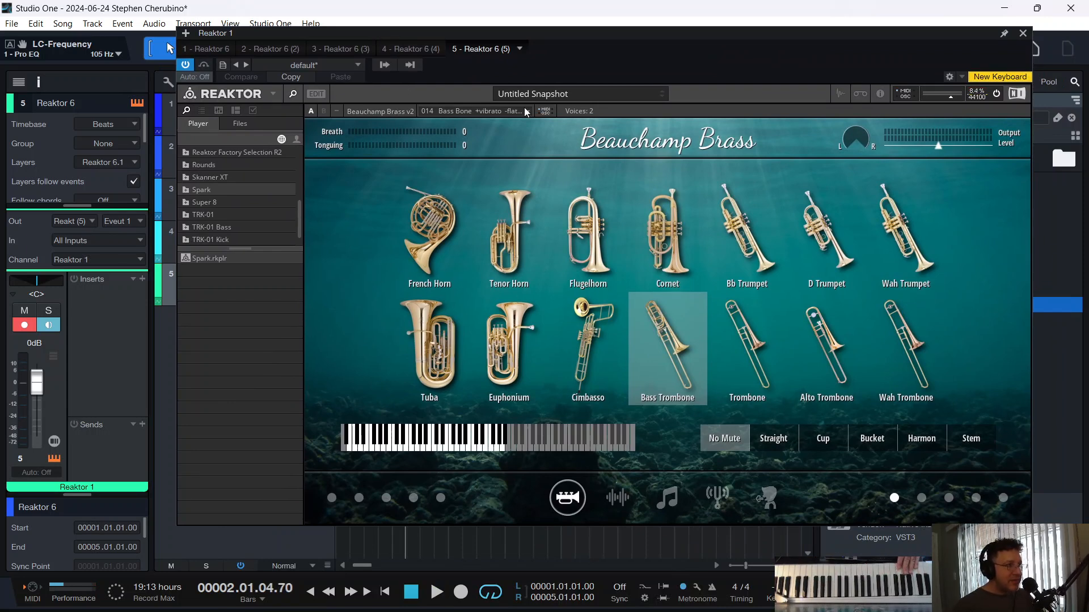
# Step: Switch Beauchamp Brass on track 5 to the Wah Trombone preset and close Reaktor
pyautogui.click(825, 347)
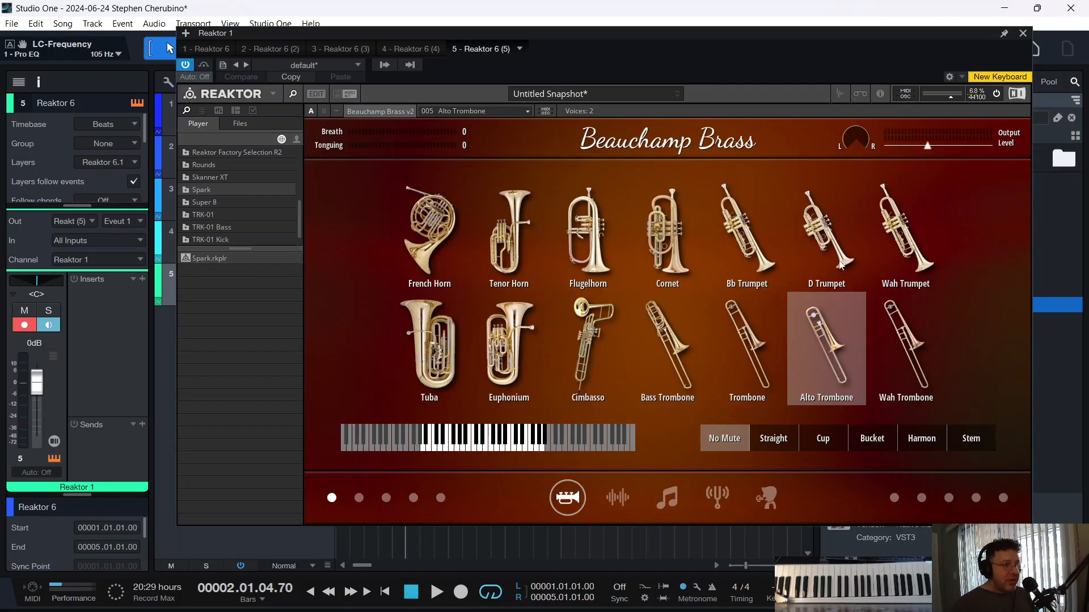
pyautogui.click(905, 236)
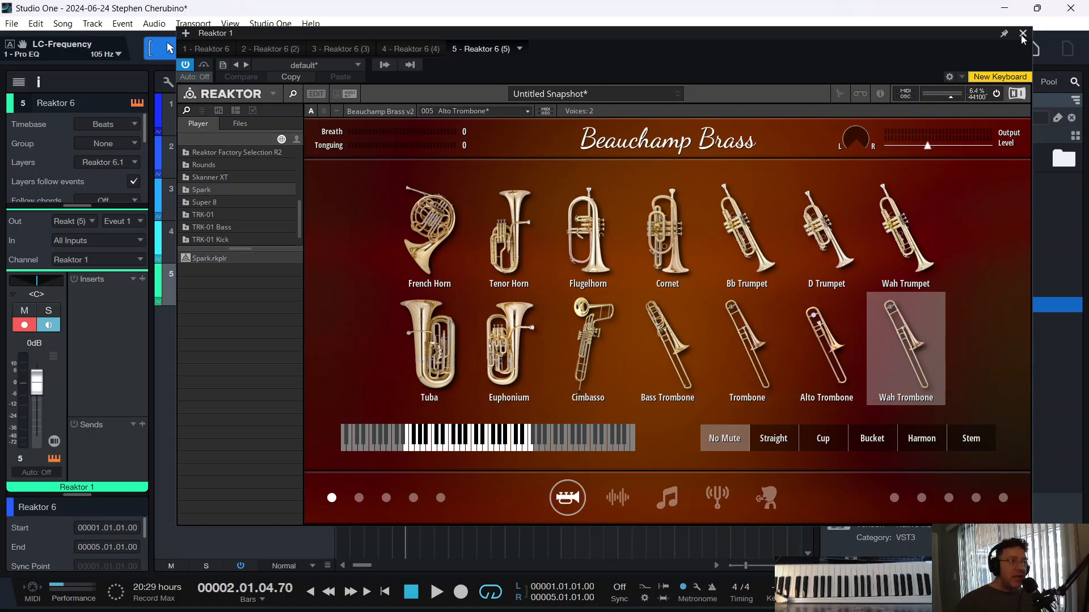
pyautogui.click(1022, 33)
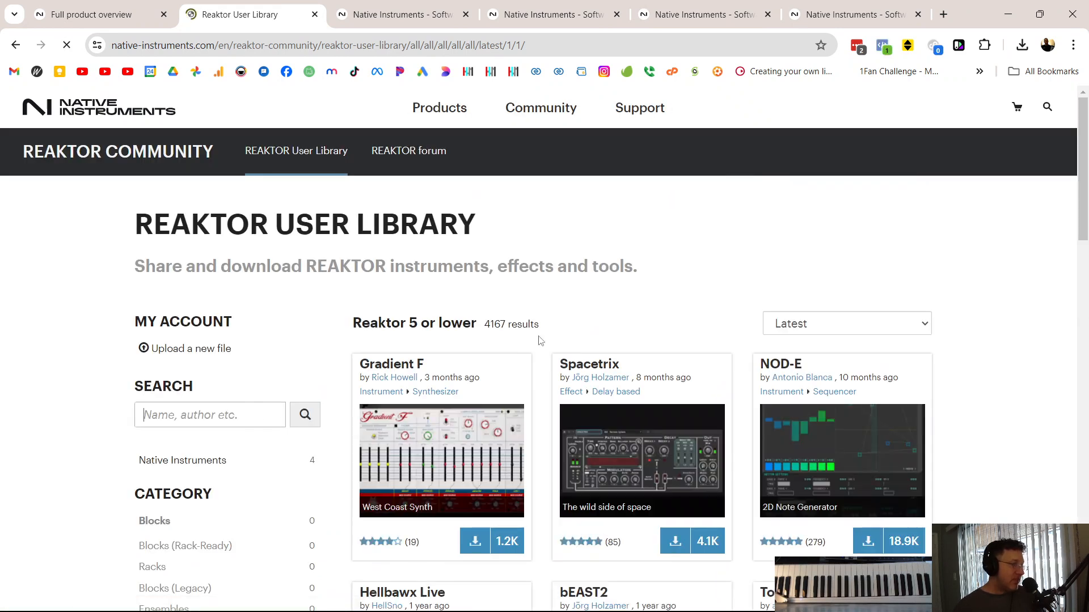
# Step: Filter the Reaktor User Library to Effect > Other, showing 390 results
pyautogui.scroll(-3)
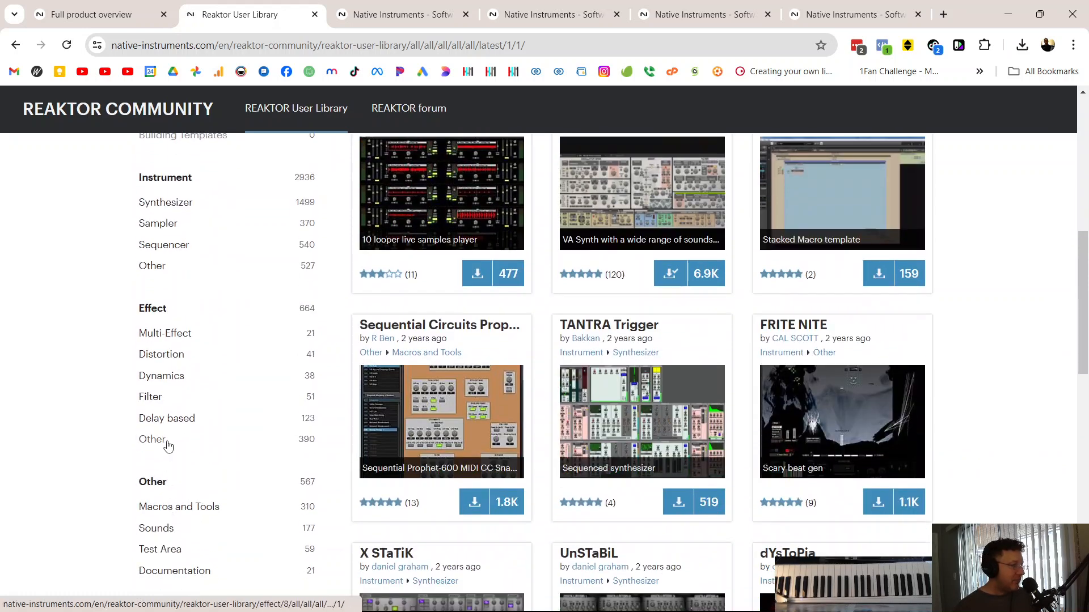
pyautogui.click(152, 439)
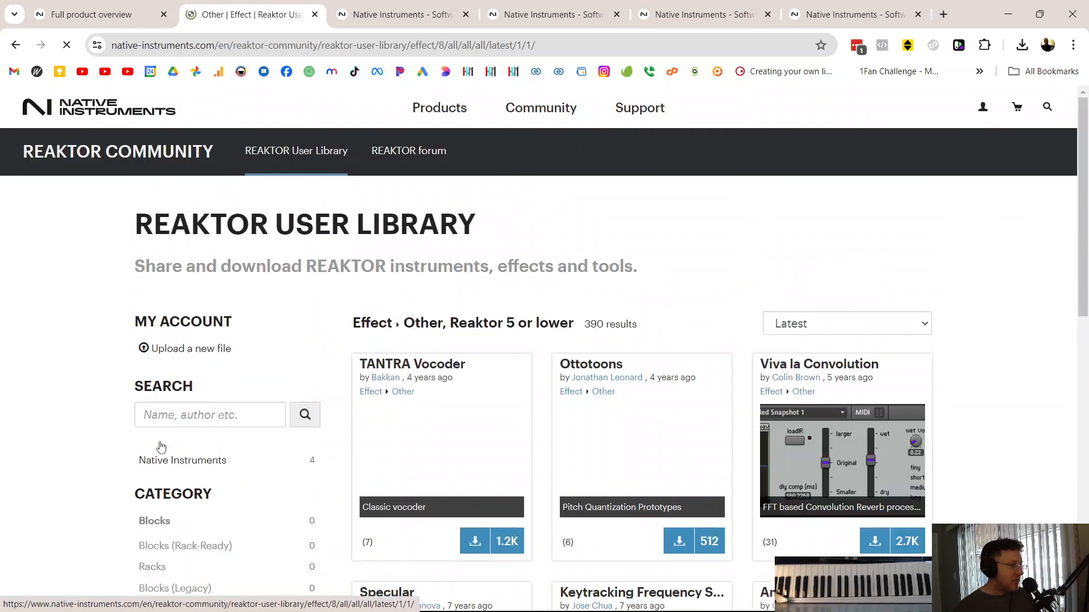
pyautogui.scroll(-3)
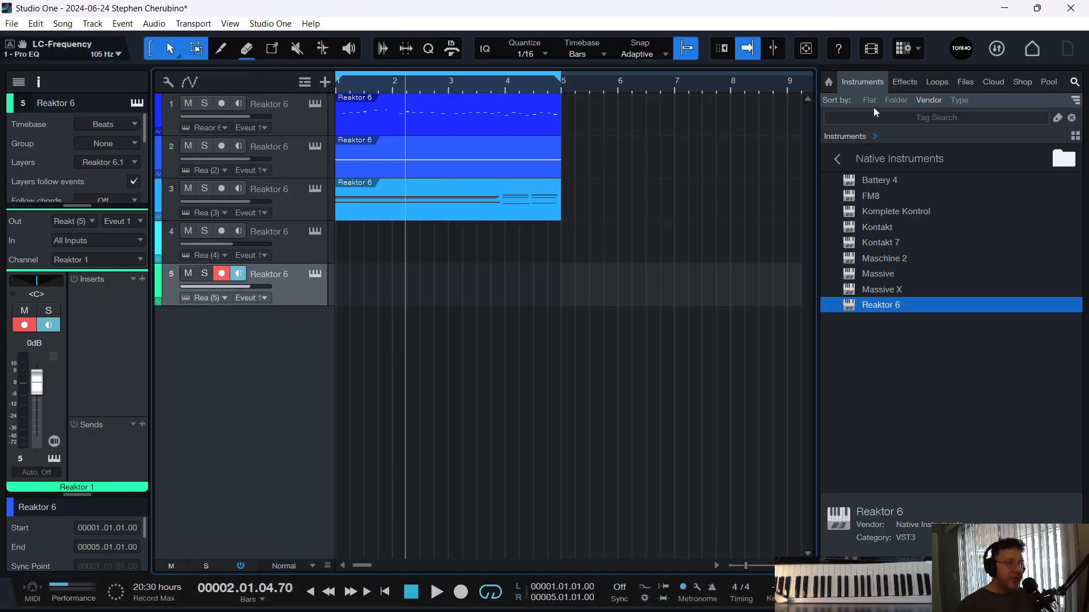
# Step: Insert Reaktor 6 FX from the VST3 effects folder onto track 1
pyautogui.click(904, 81)
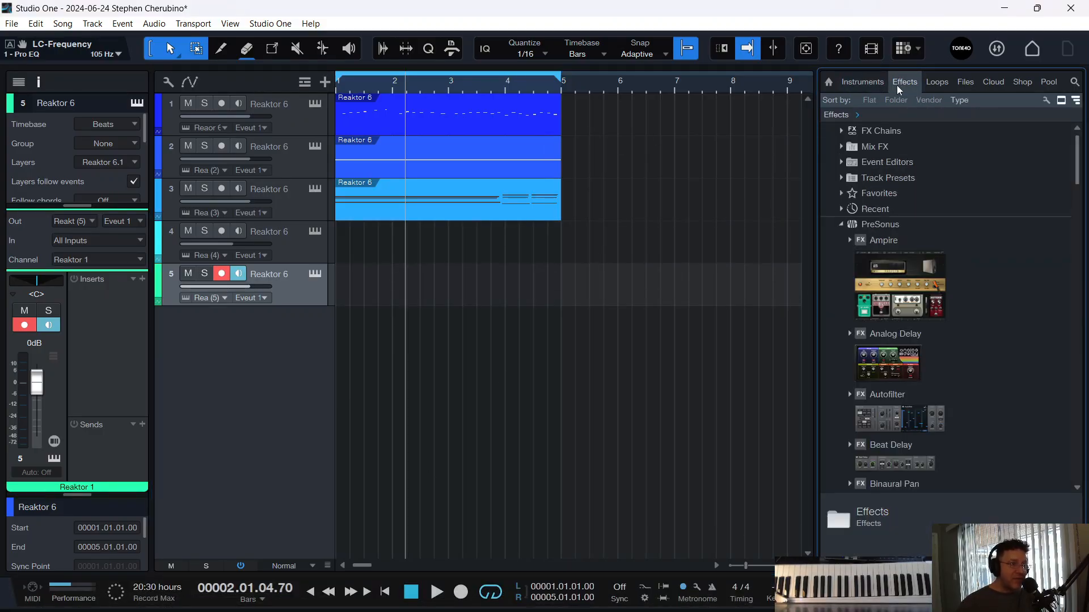
pyautogui.click(870, 240)
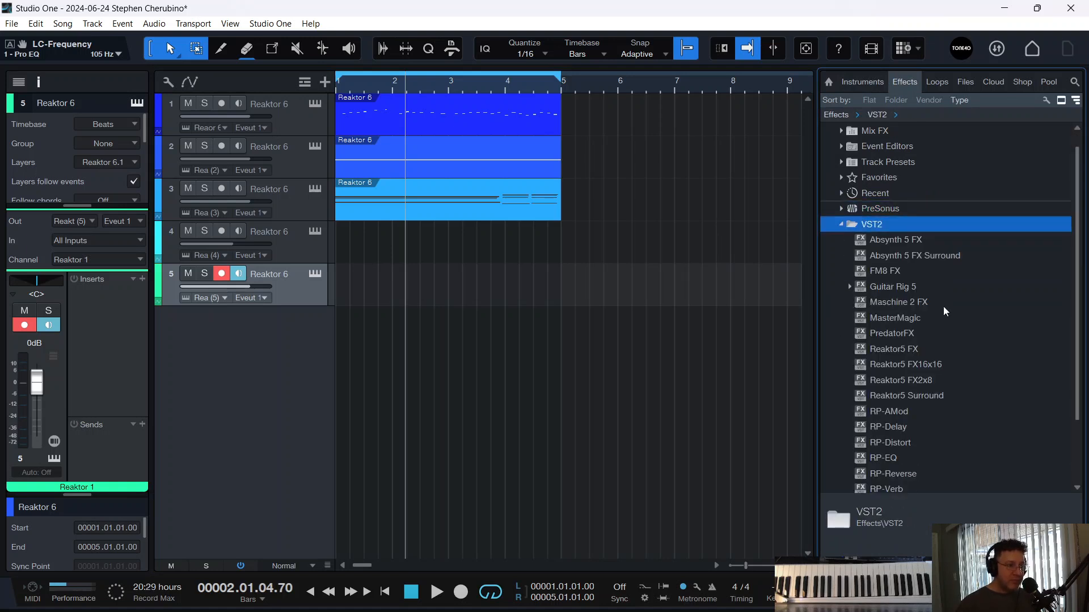
pyautogui.click(842, 223)
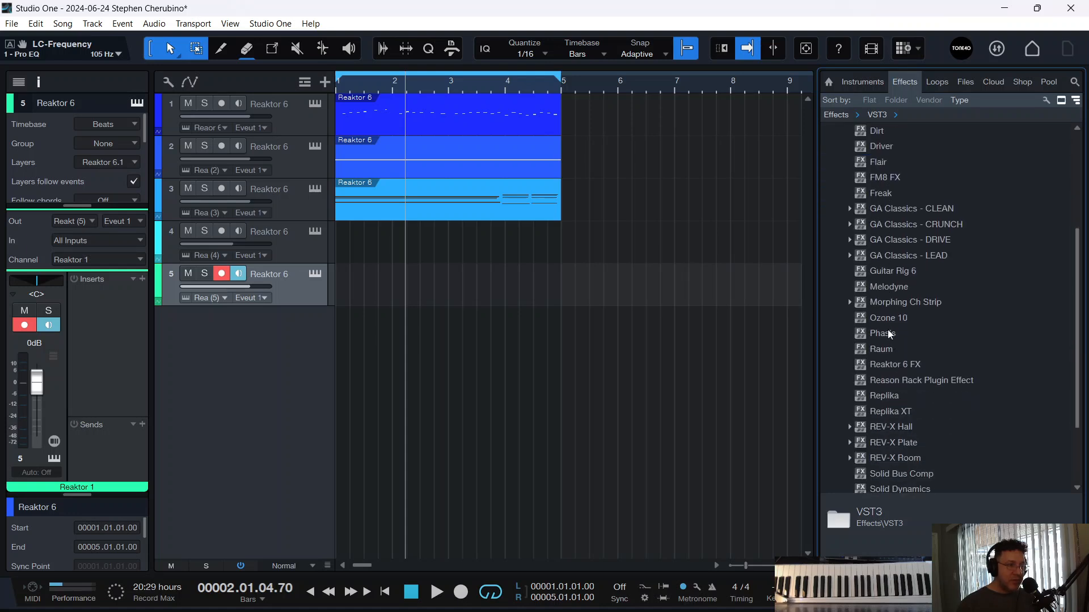
pyautogui.moveTo(896, 370)
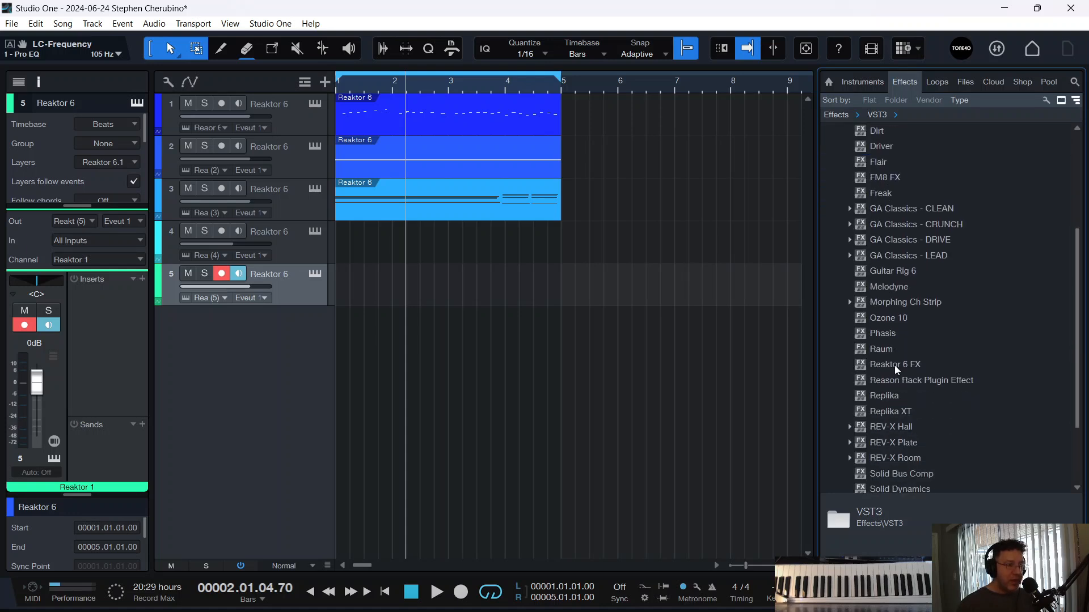
pyautogui.click(895, 364)
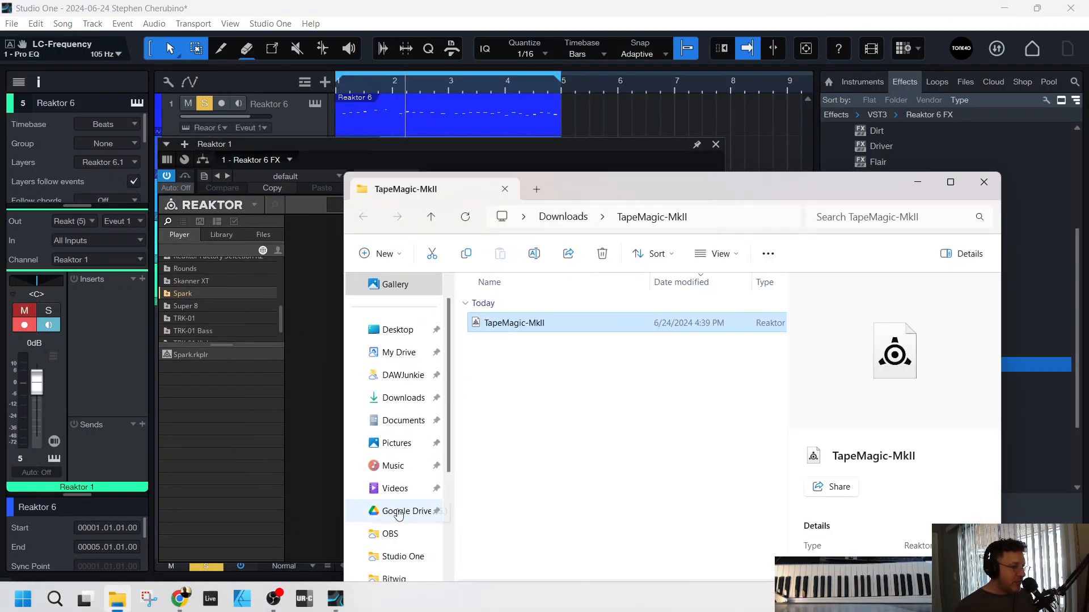
# Step: Extract Viva_la_Convolution_024.zip in Downloads and load its ensemble into Reaktor 6 FX
pyautogui.click(404, 398)
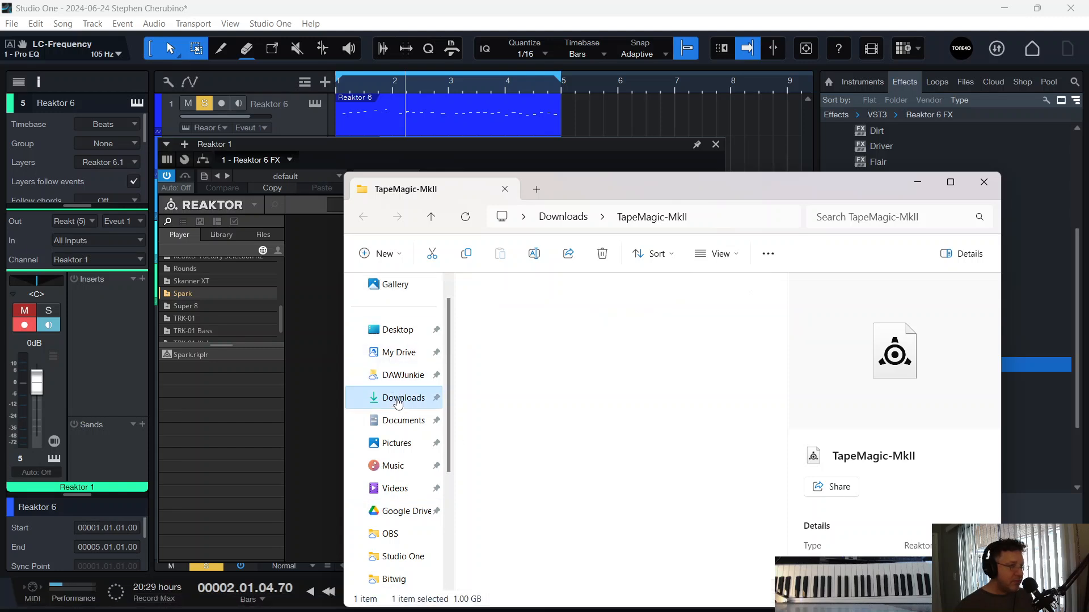
pyautogui.click(403, 397)
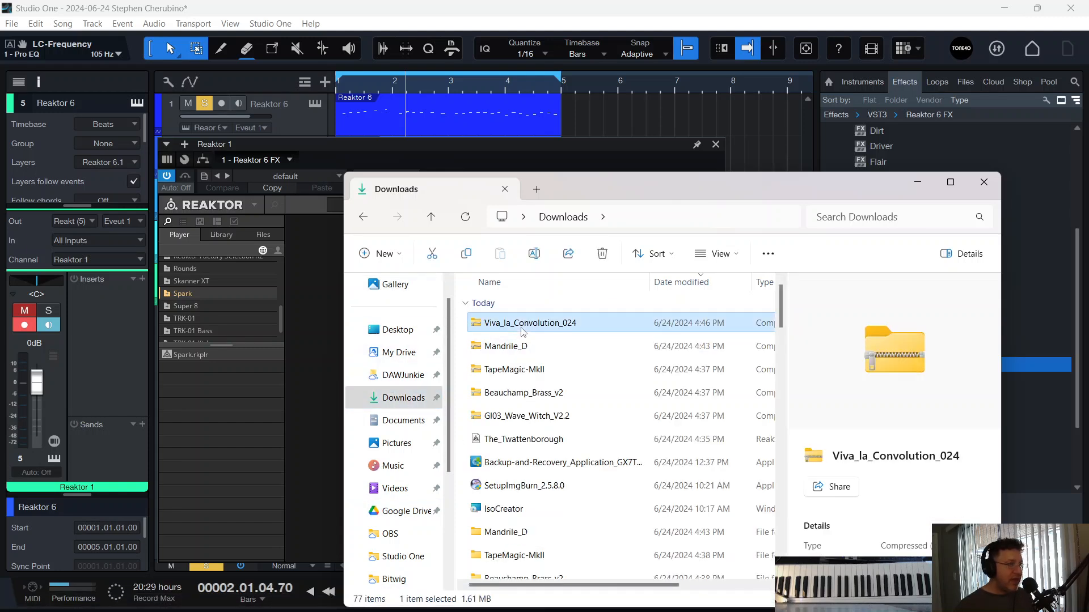
pyautogui.doubleClick(529, 323)
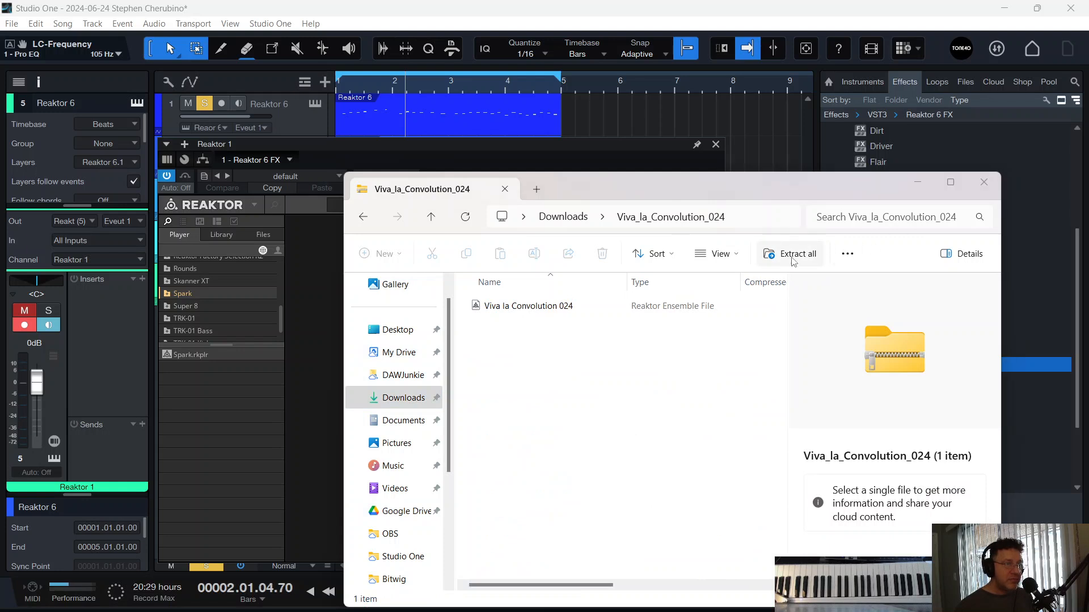
pyautogui.click(798, 254)
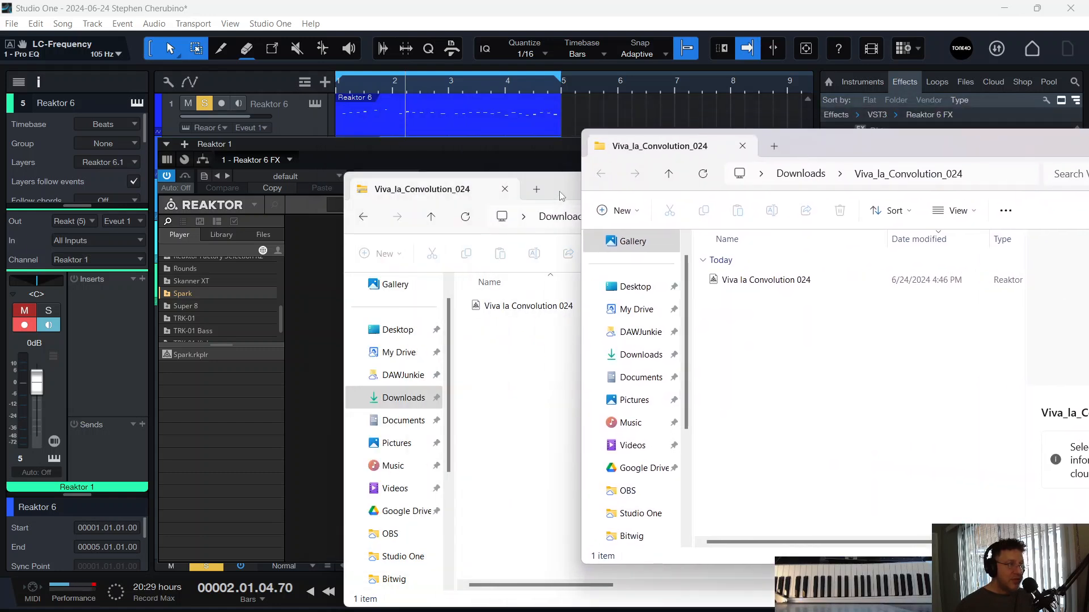
pyautogui.click(764, 279)
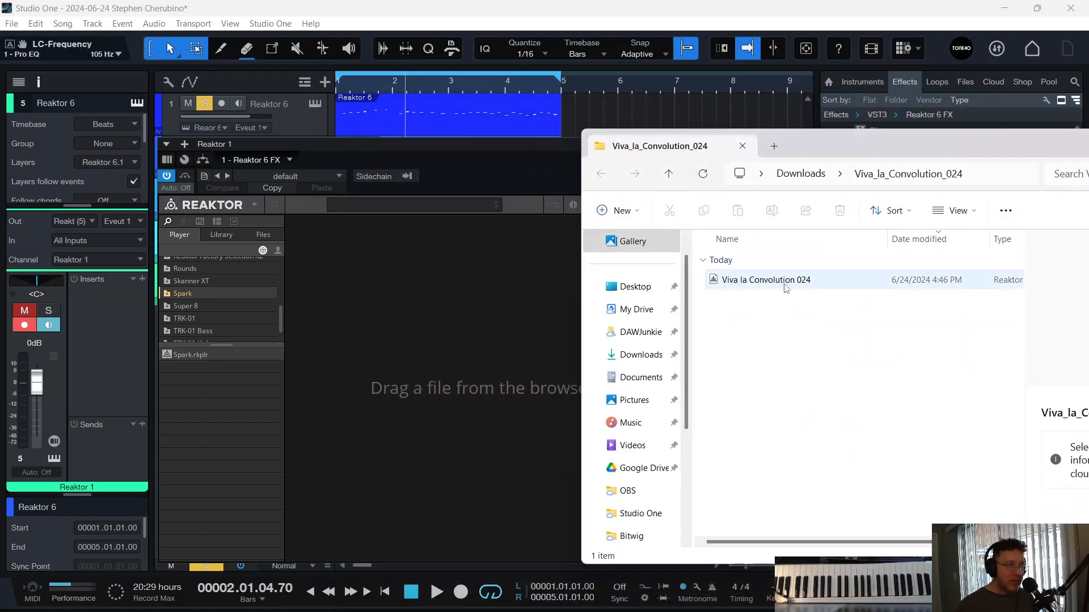
pyautogui.click(765, 279)
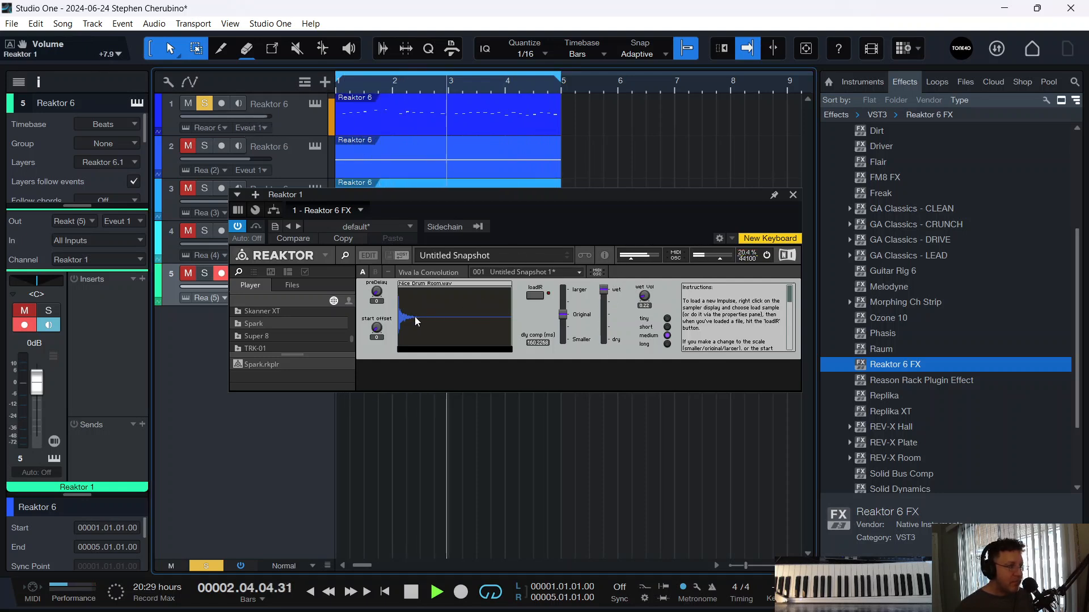
# Step: Rescale Viva la Convolution's impulse, set it to long, and reload the IR
pyautogui.click(578, 271)
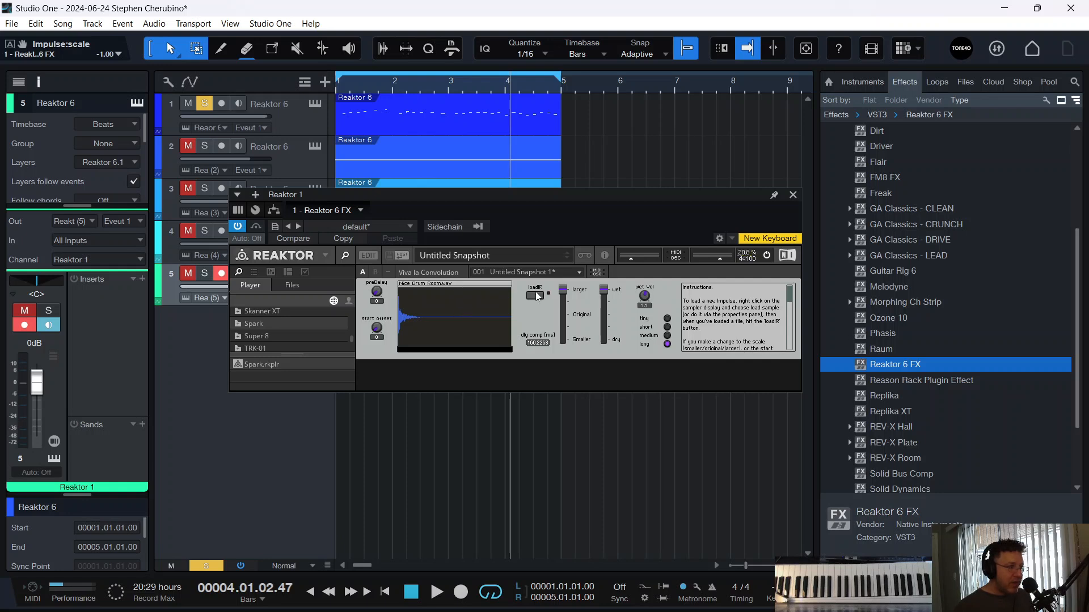
pyautogui.rightClick(535, 295)
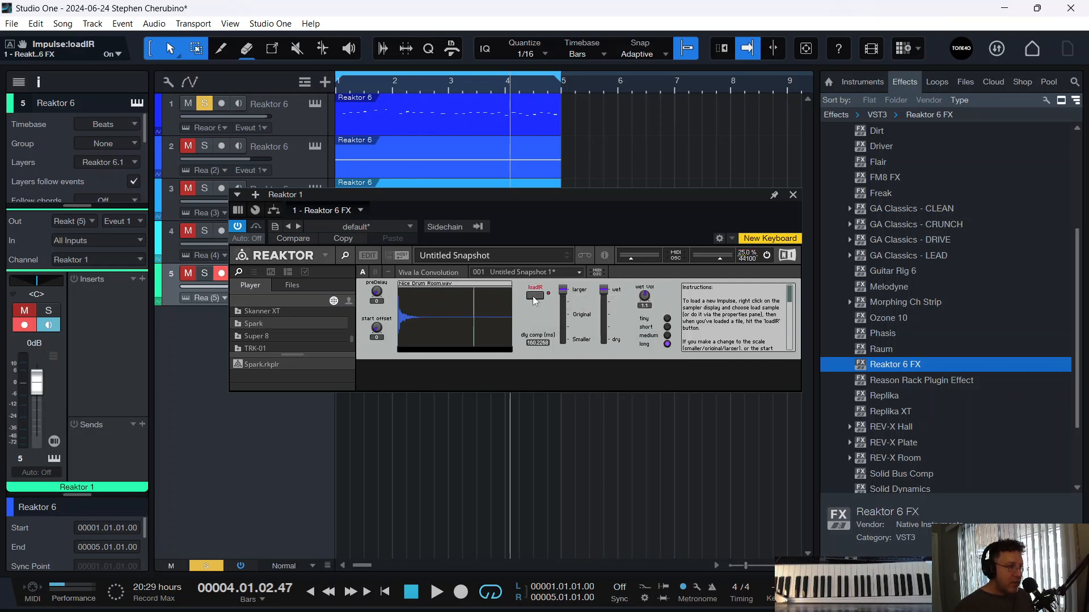
pyautogui.click(534, 294)
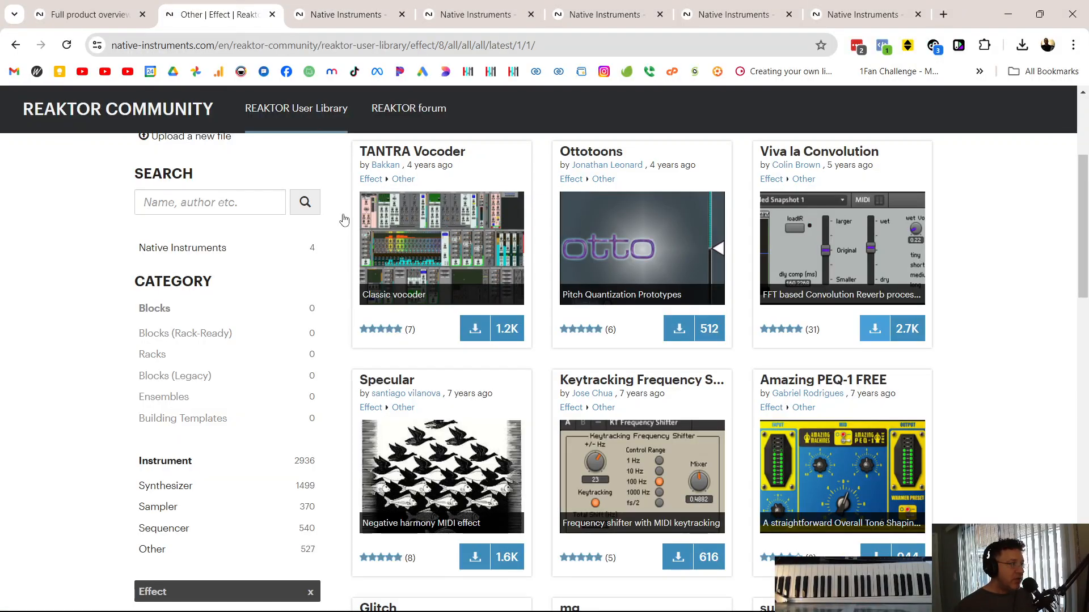
# Step: Close the spare Native Instruments tabs and filter effects to Delay based
pyautogui.scroll(-3)
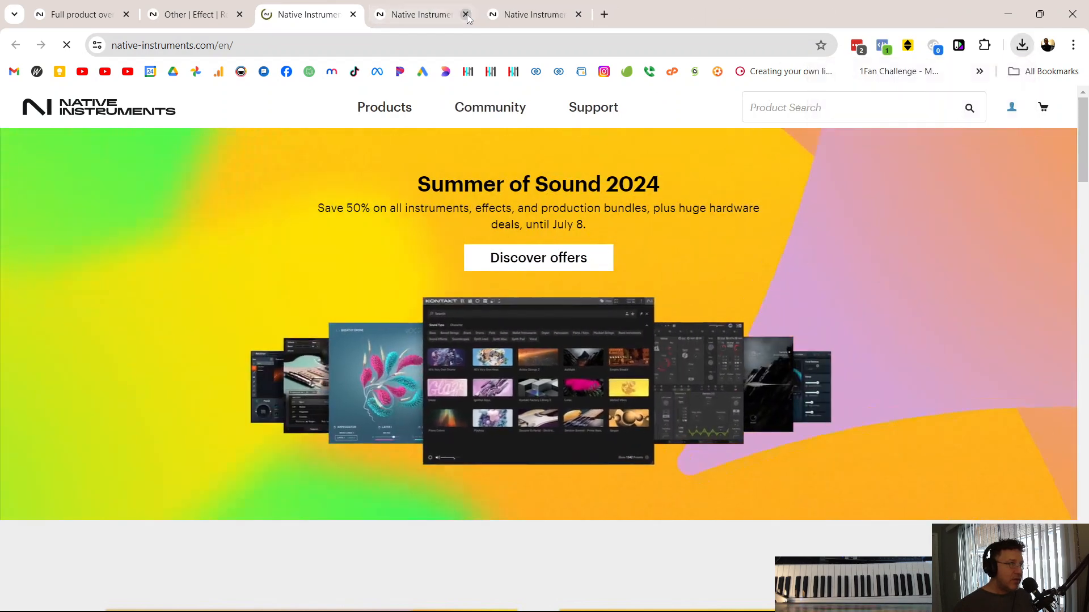
pyautogui.click(464, 13)
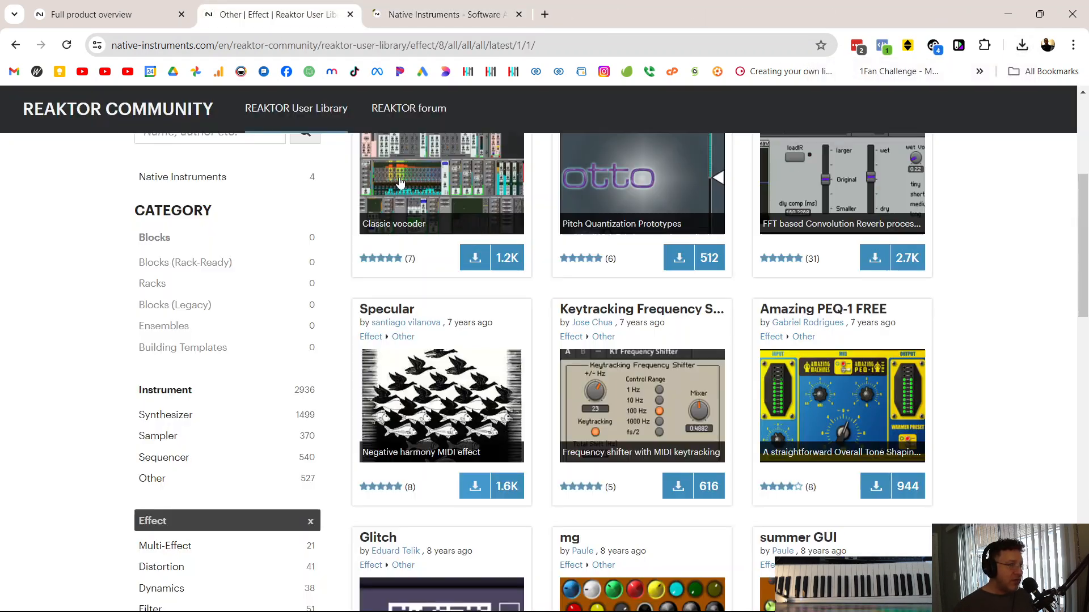
pyautogui.scroll(-3)
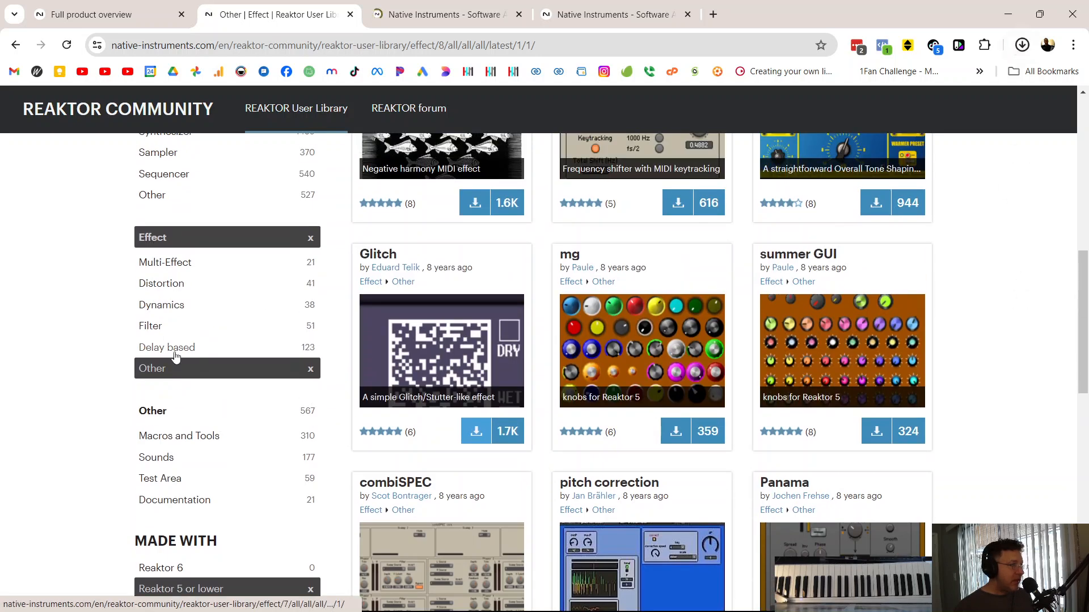
pyautogui.click(167, 347)
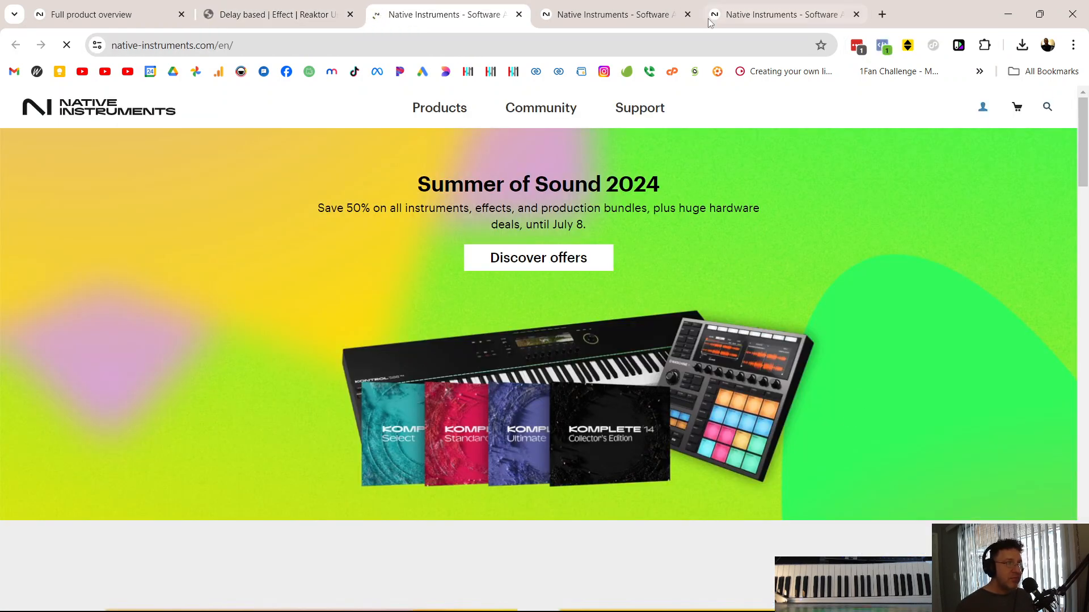
pyautogui.click(1021, 44)
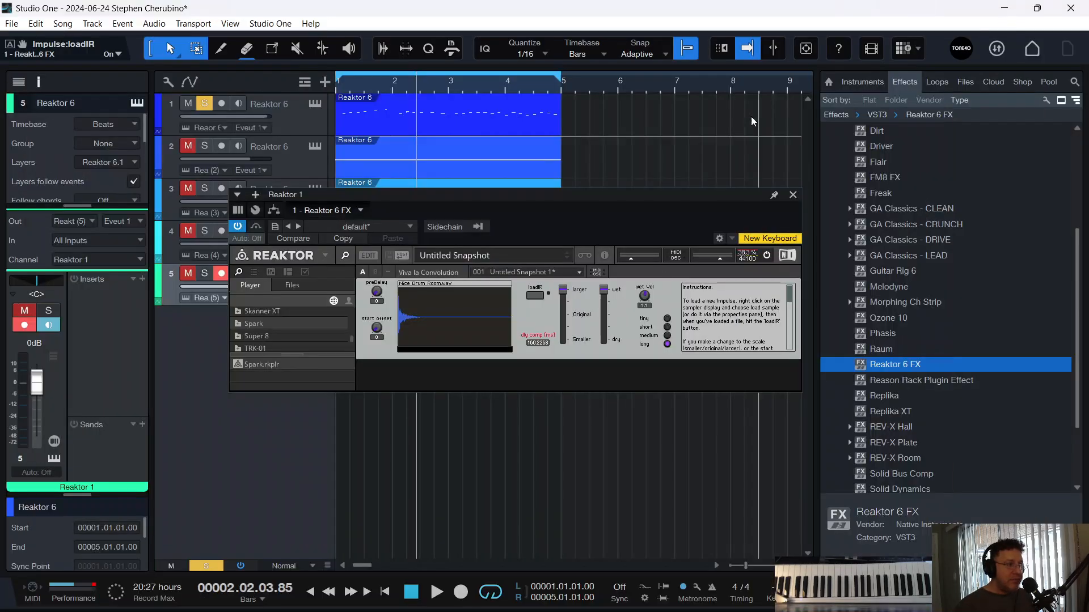
# Step: Open Downloads in File Explorer and load Spacetrix into track 1's Reaktor 6 FX
pyautogui.click(792, 195)
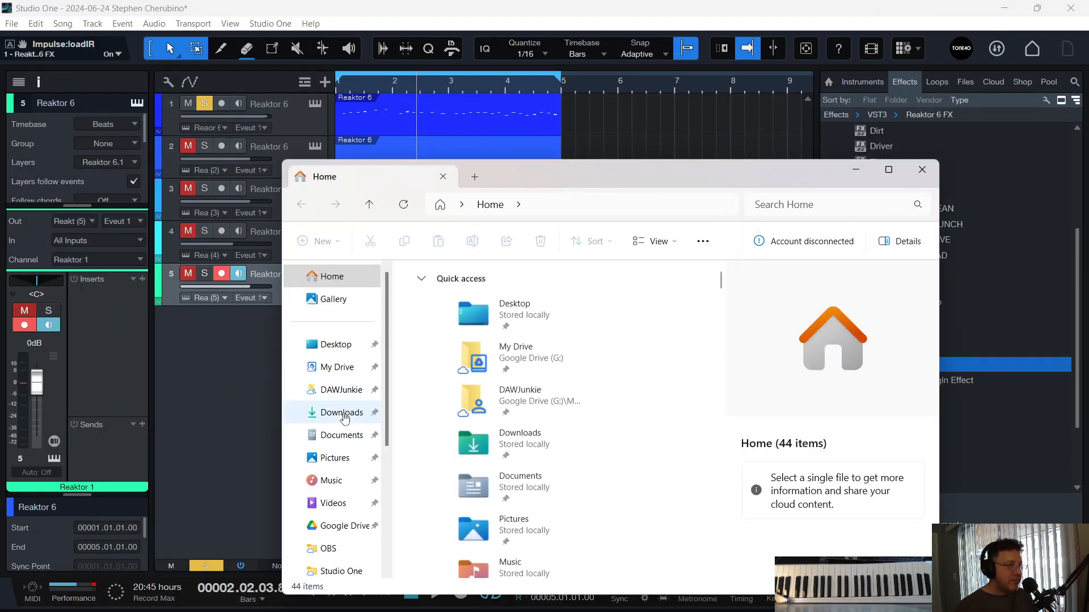
pyautogui.click(342, 412)
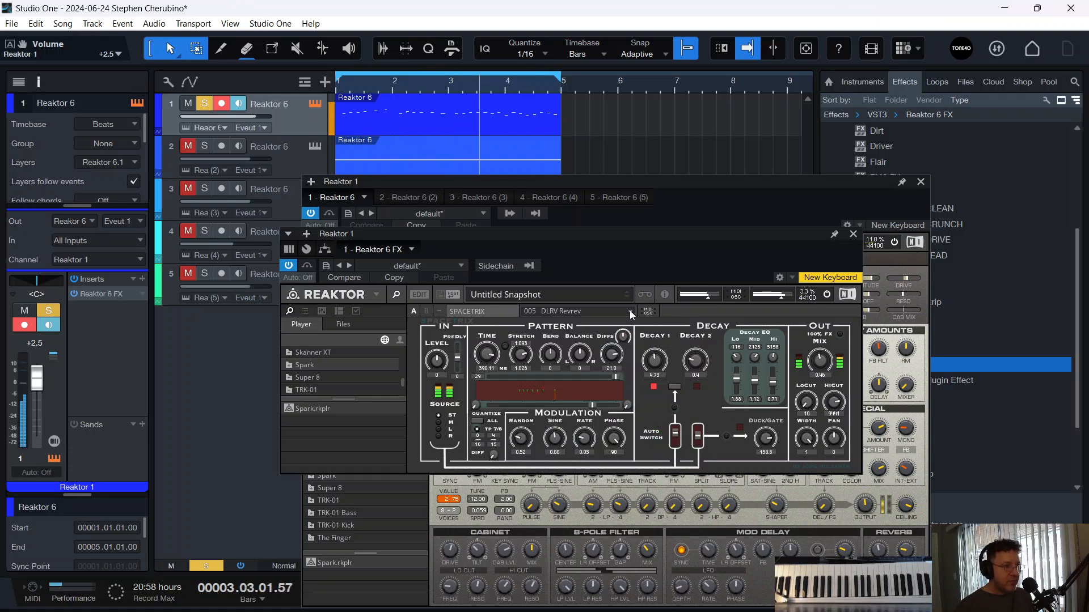
# Step: Choose a different Spacetrix snapshot and close the Reaktor effect window
pyautogui.click(548, 294)
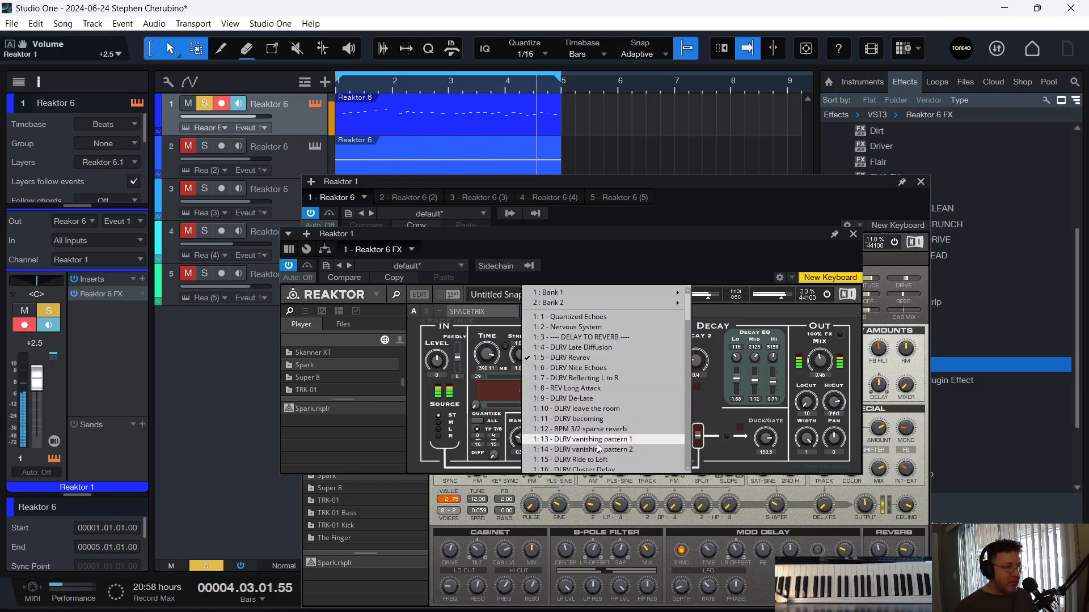
pyautogui.click(582, 428)
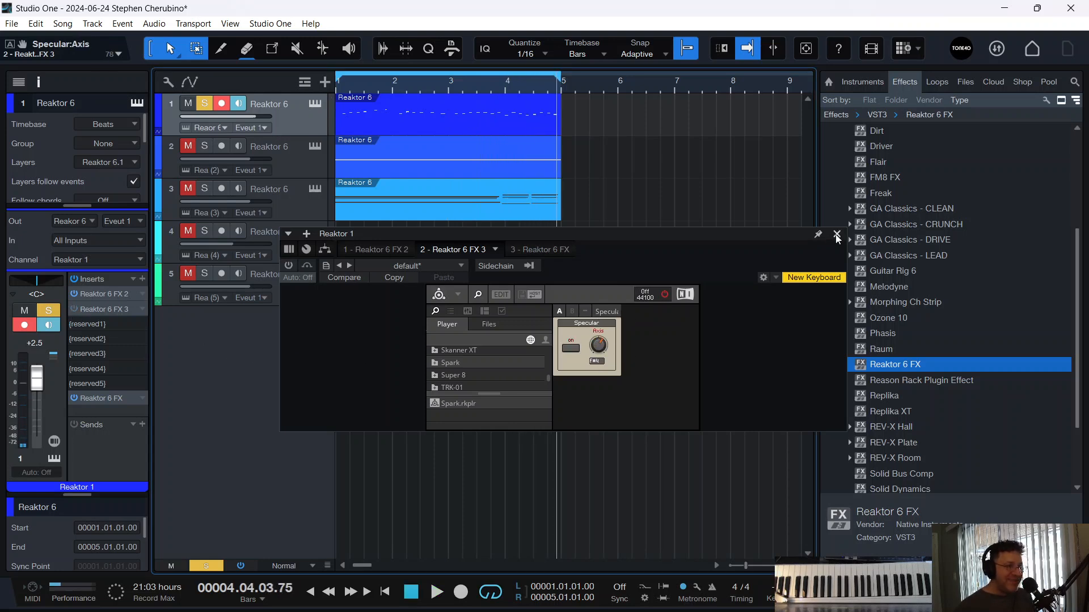
pyautogui.click(838, 236)
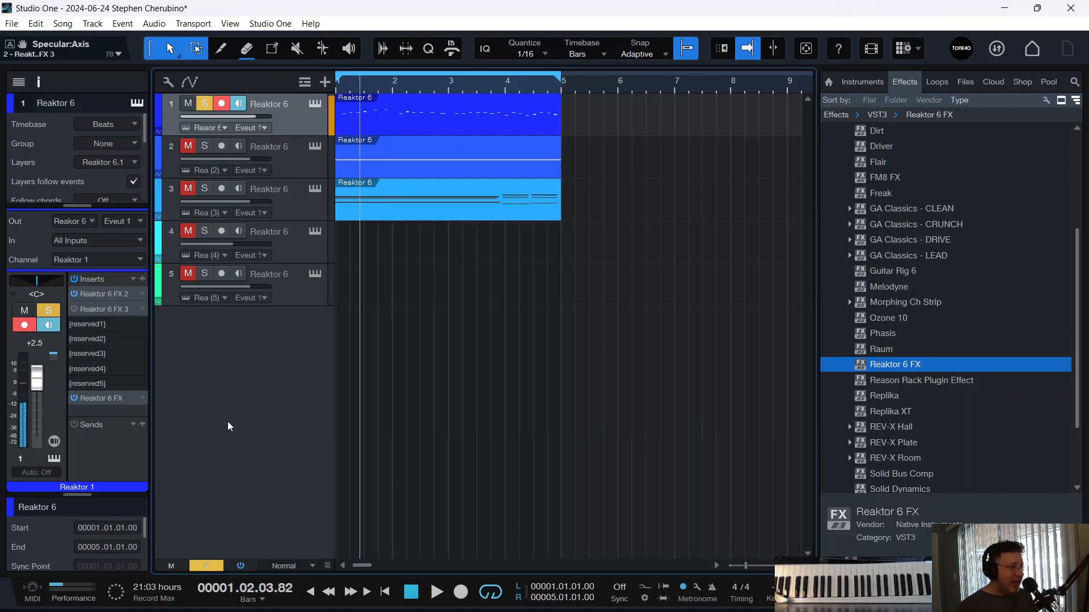
pyautogui.moveTo(194, 533)
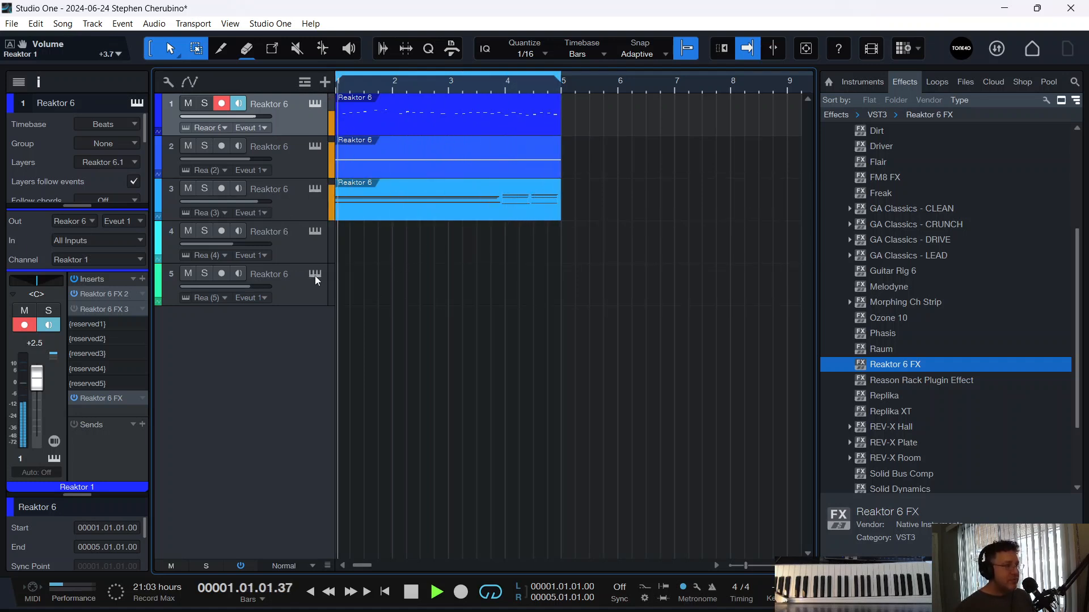
# Step: Open the Reaktor instrument editor to inspect the Mandrile Drums ensemble sequencer
pyautogui.click(315, 273)
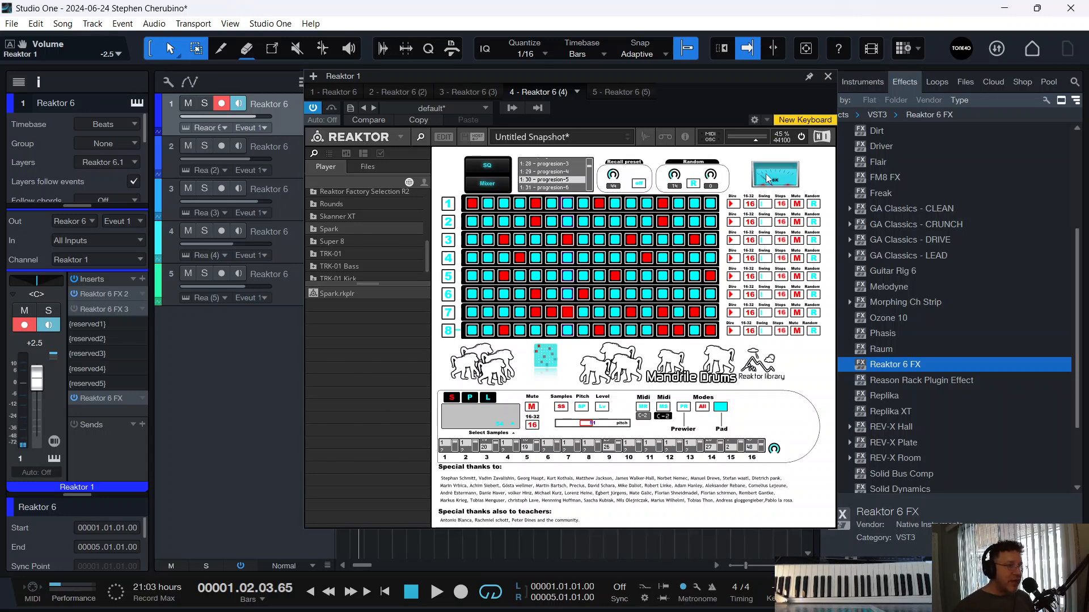
pyautogui.click(826, 76)
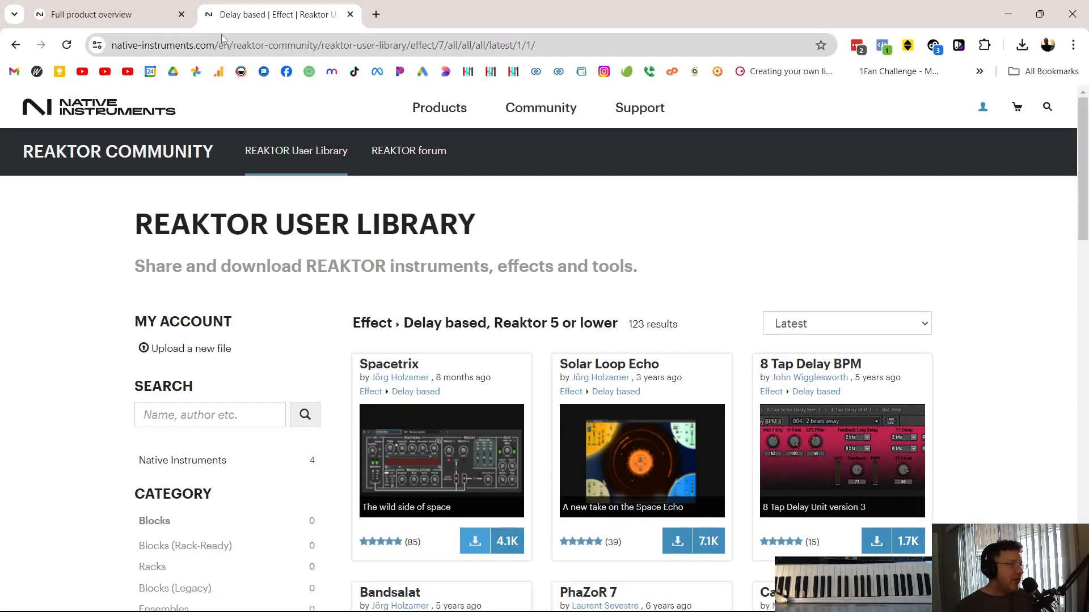
pyautogui.scroll(-3)
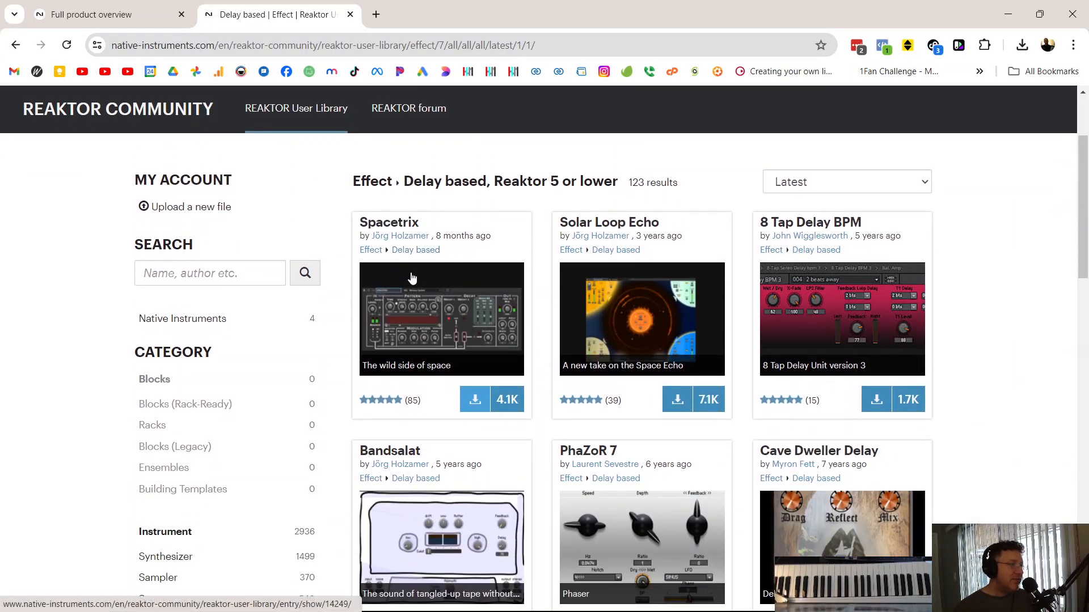
pyautogui.scroll(-3)
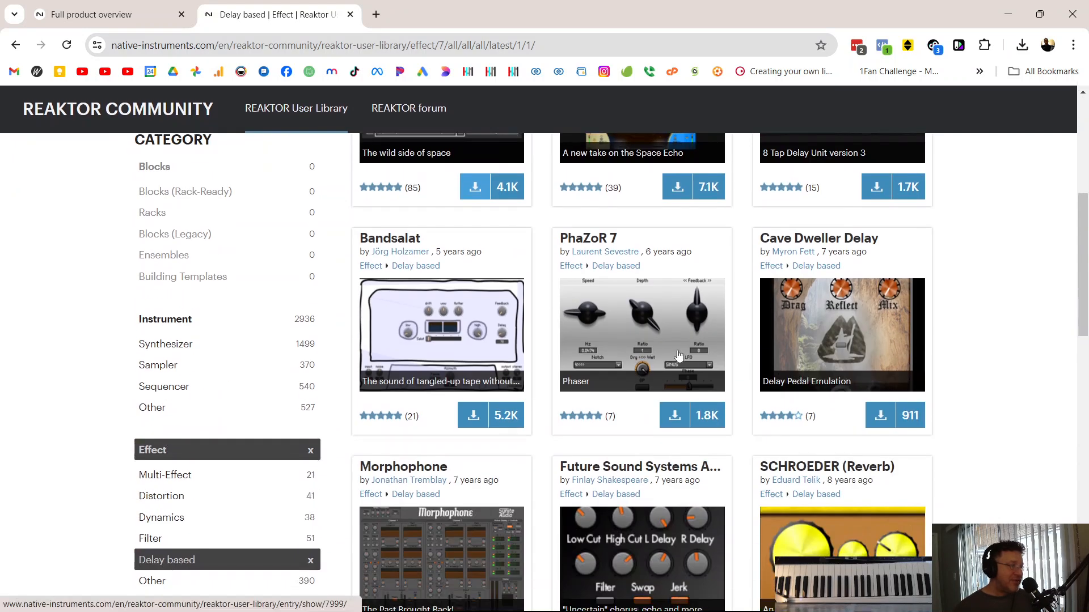
pyautogui.scroll(-3)
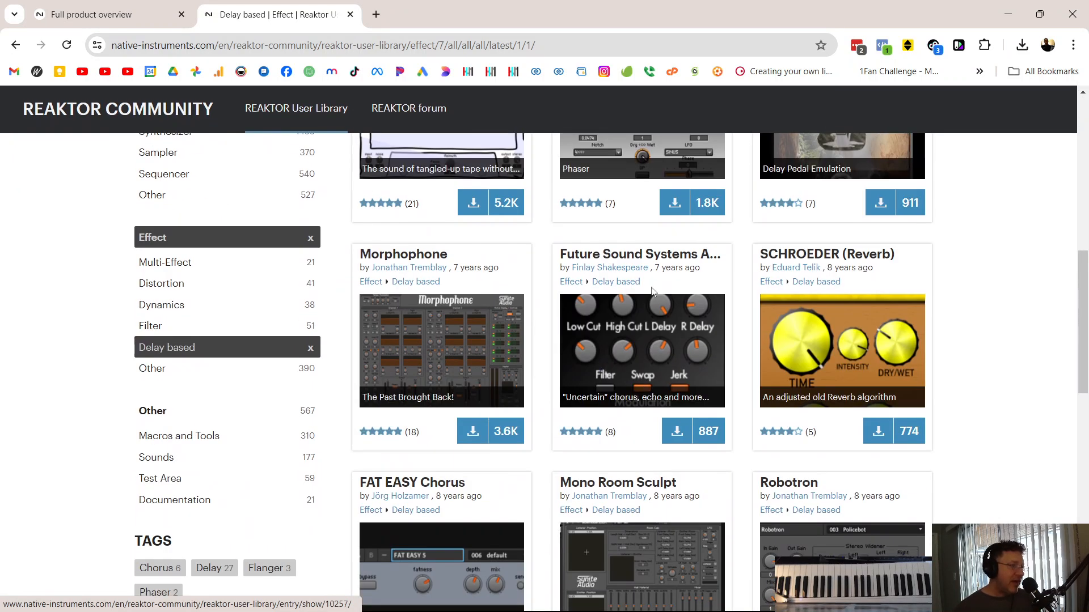
pyautogui.moveTo(715, 204)
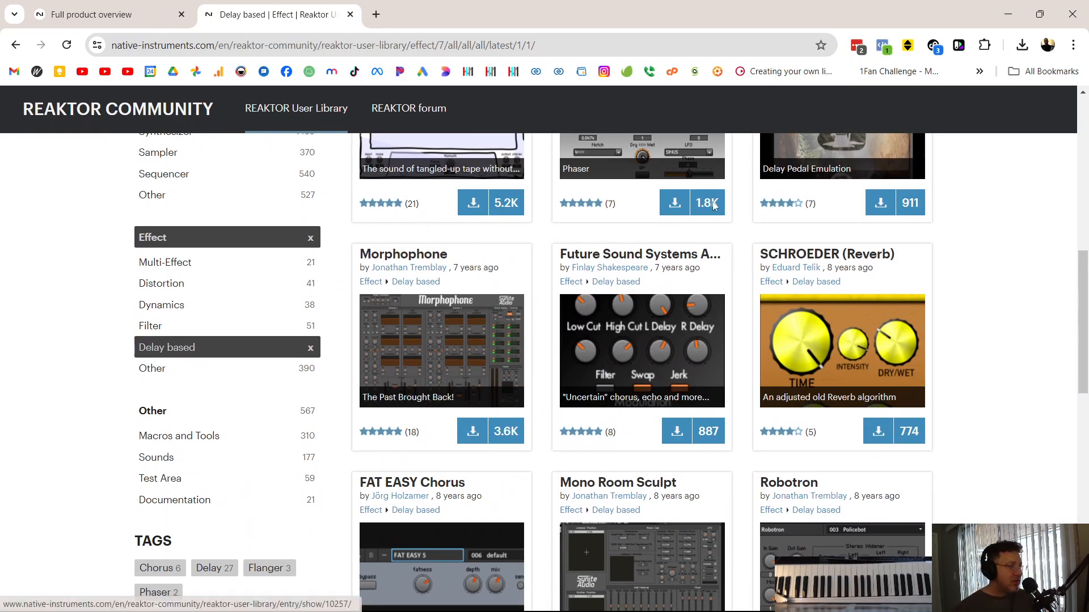